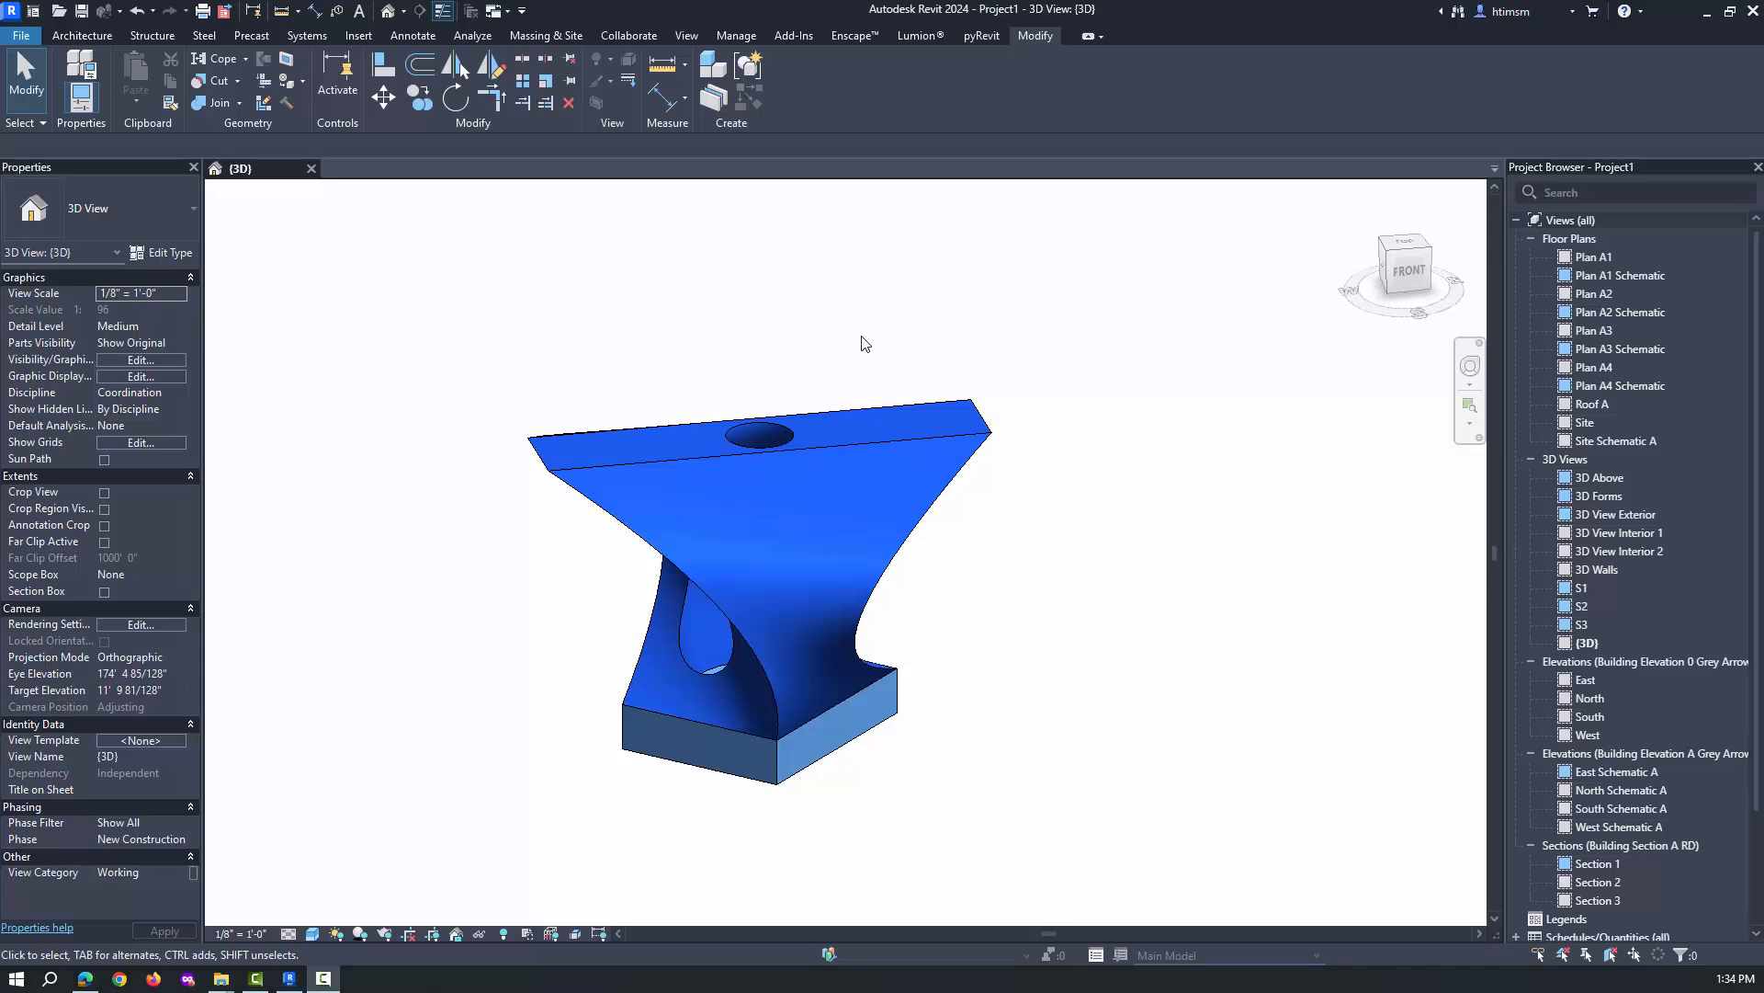
mouse_move(851, 460)
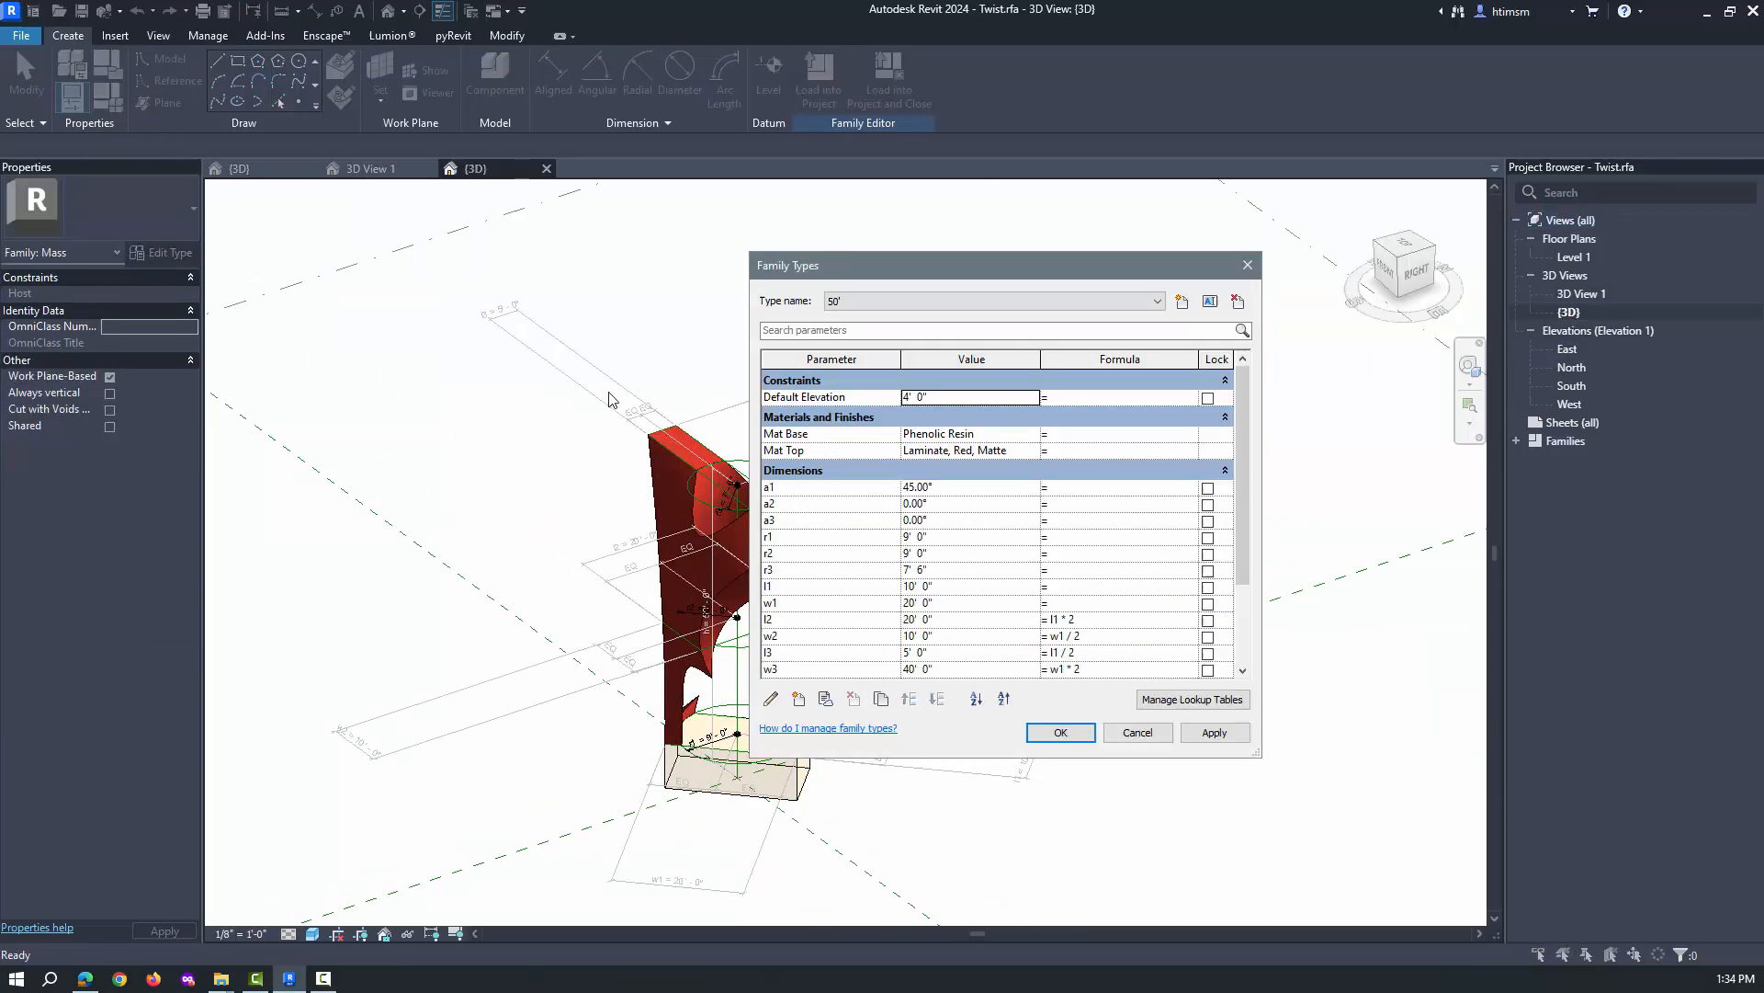
Step: Switch the Twist mass to a different family type from the type list
click(1157, 299)
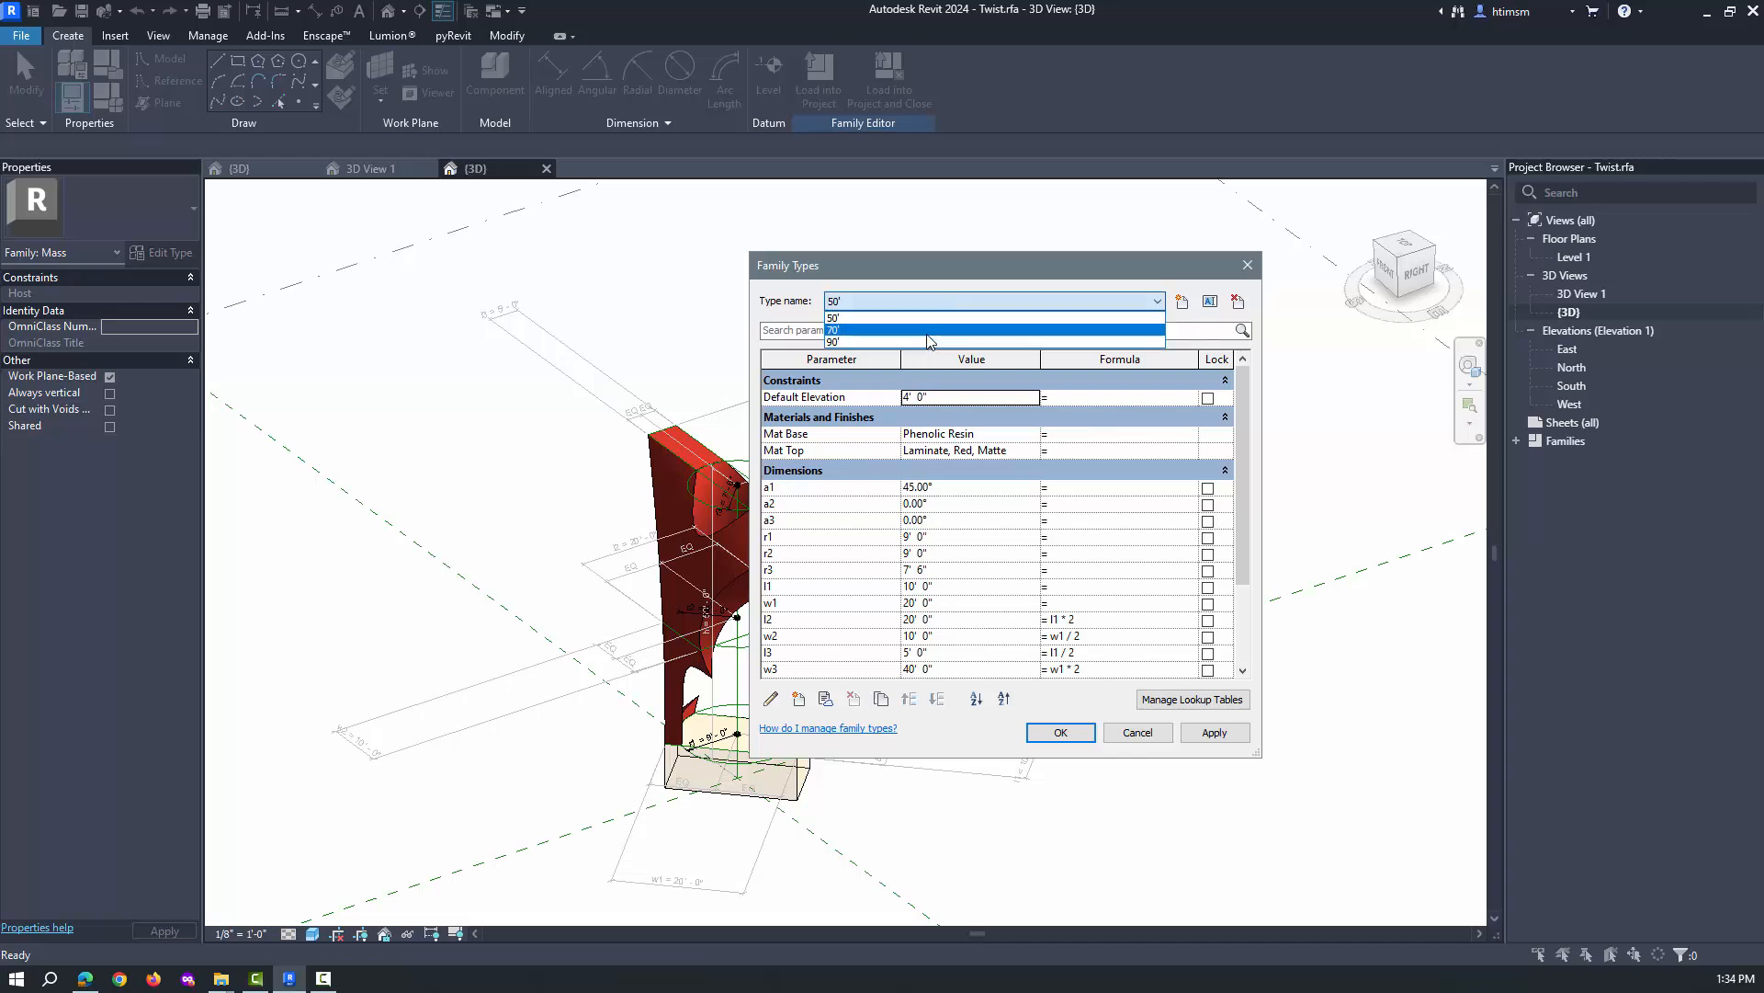
click(1059, 733)
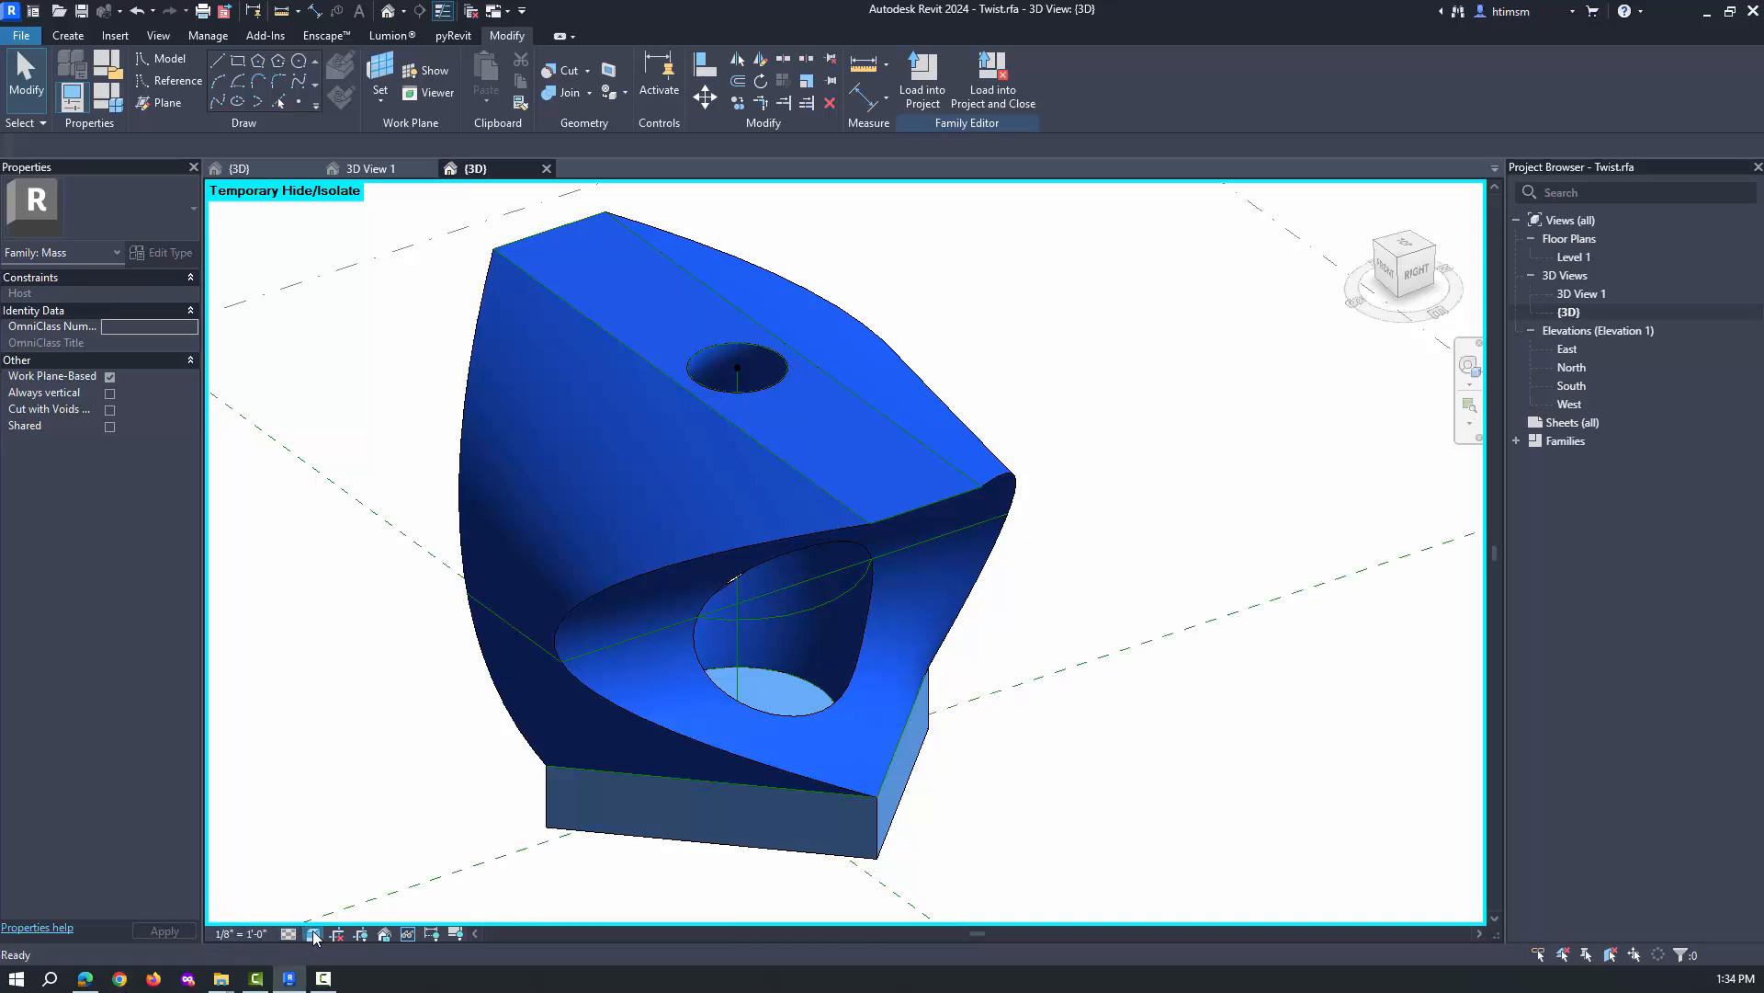
Step: In wireframe, divide the curved face into a grid with V Grid Number 6 and show its nodes
click(312, 934)
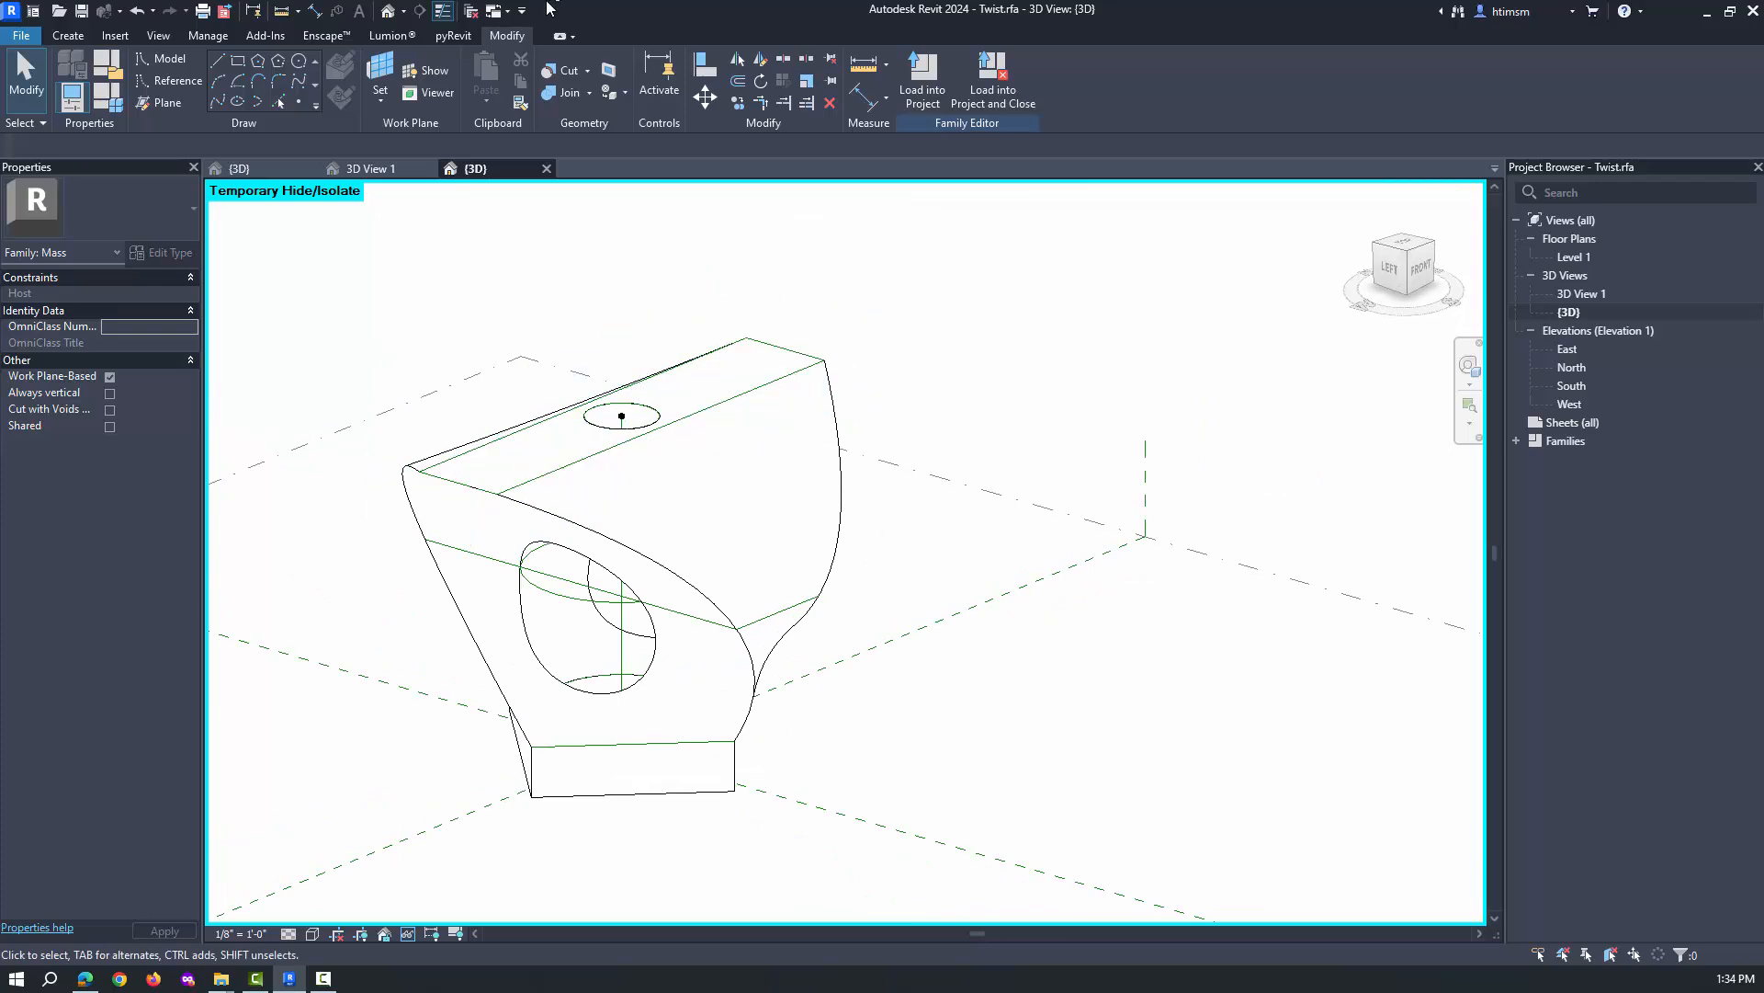
mouse_move(603, 539)
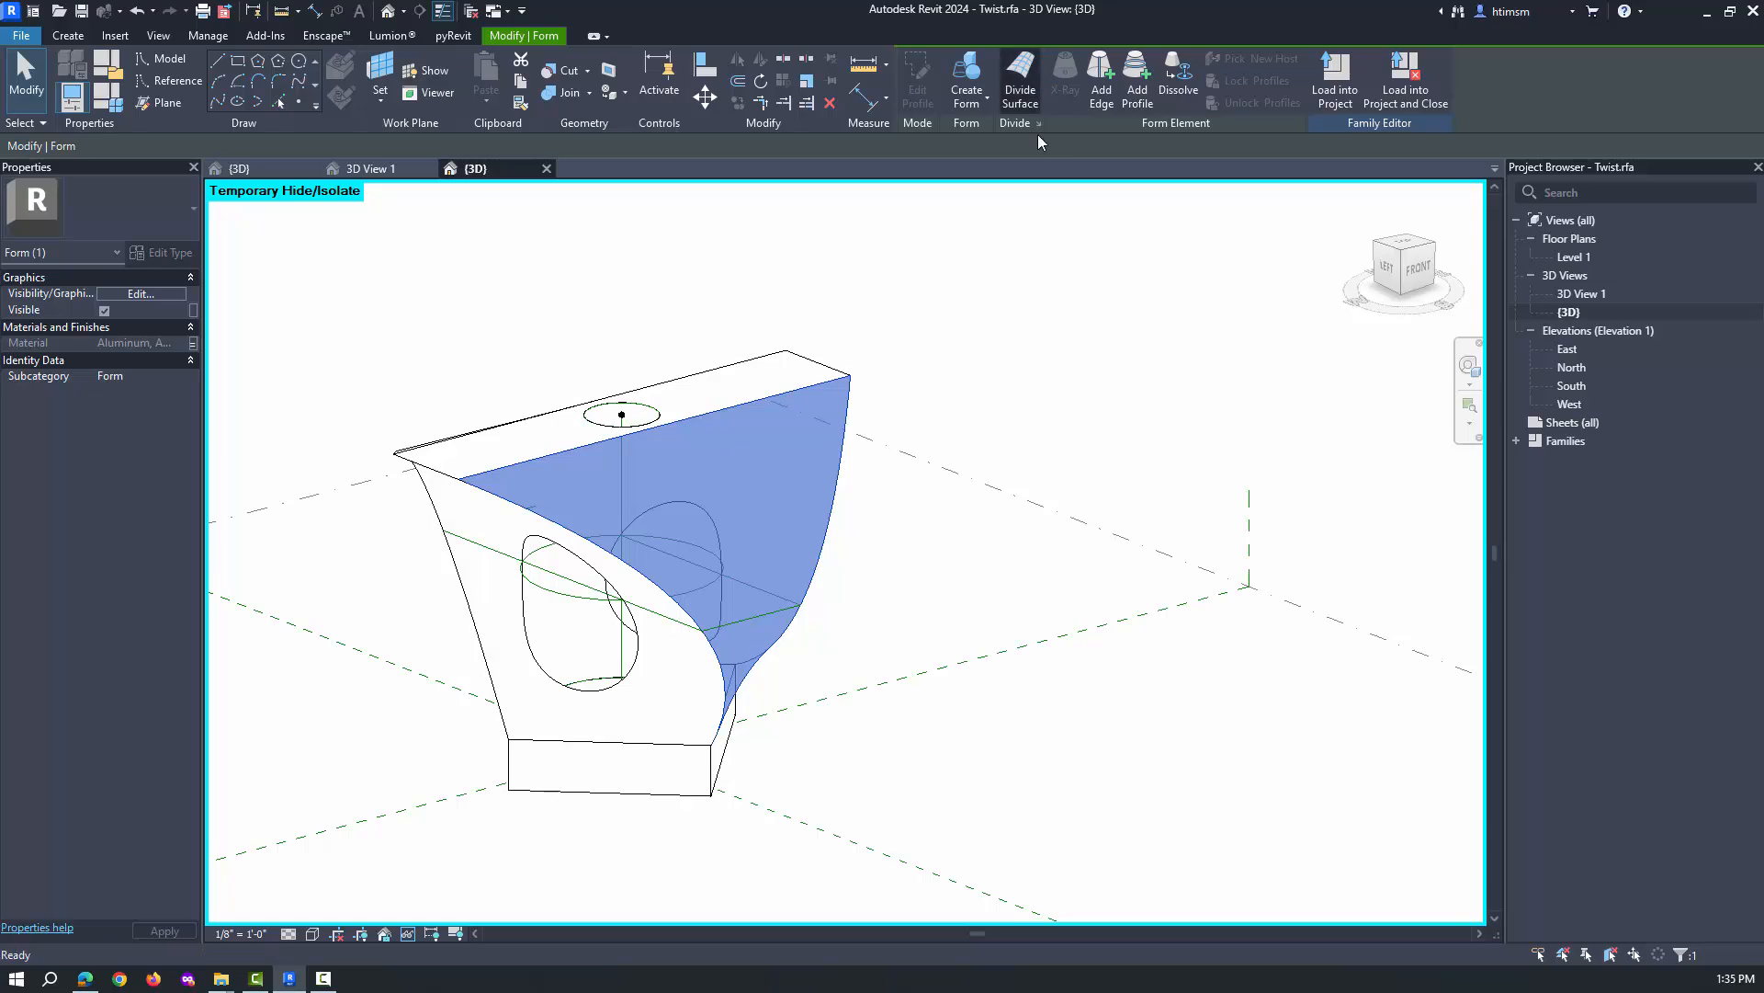
click(1018, 81)
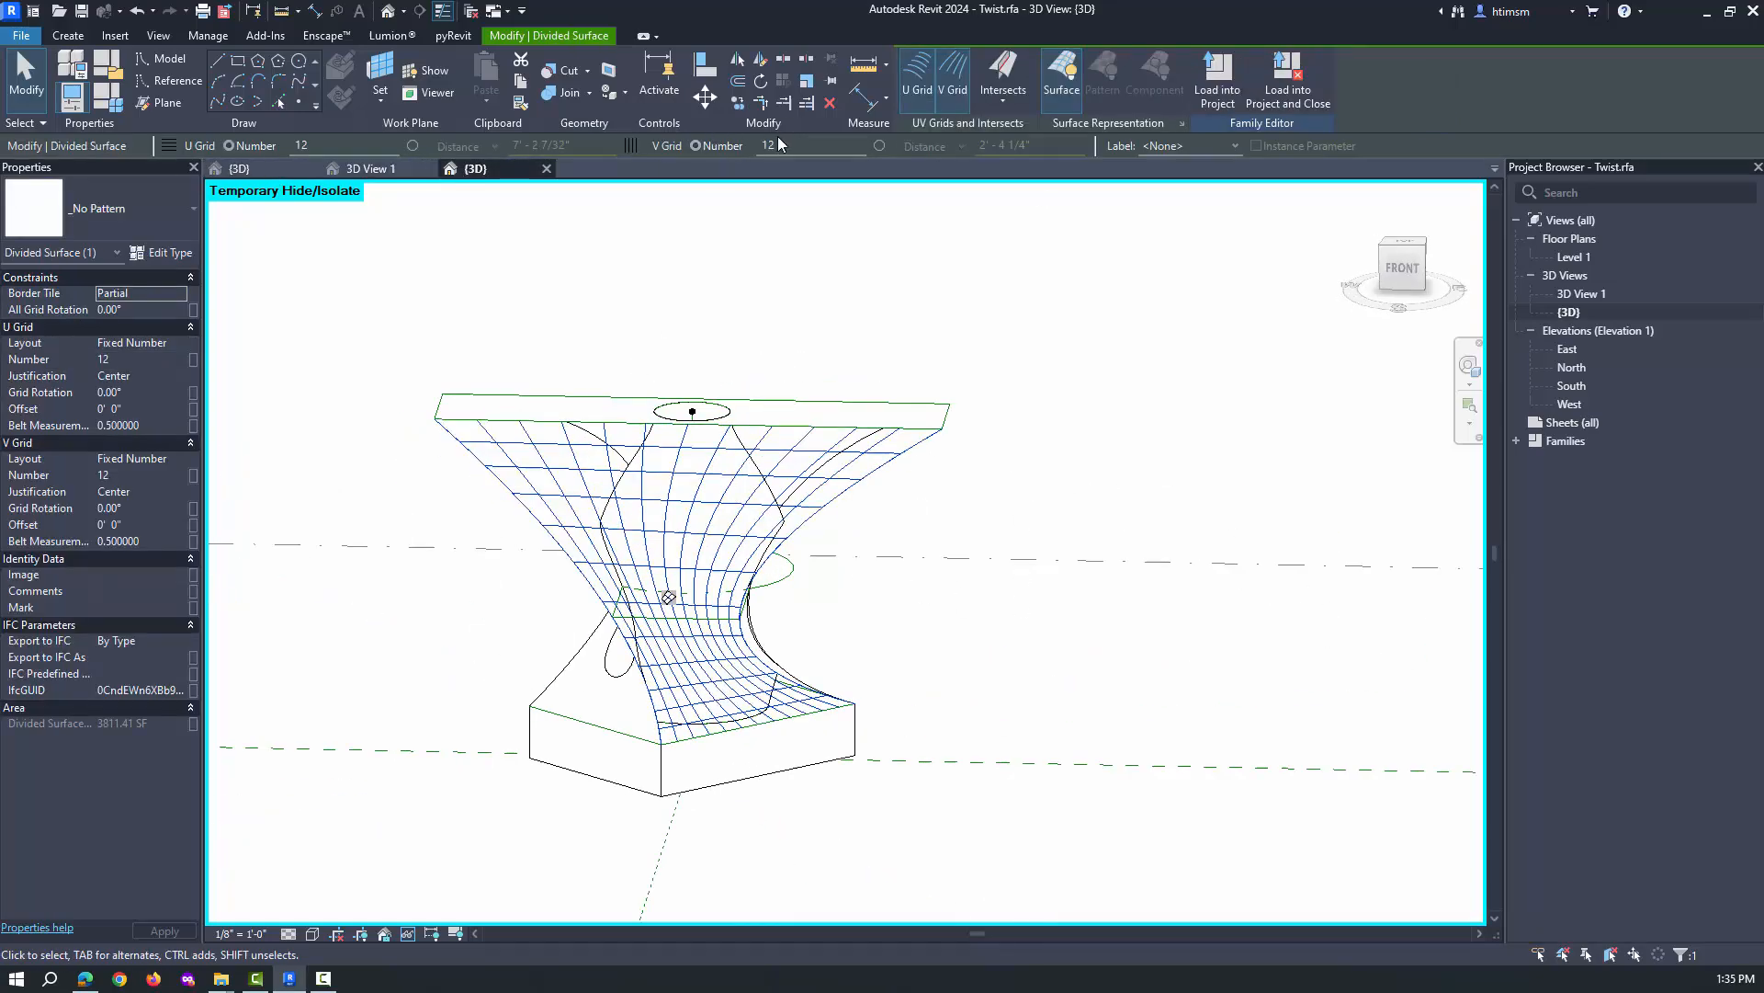
click(768, 145)
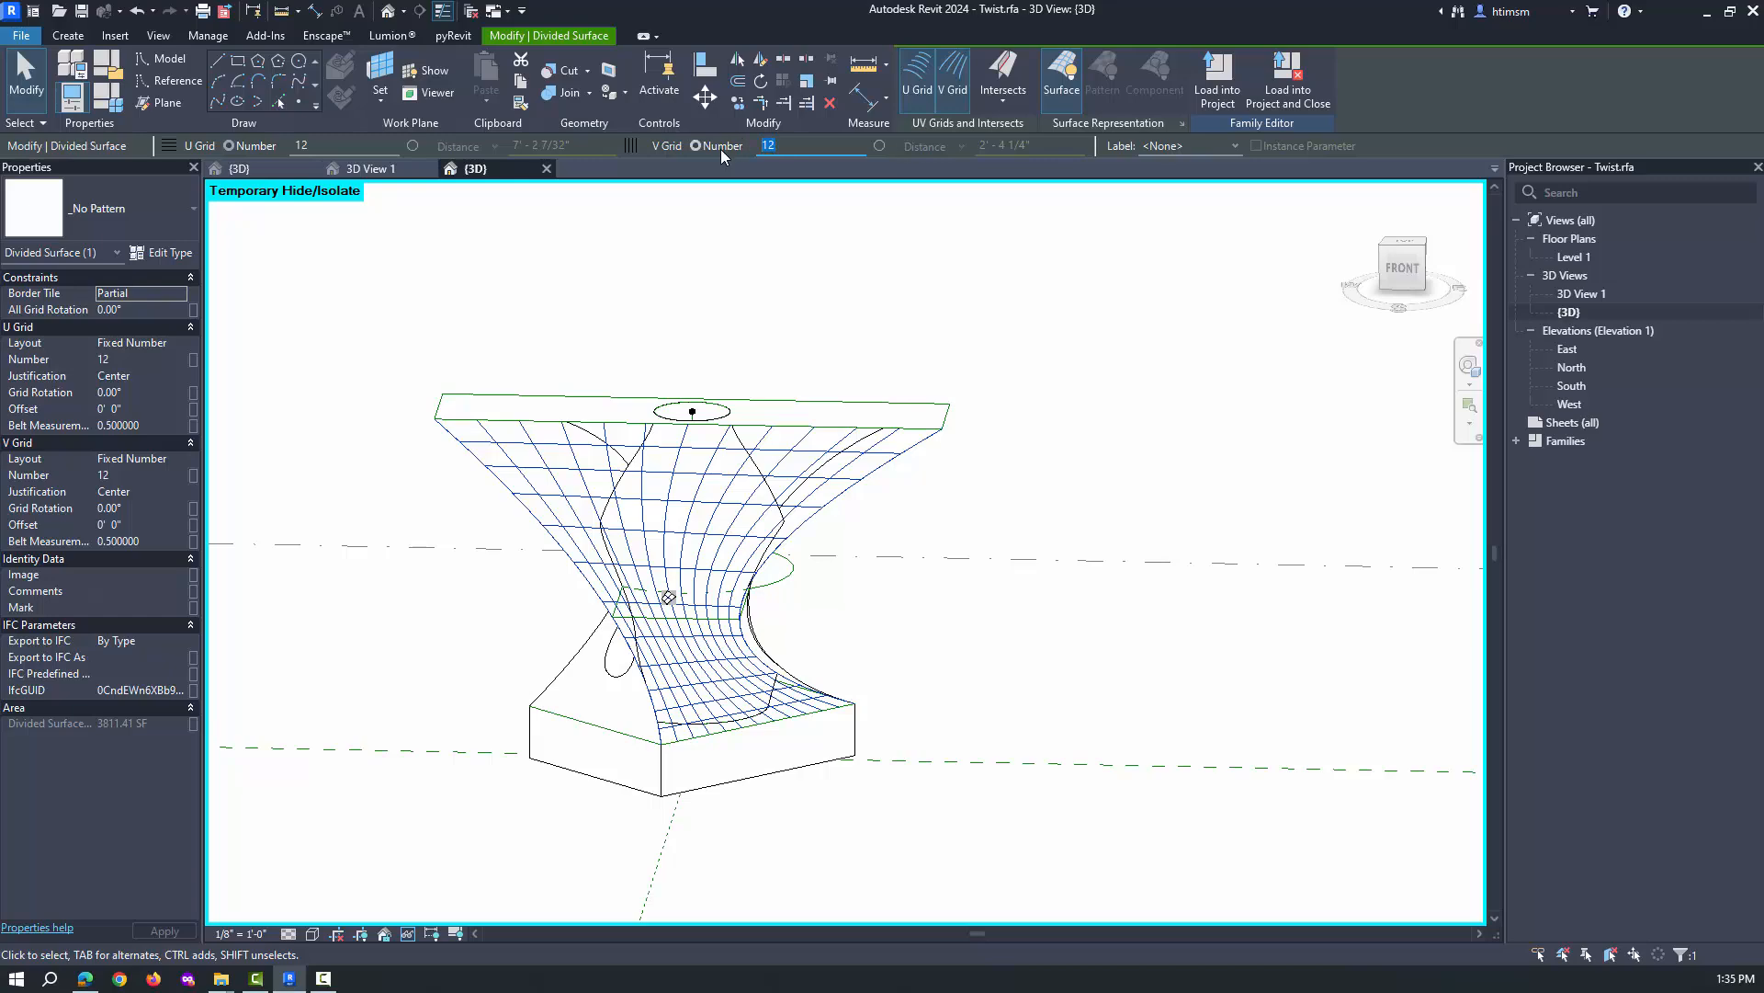
text(6)
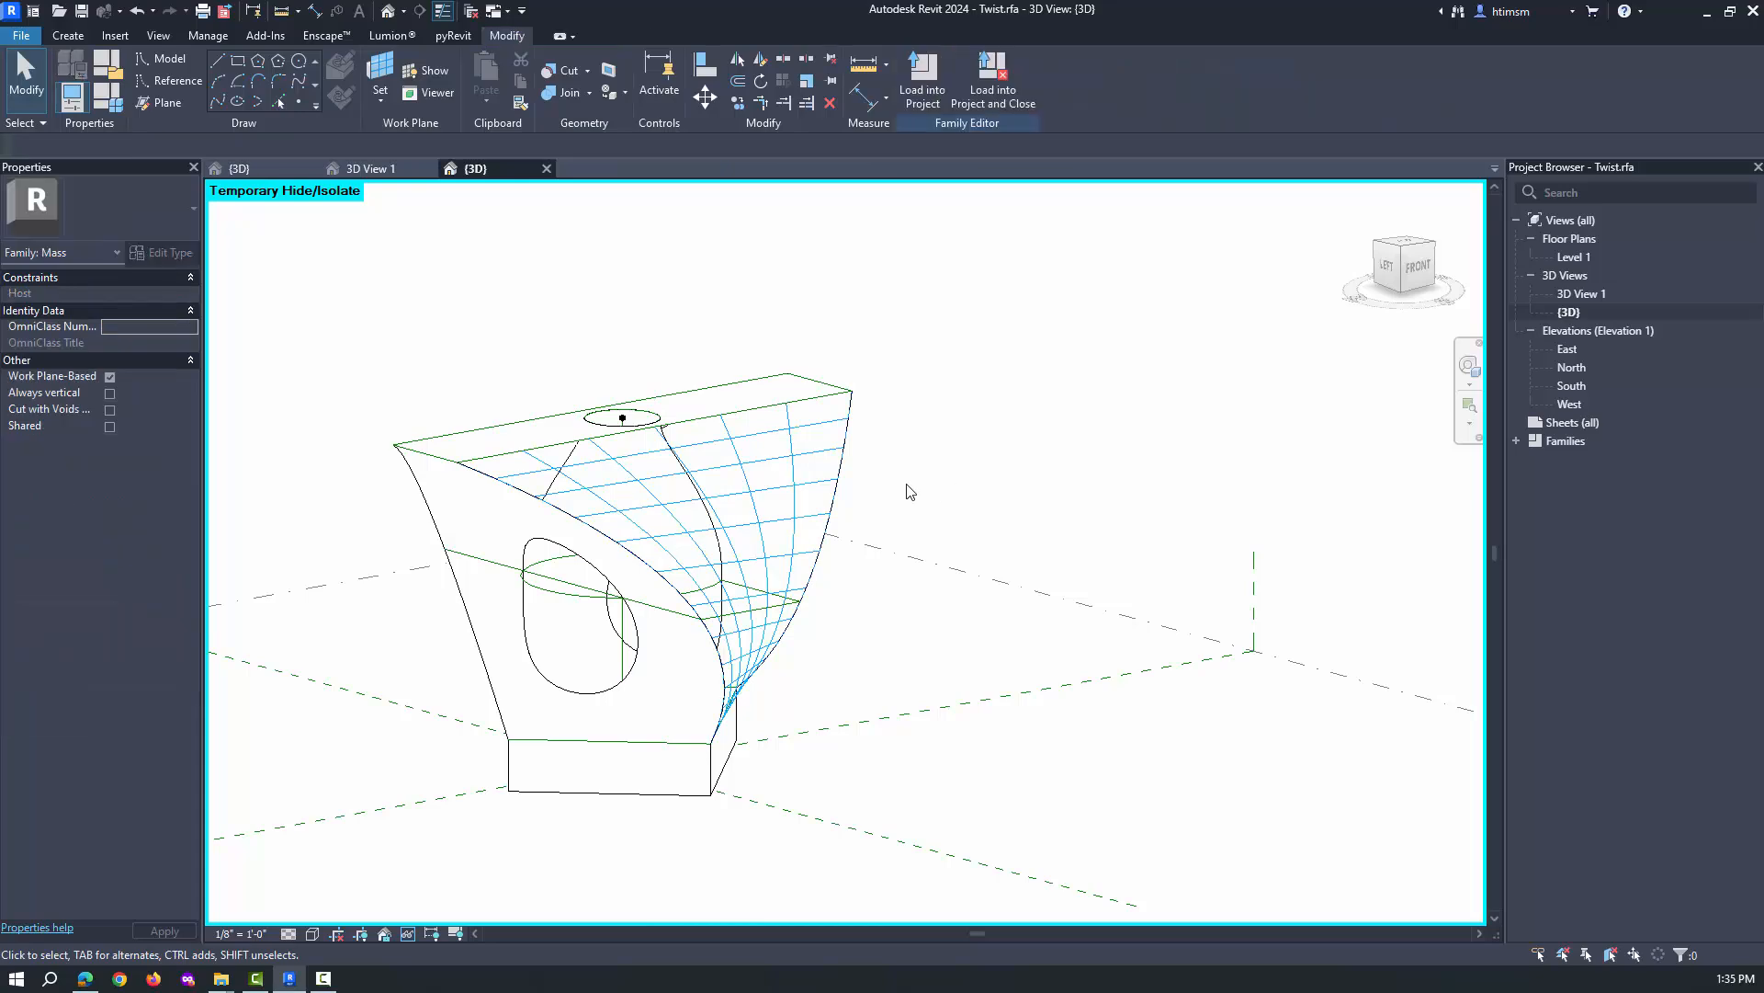
click(748, 590)
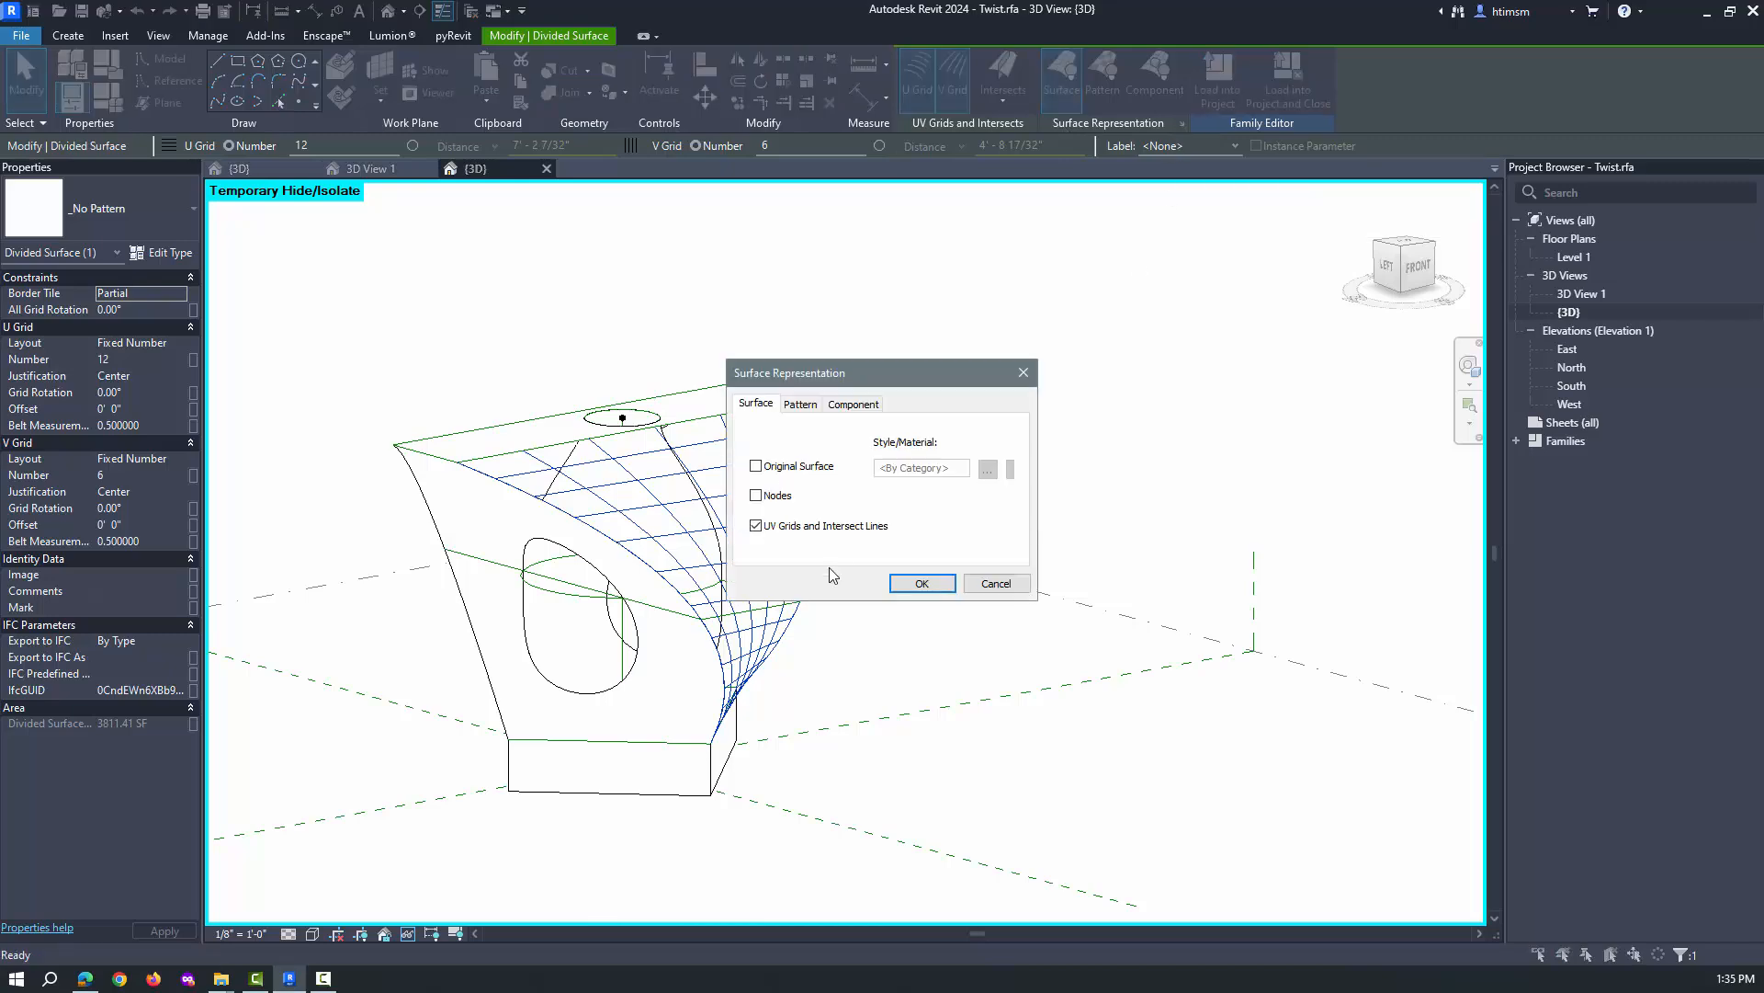
click(921, 582)
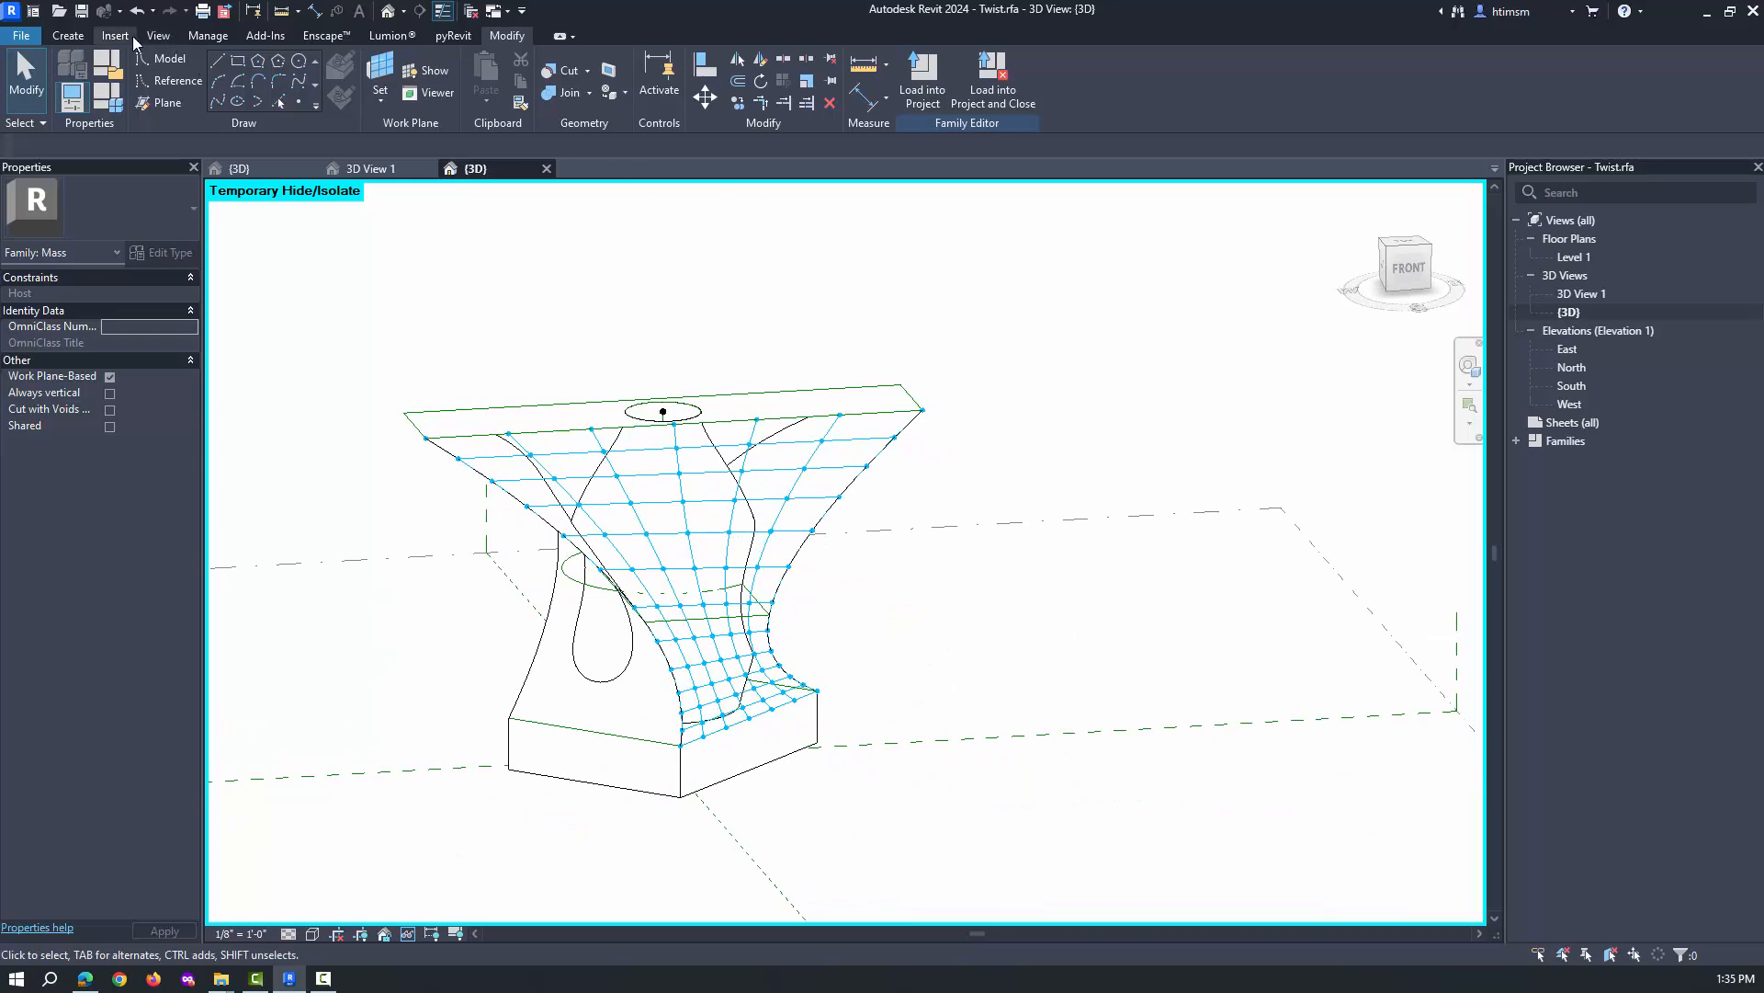
Step: Load the 2pt Louver Straight.rfa family into the Twist mass
click(114, 35)
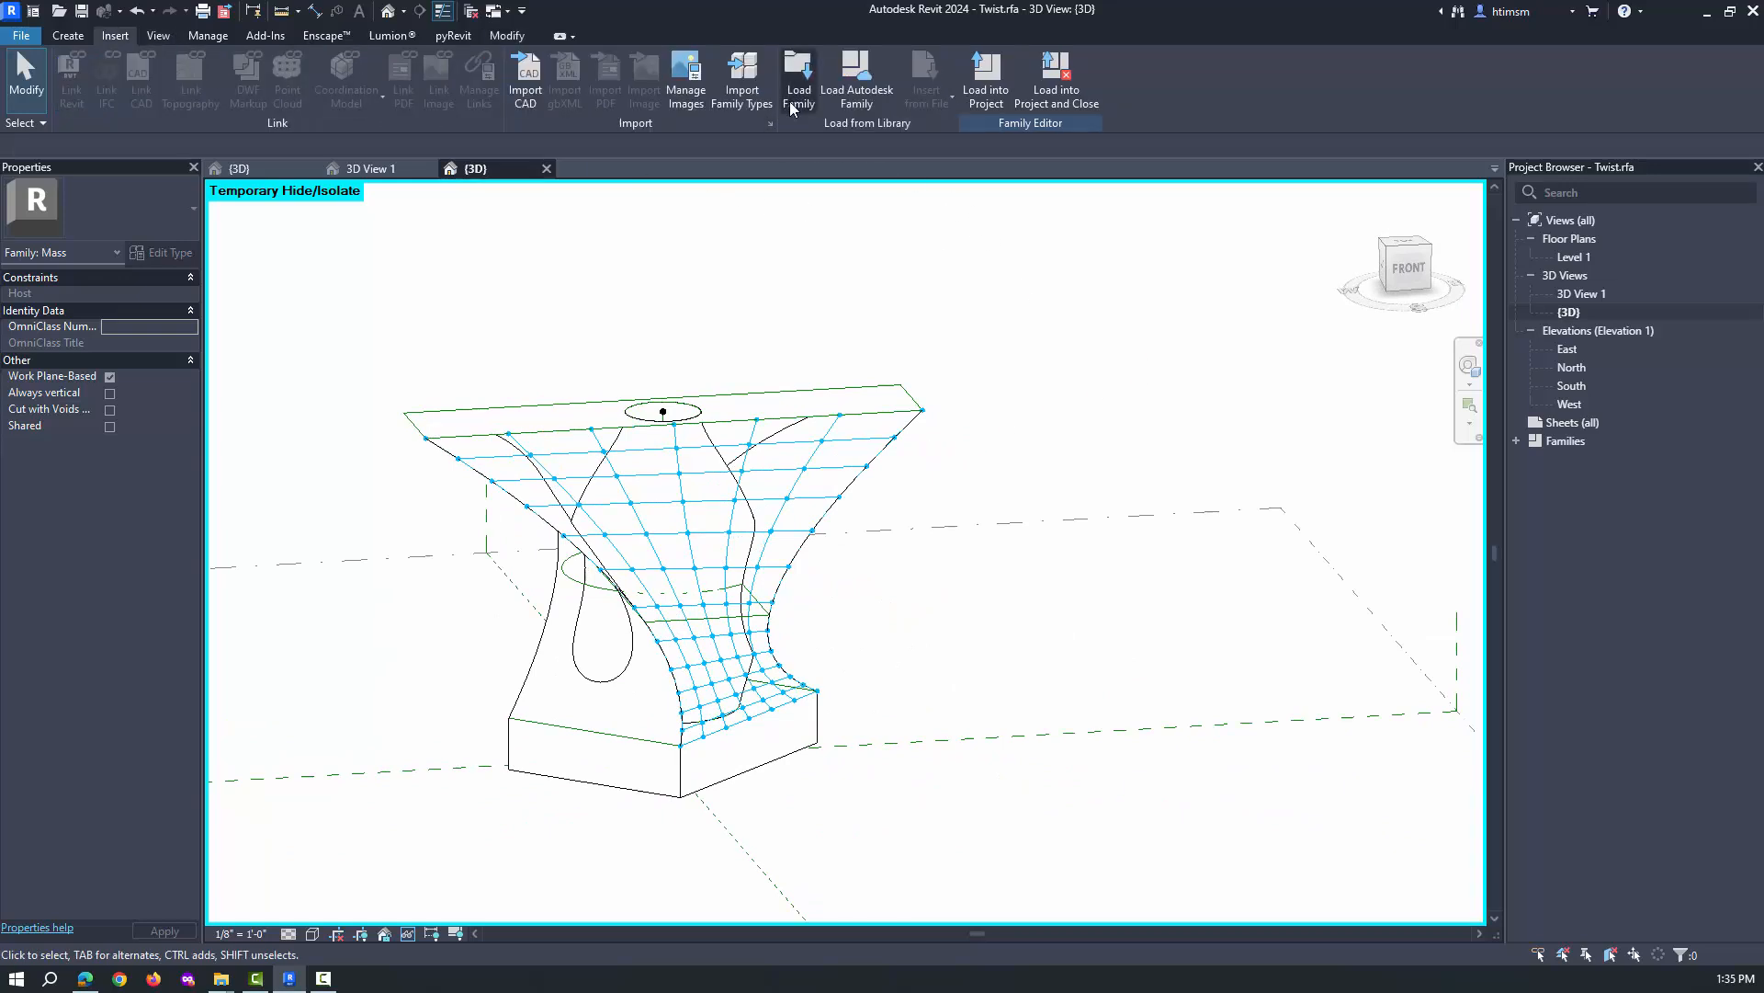
click(798, 74)
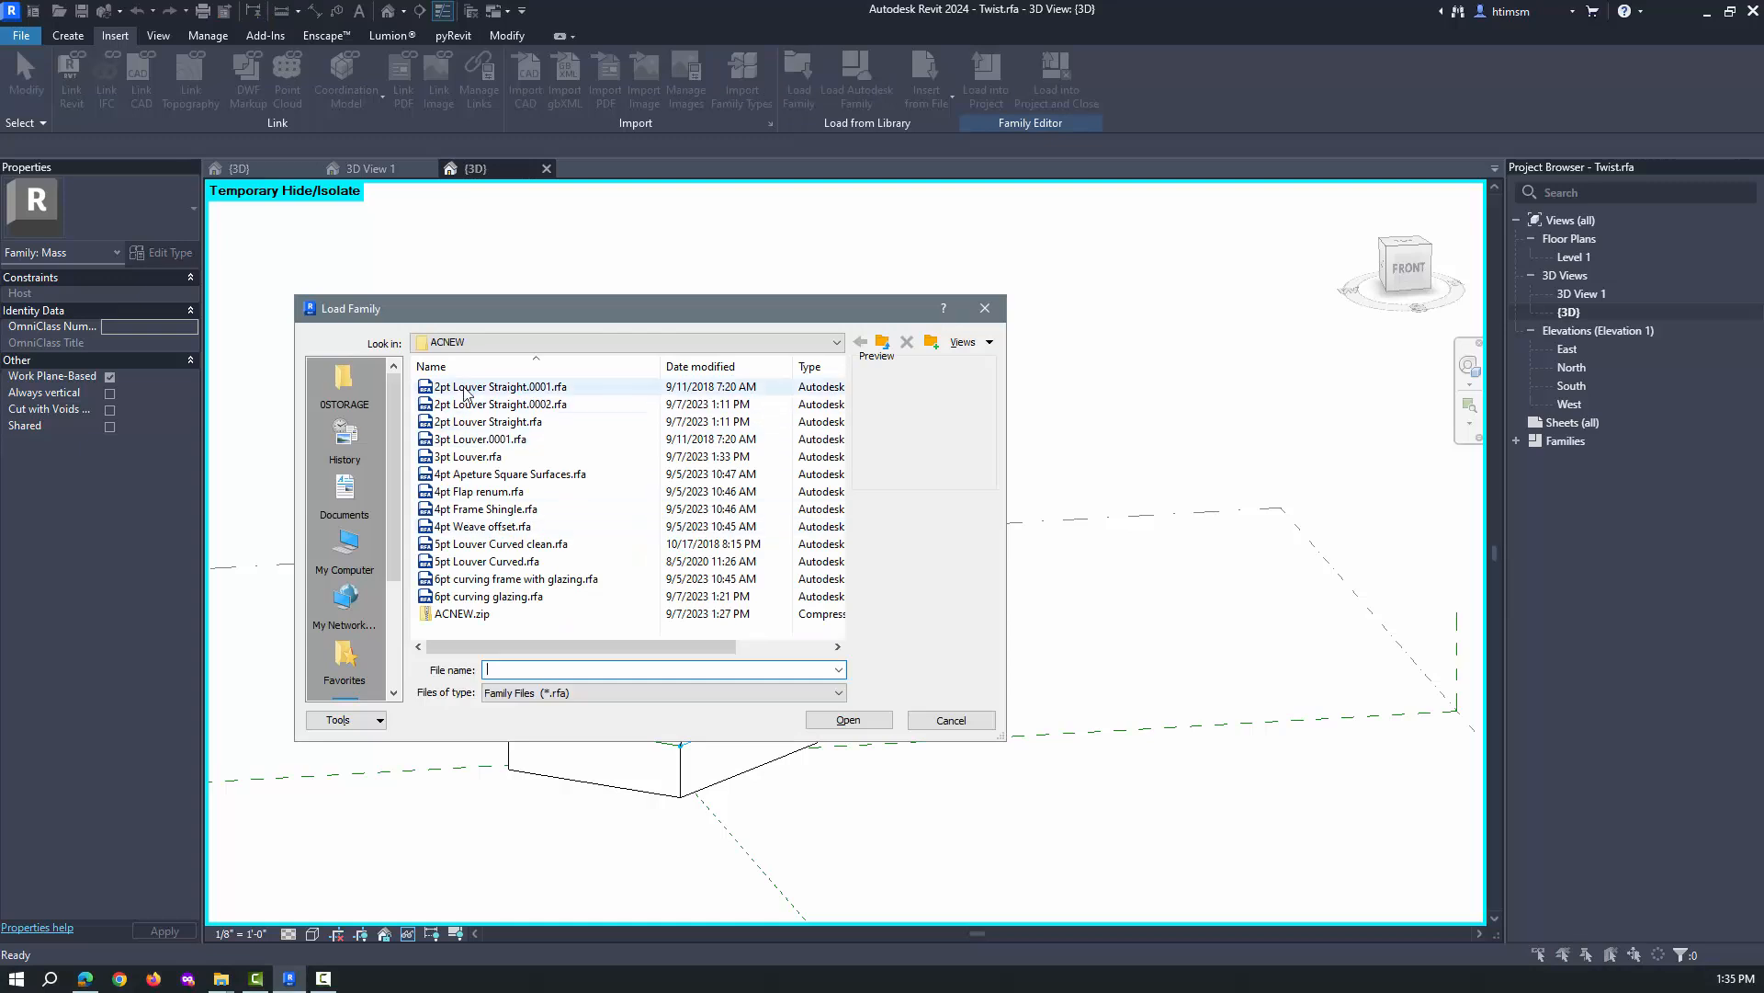
click(487, 421)
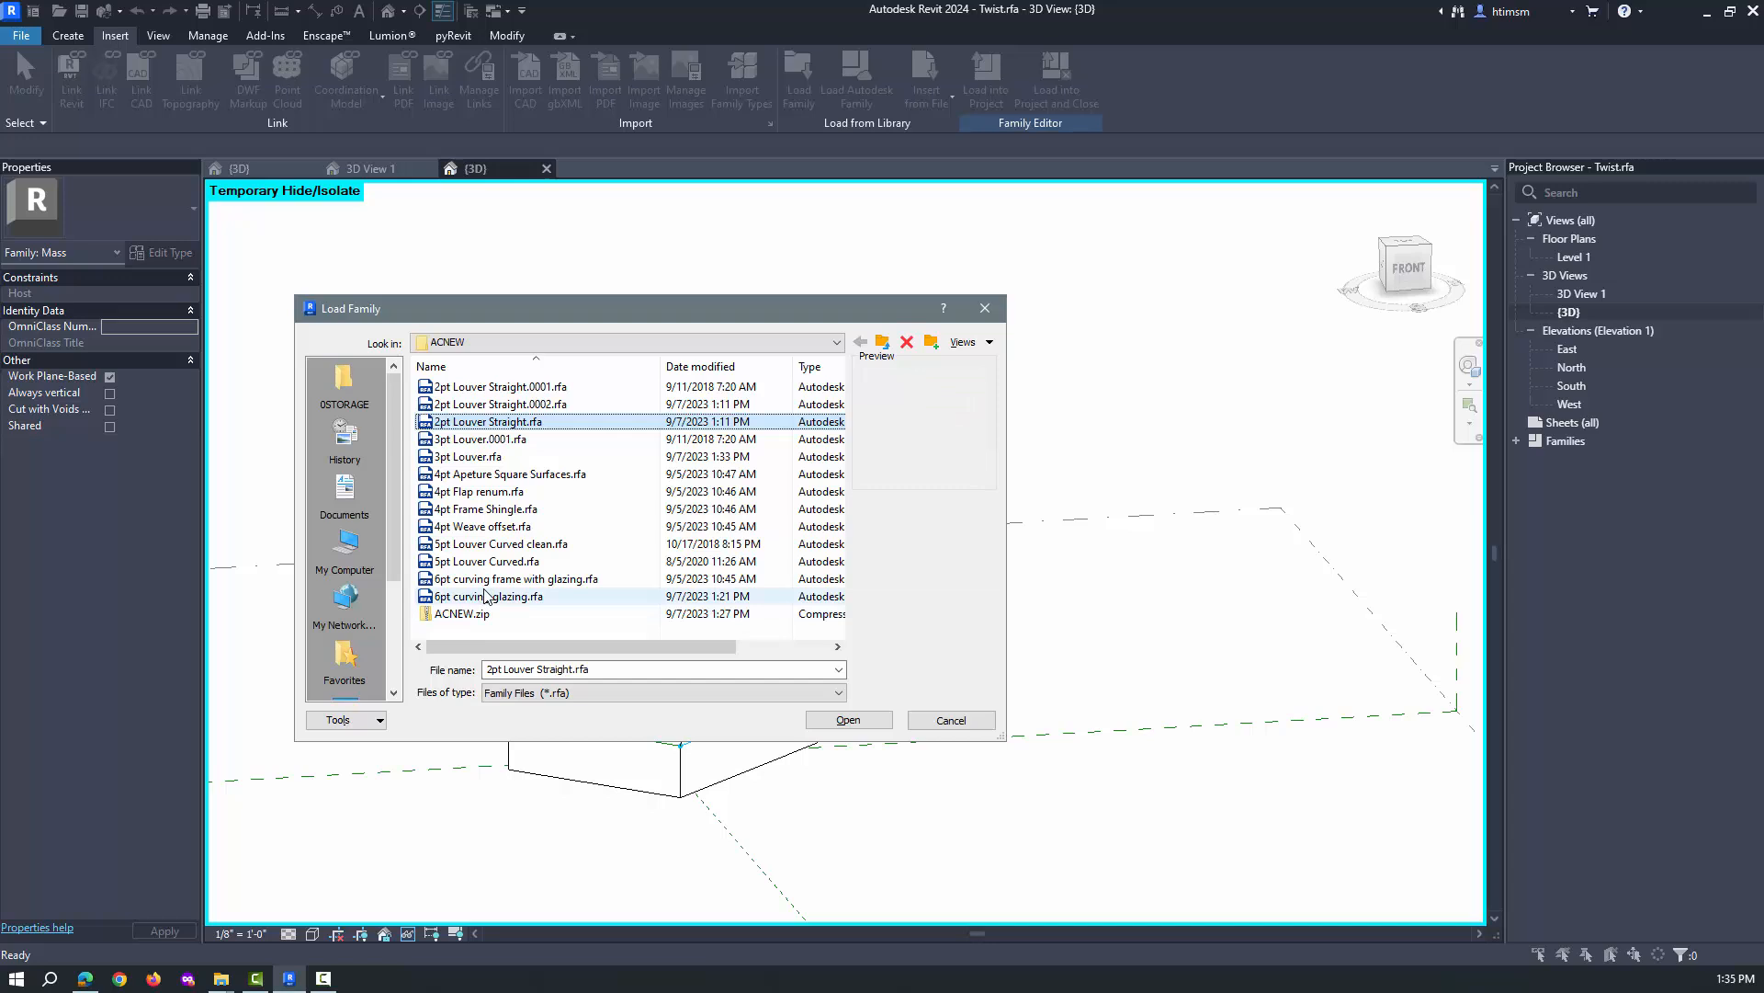
click(848, 719)
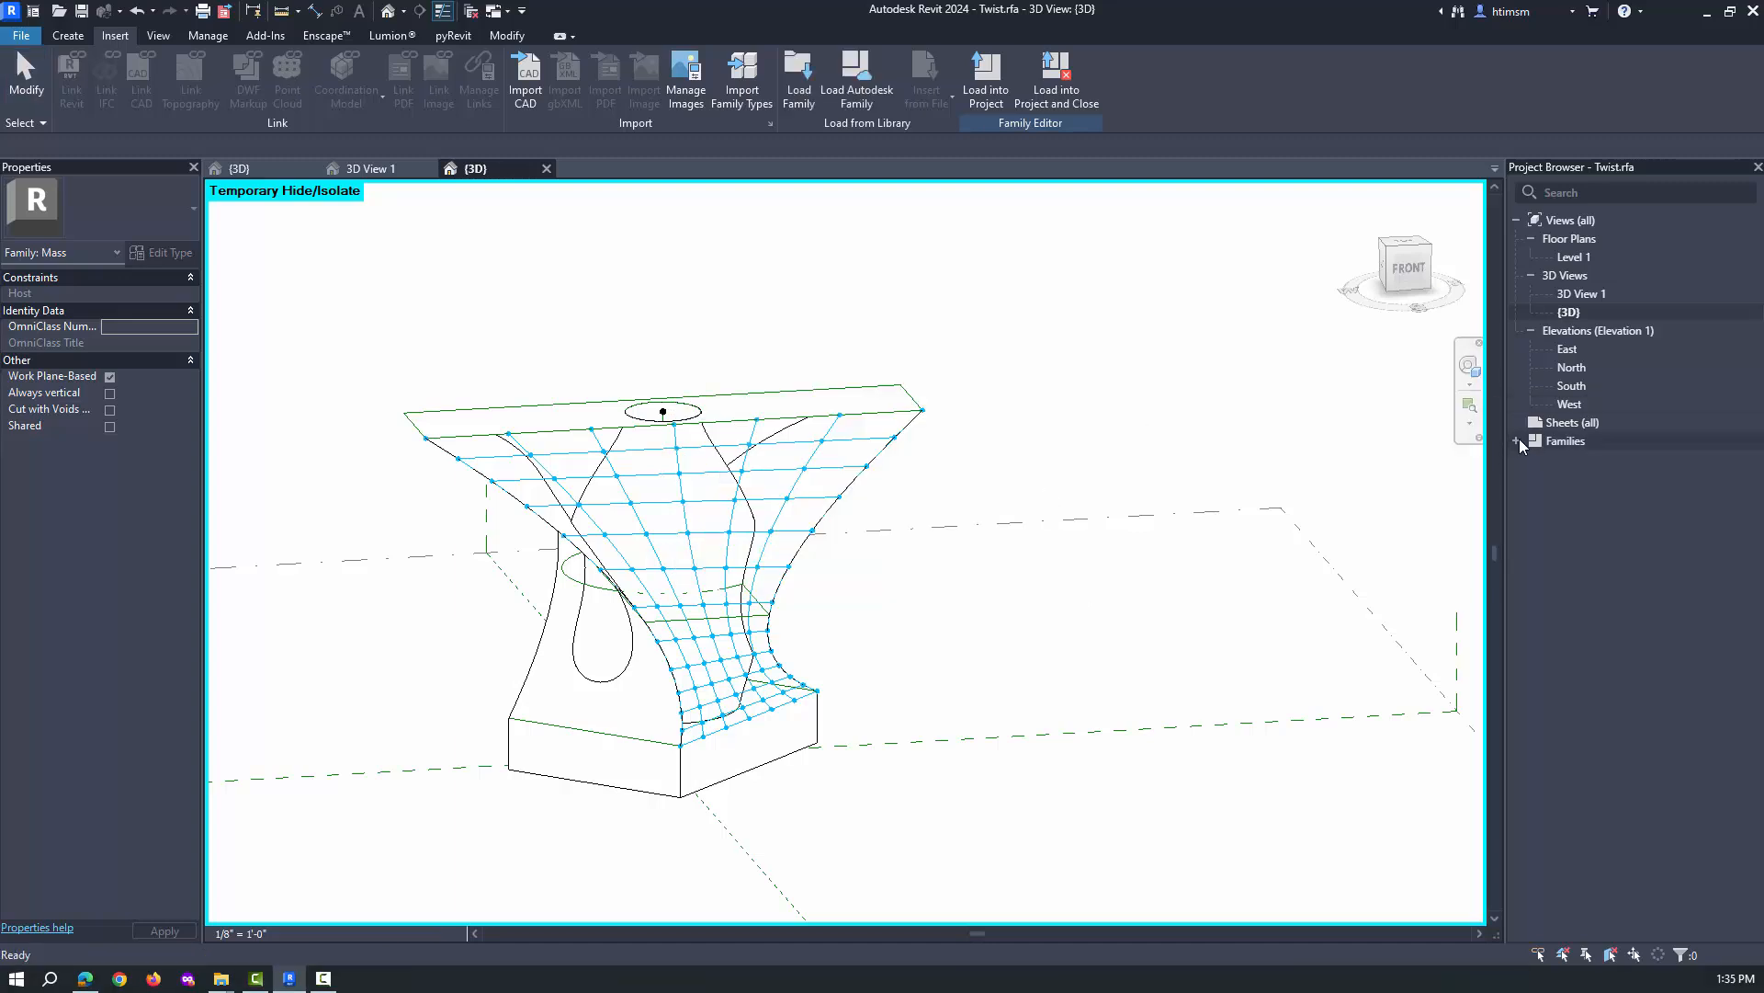
Step: Select the 2pt Louver Straight type under Families > Generic Models in the Project Browser
click(1517, 439)
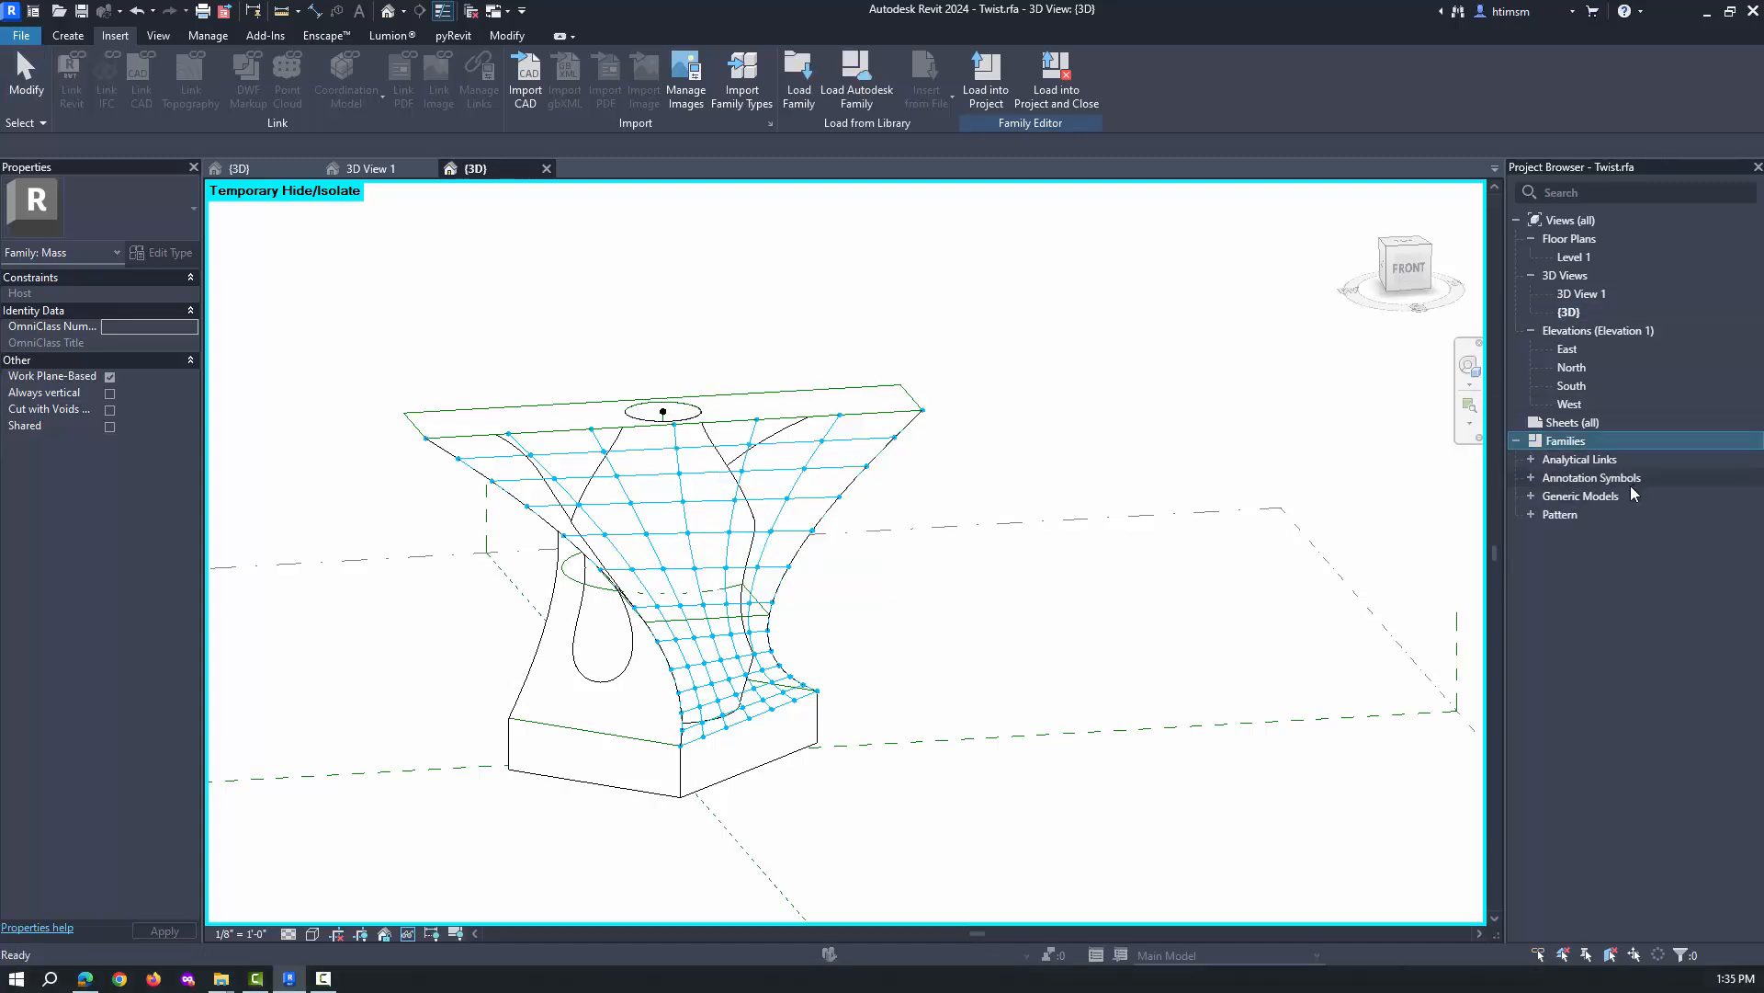
click(1533, 495)
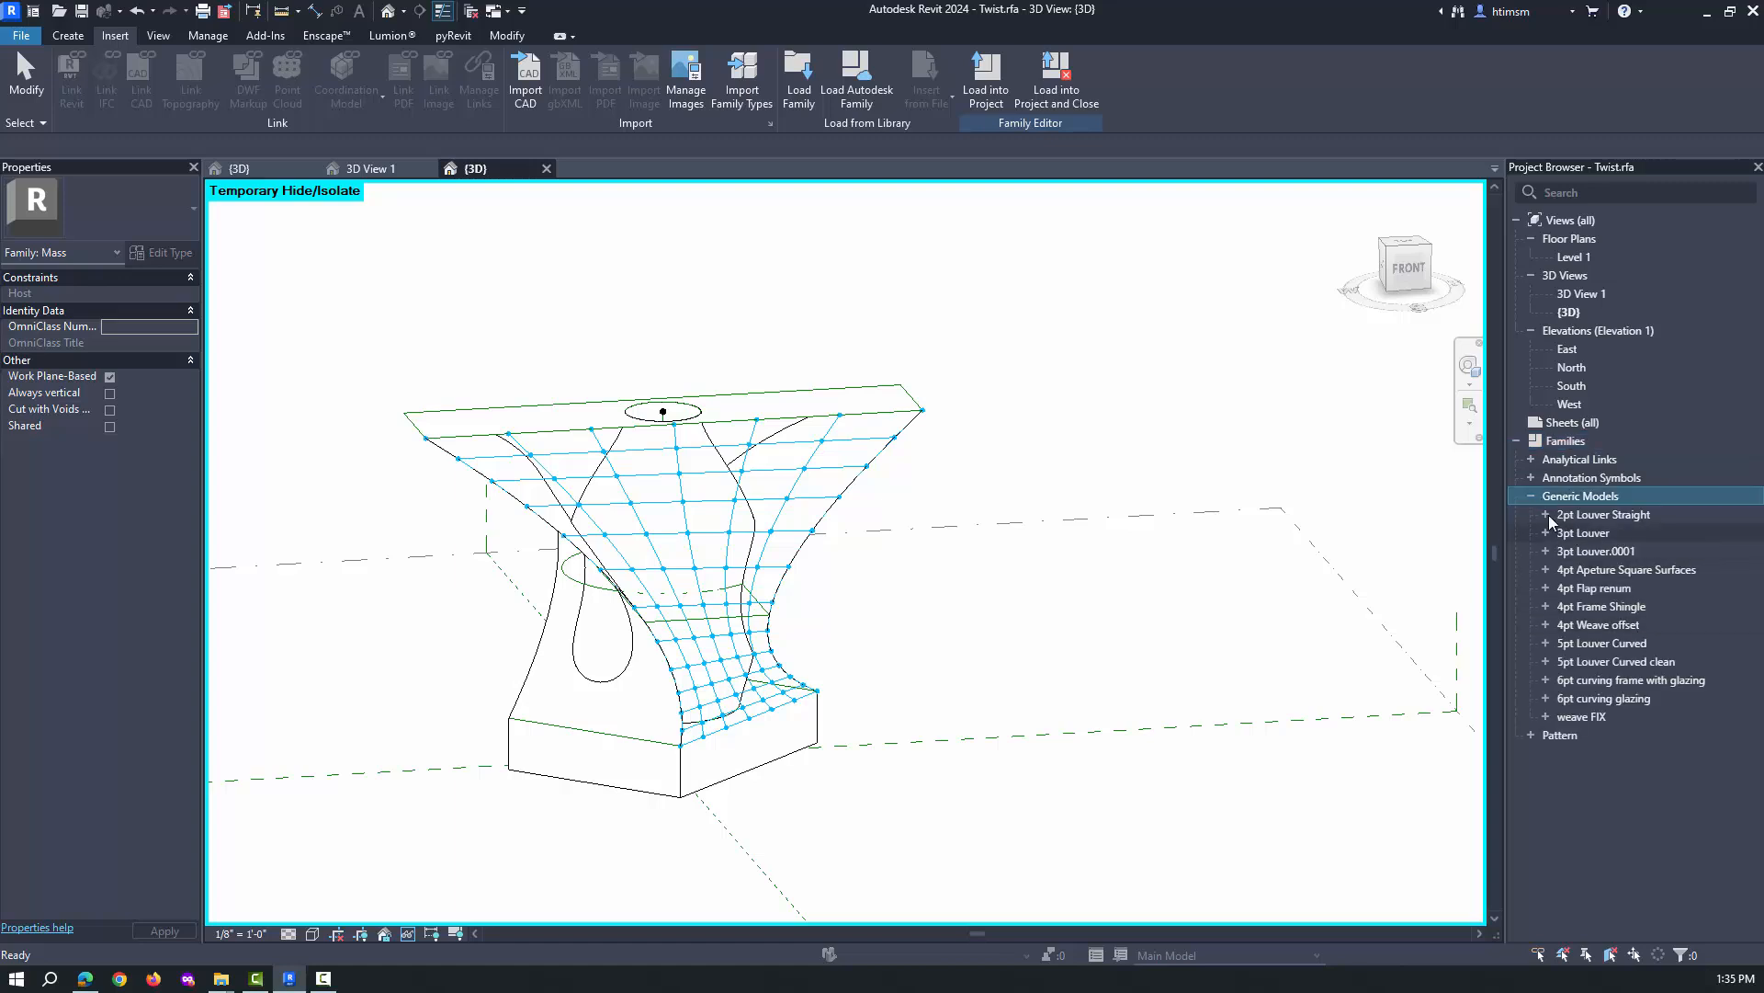
click(1546, 515)
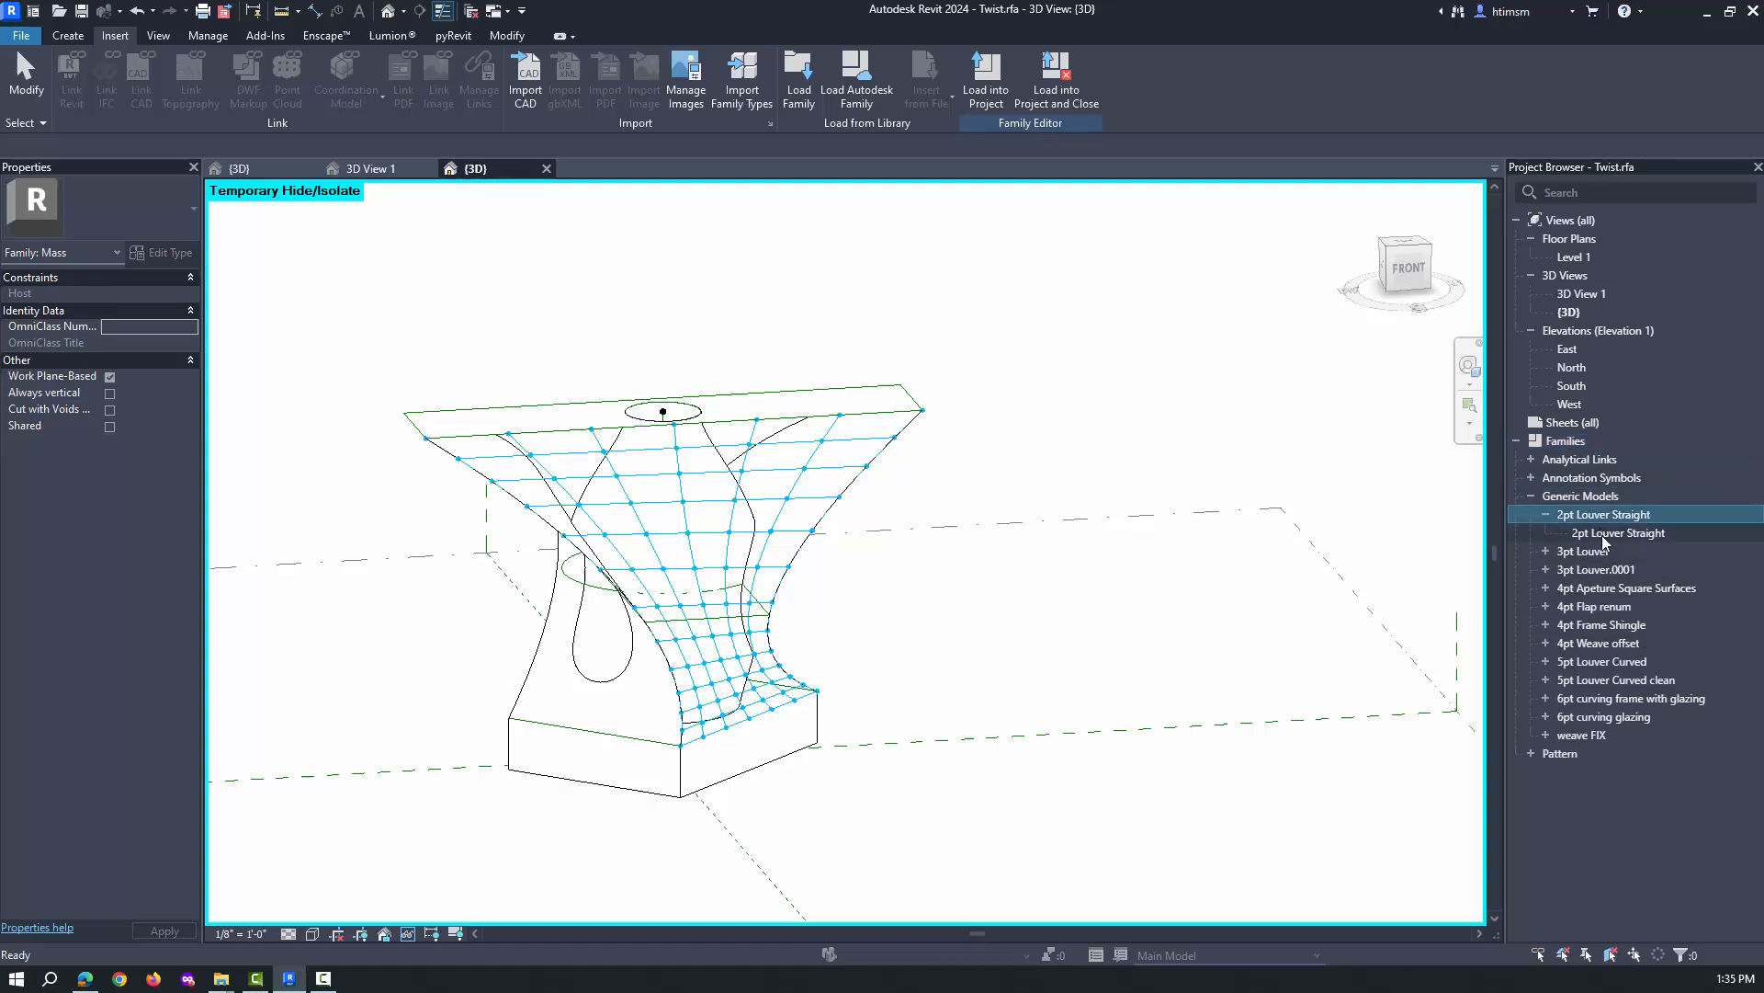
click(1617, 533)
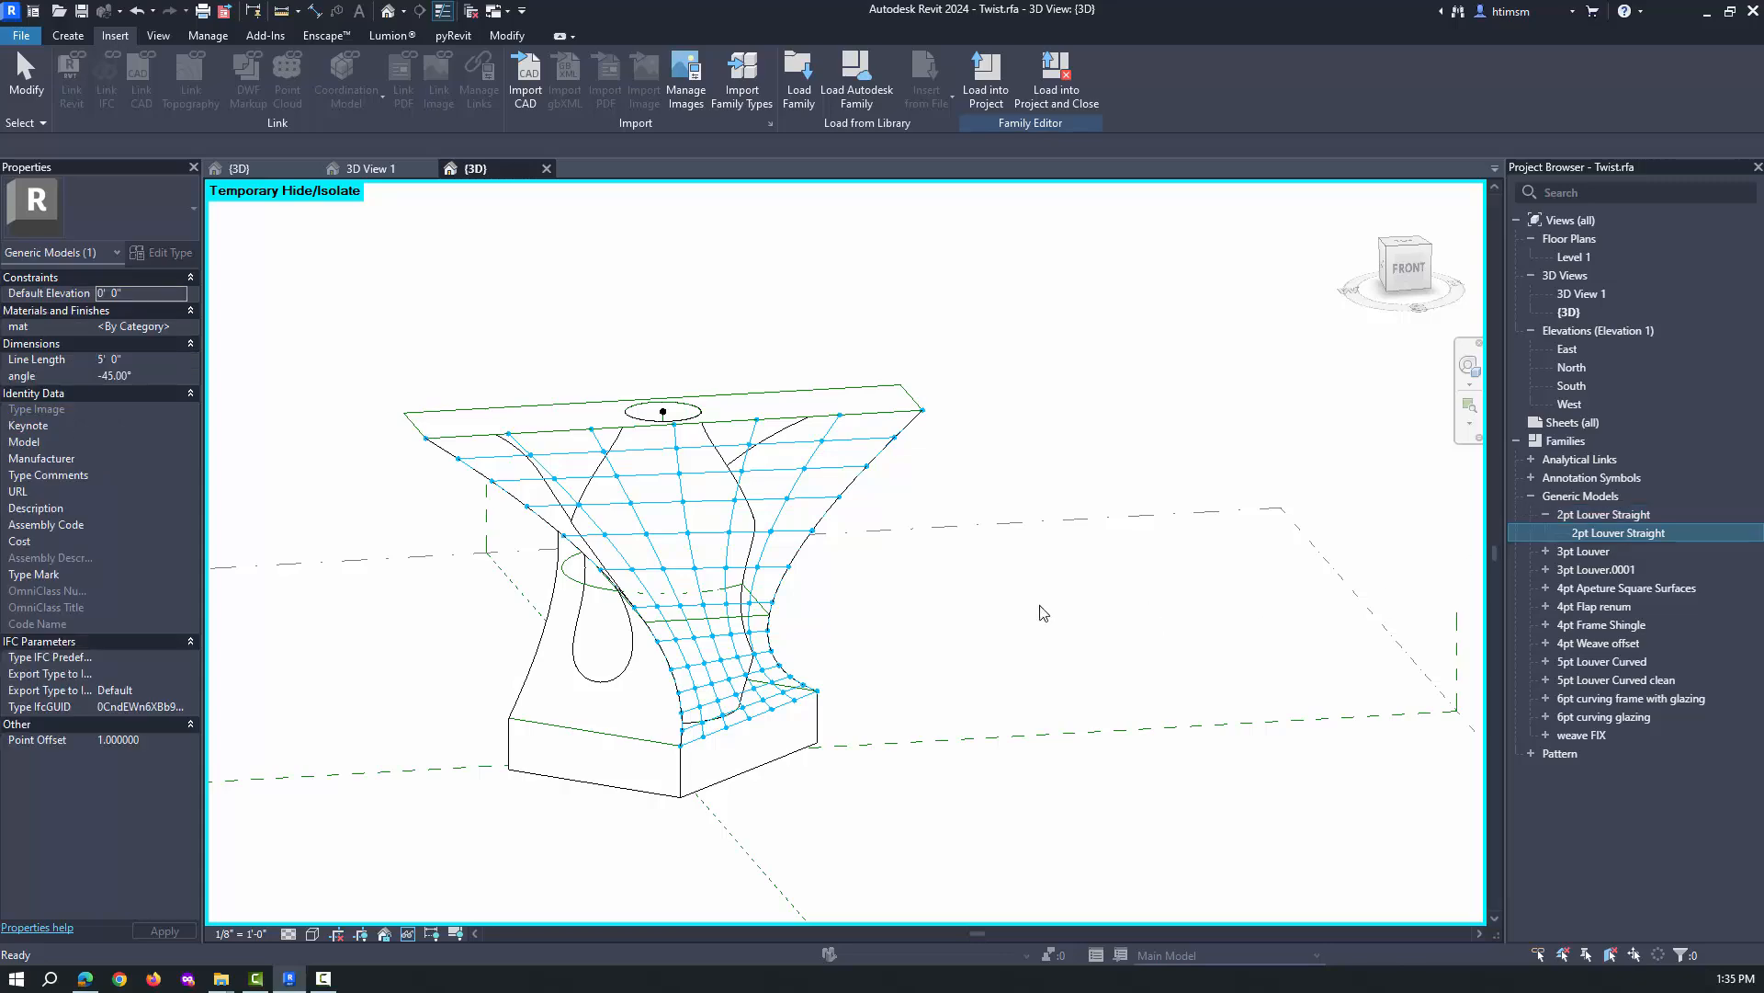
Step: Place the 2pt Louver Straight component on the surface nodes and repeat it across the grid
double_click(1618, 533)
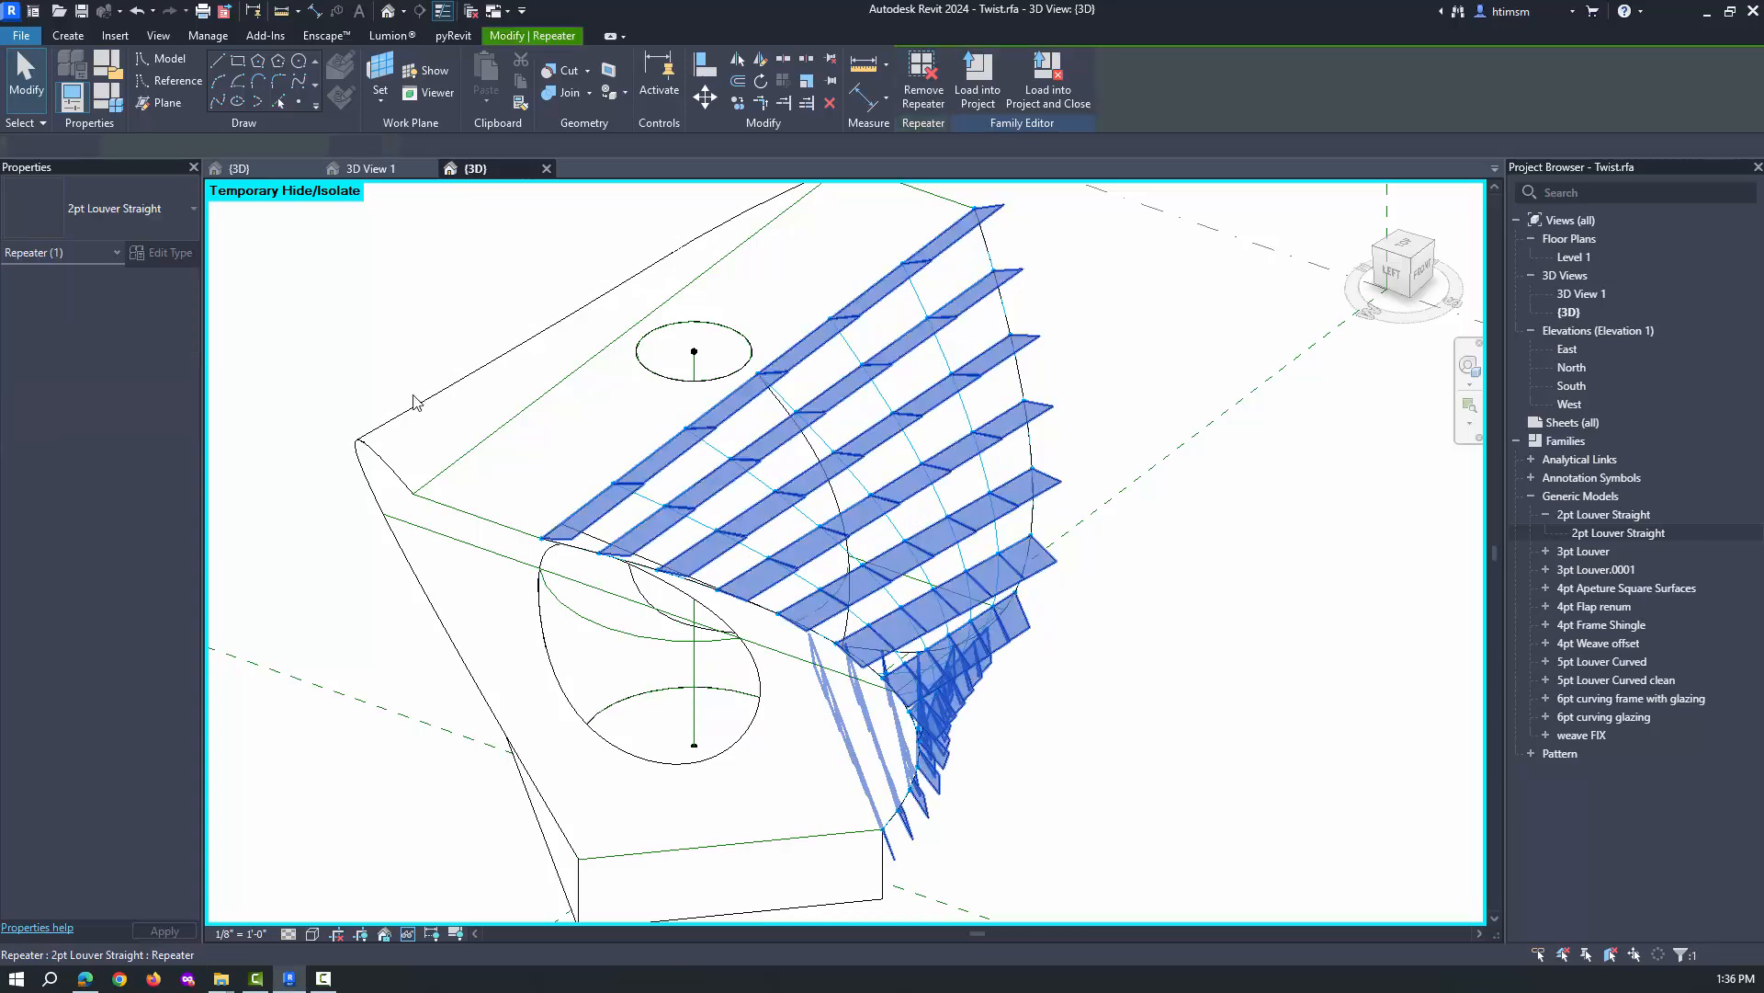
Step: Edit the 2pt Louver Straight louver angle in Type Properties and confirm the changes
click(169, 252)
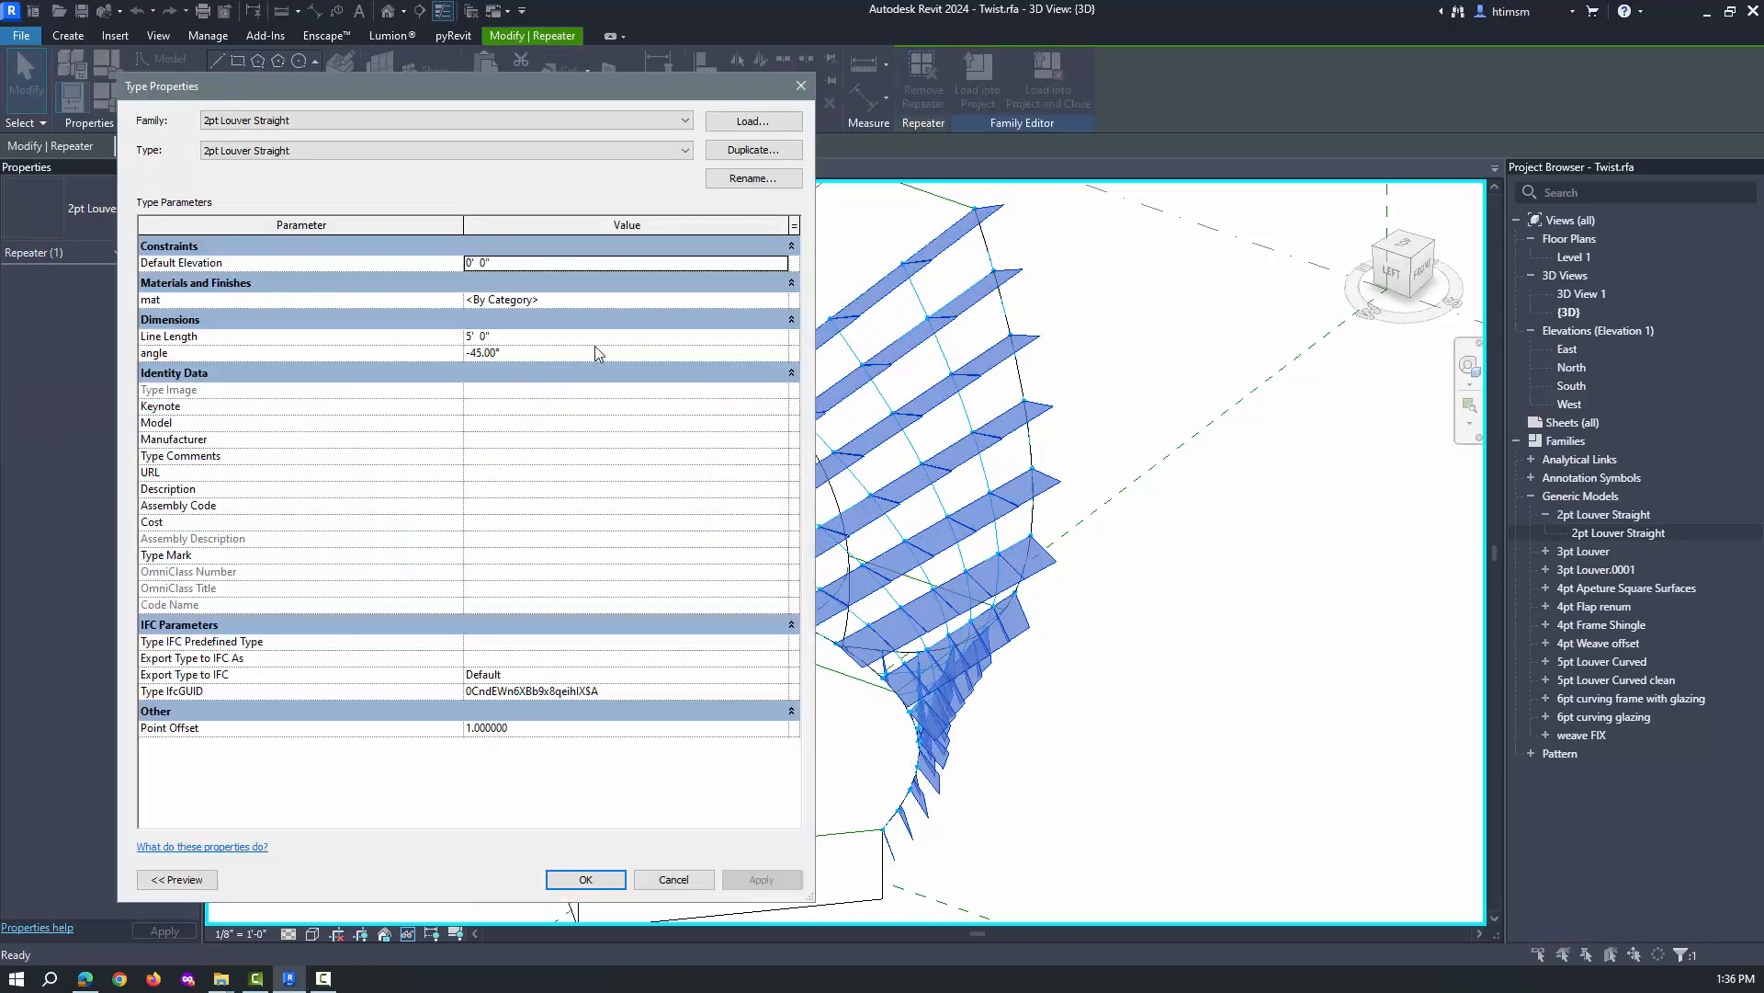
click(484, 353)
text(0)
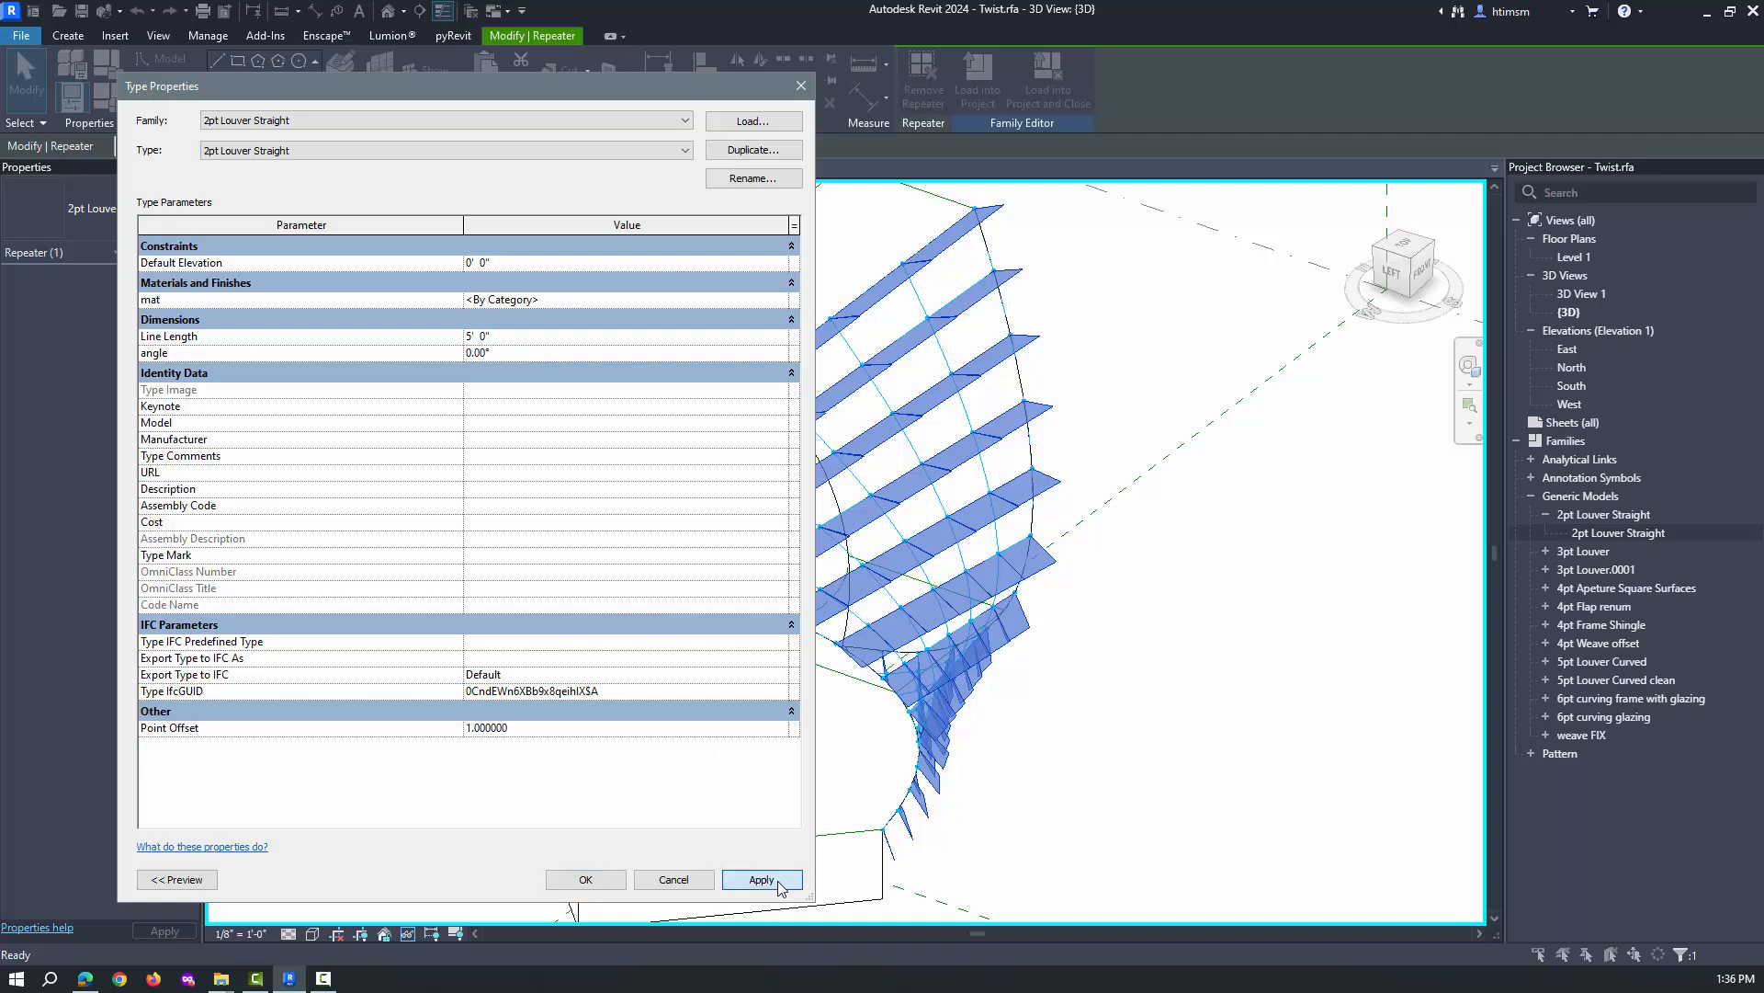
click(761, 879)
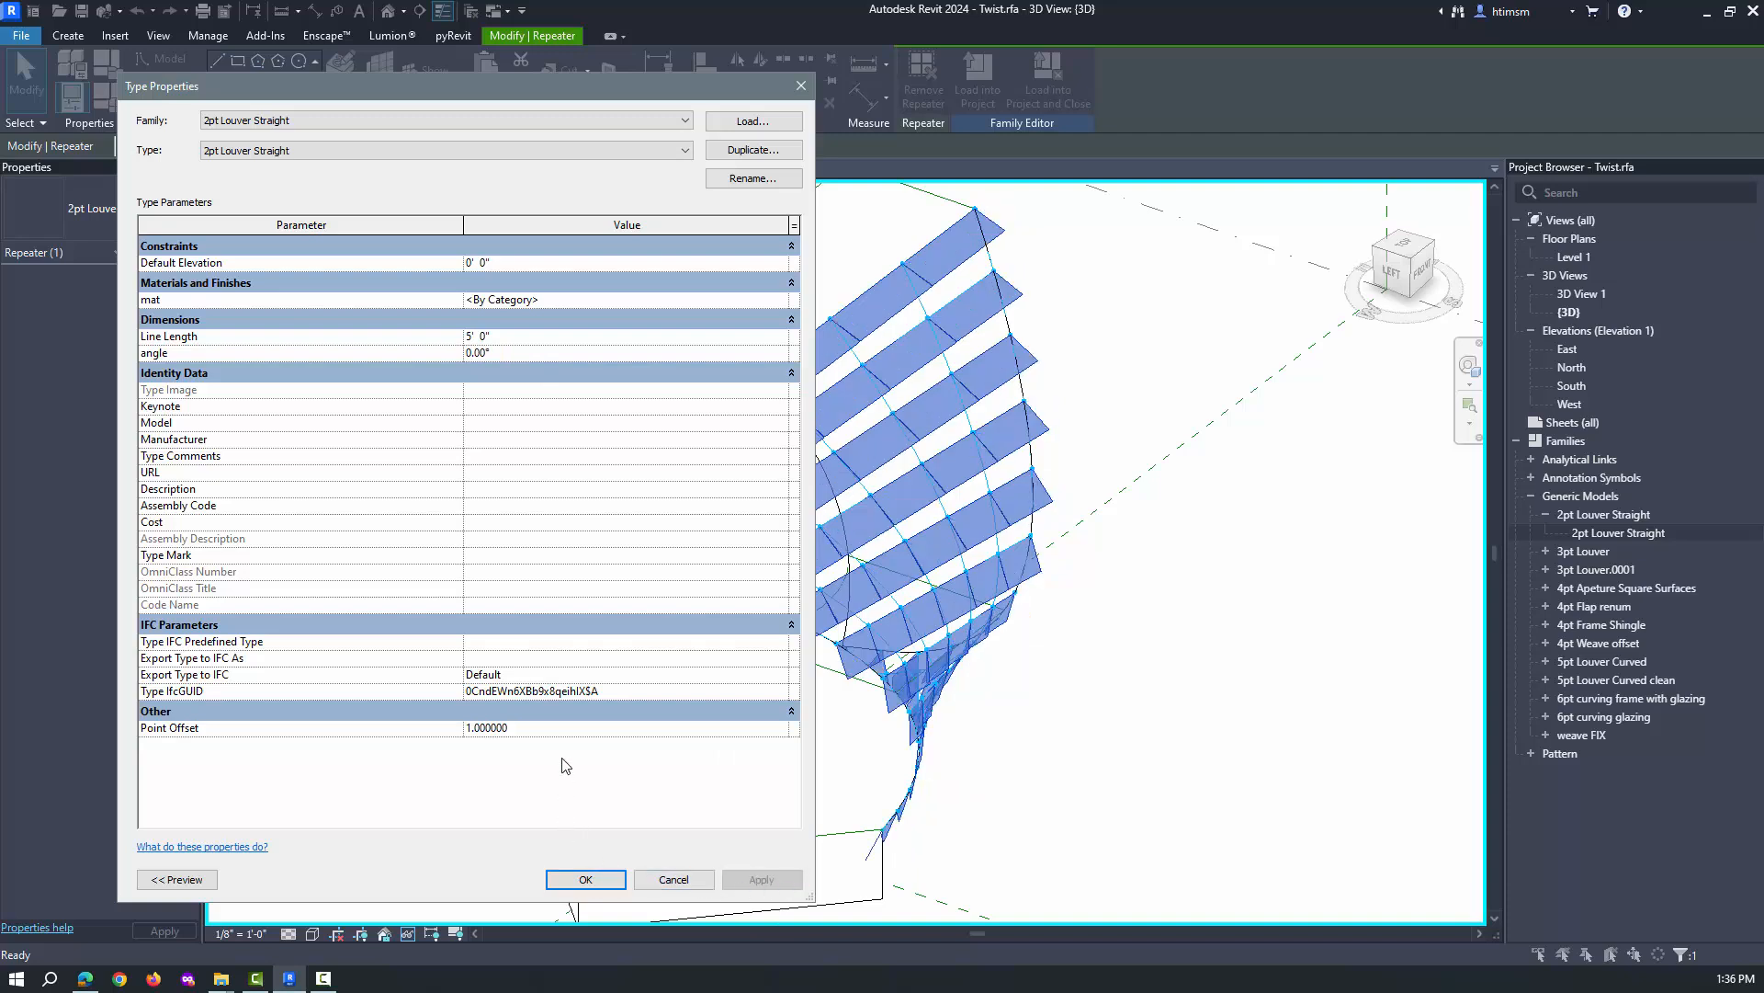
click(478, 335)
text(2)
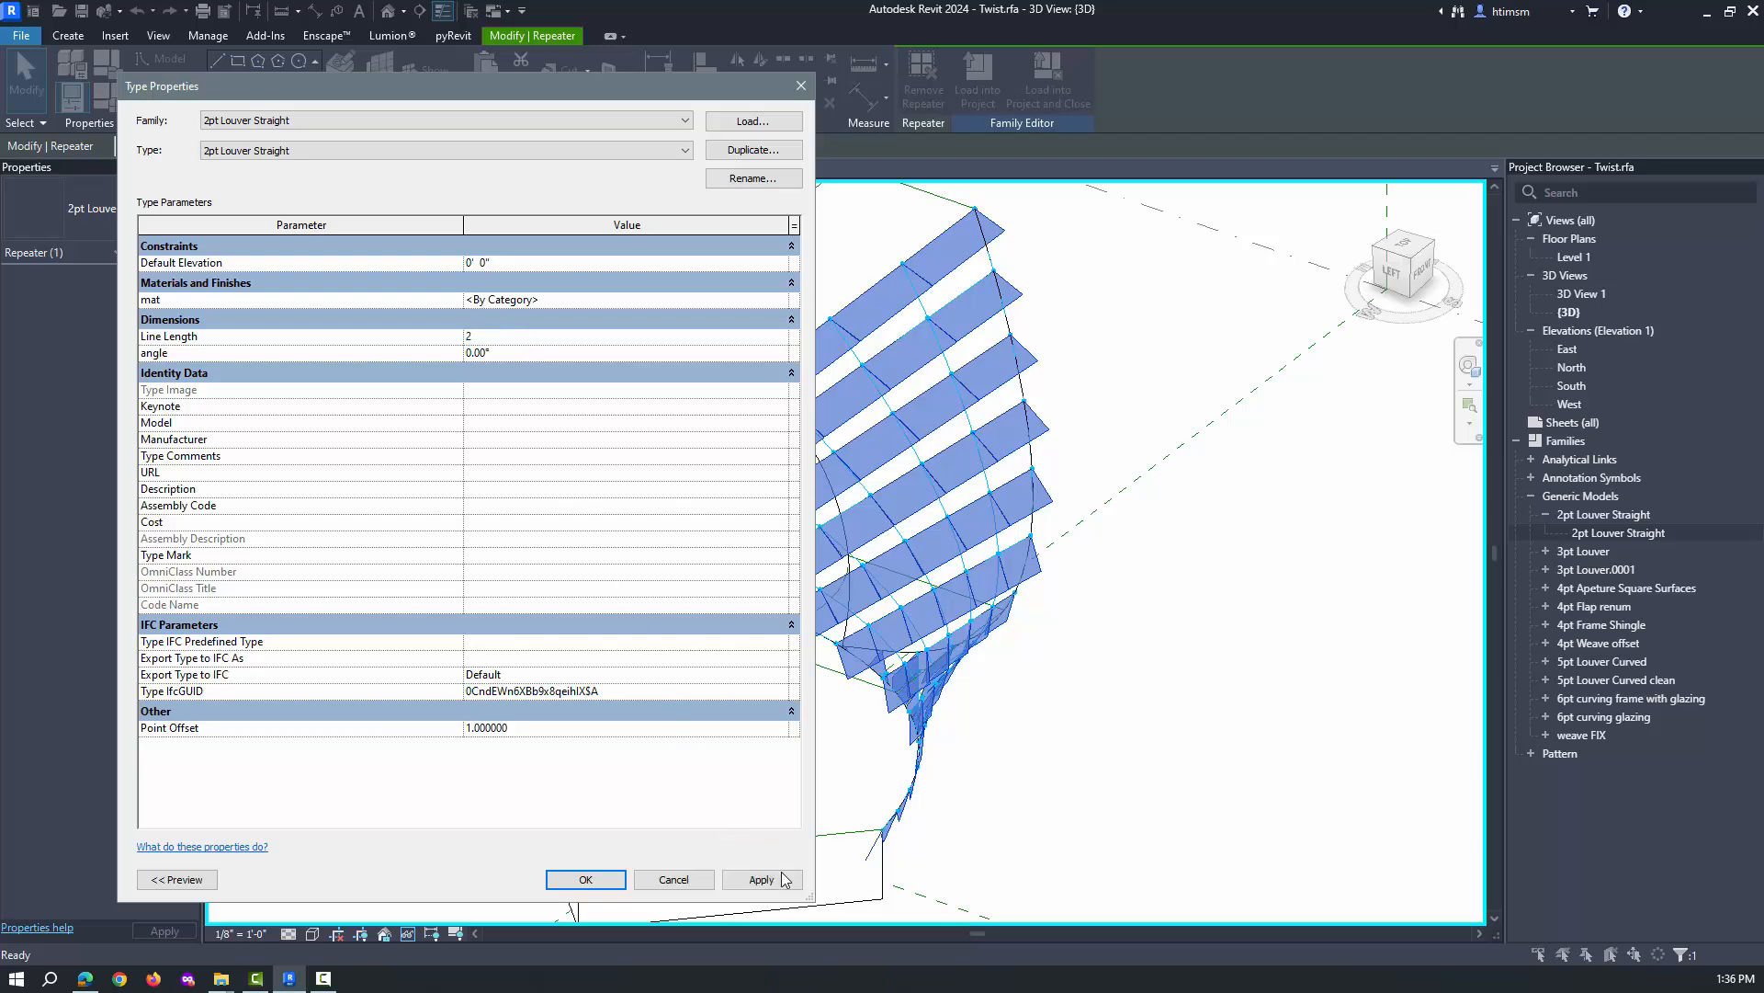
click(584, 878)
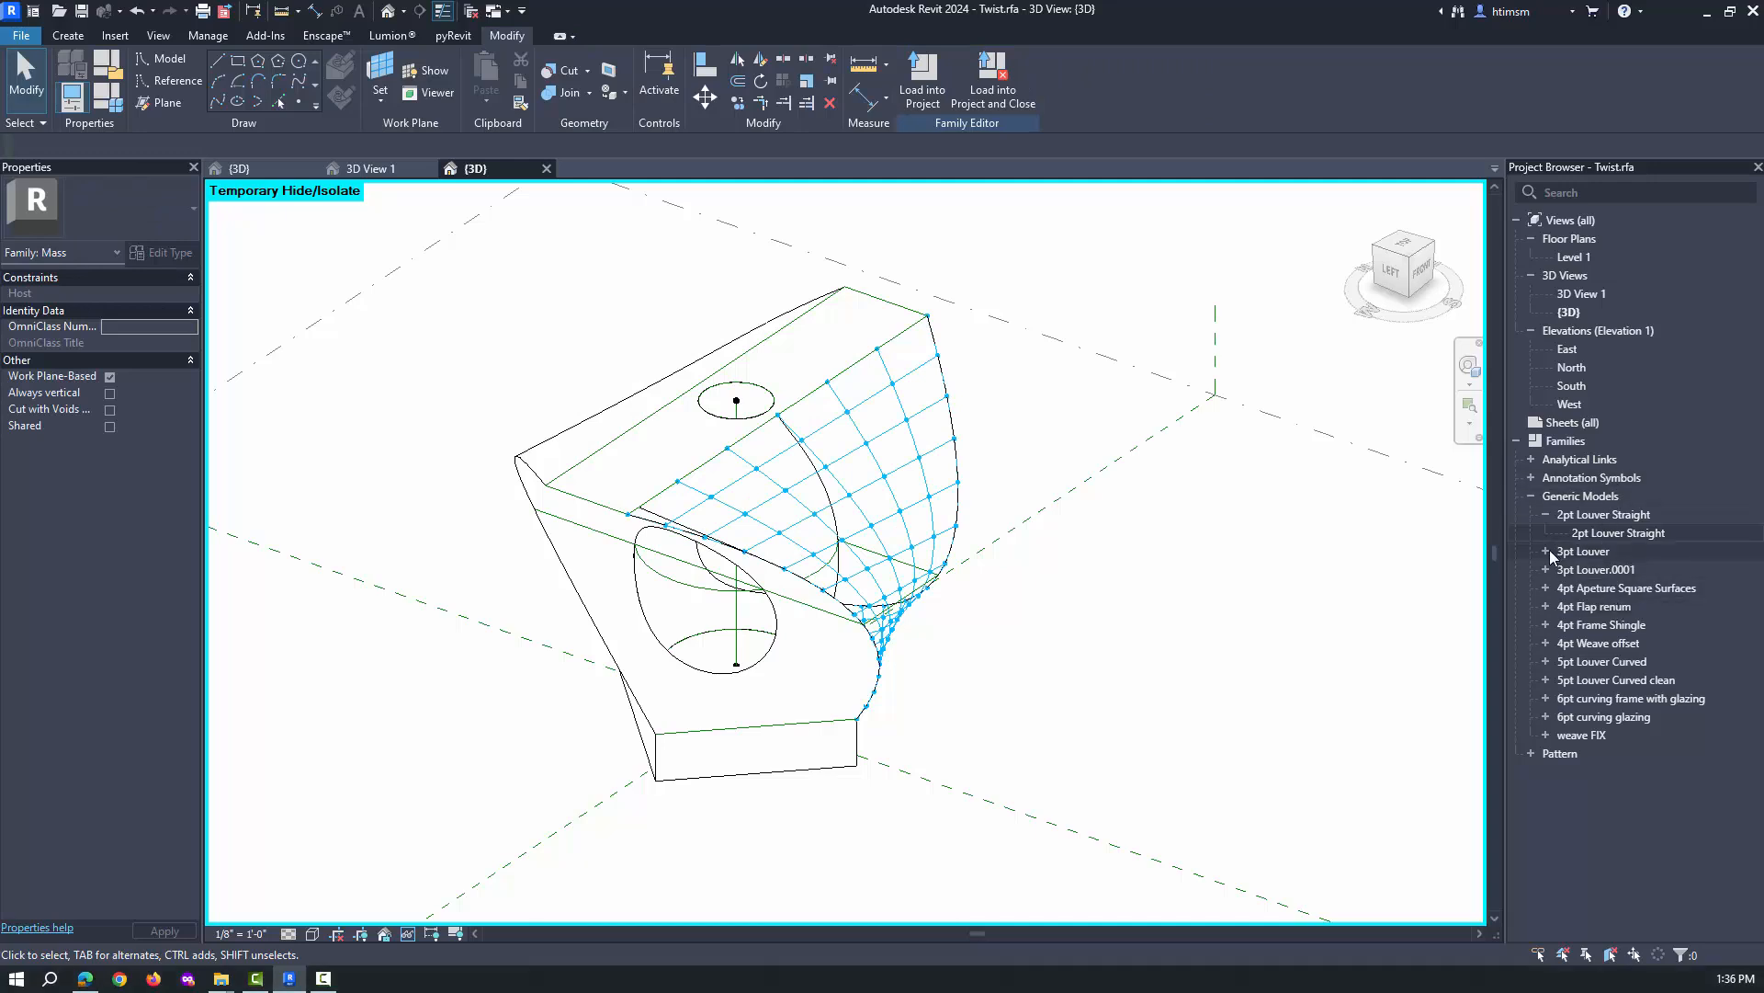
Step: Drag a 3pt Louver type onto the surface nodes and repeat it across the grid
click(1581, 549)
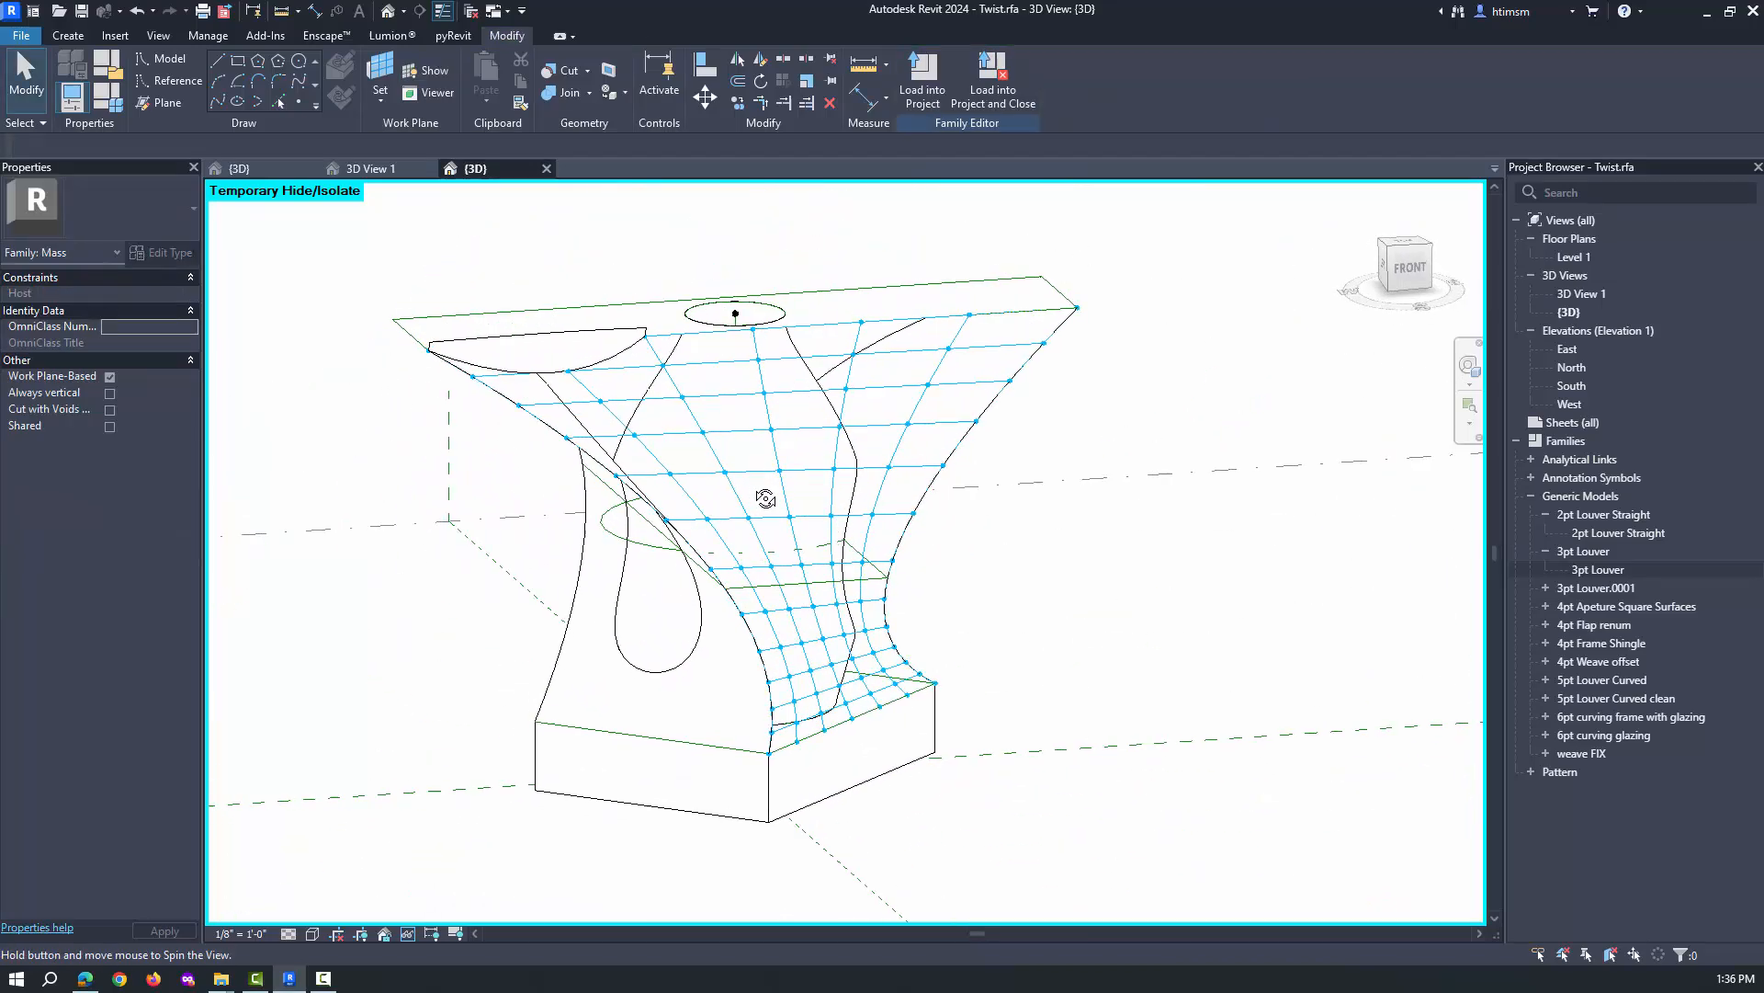
drag(765, 498, 710, 394)
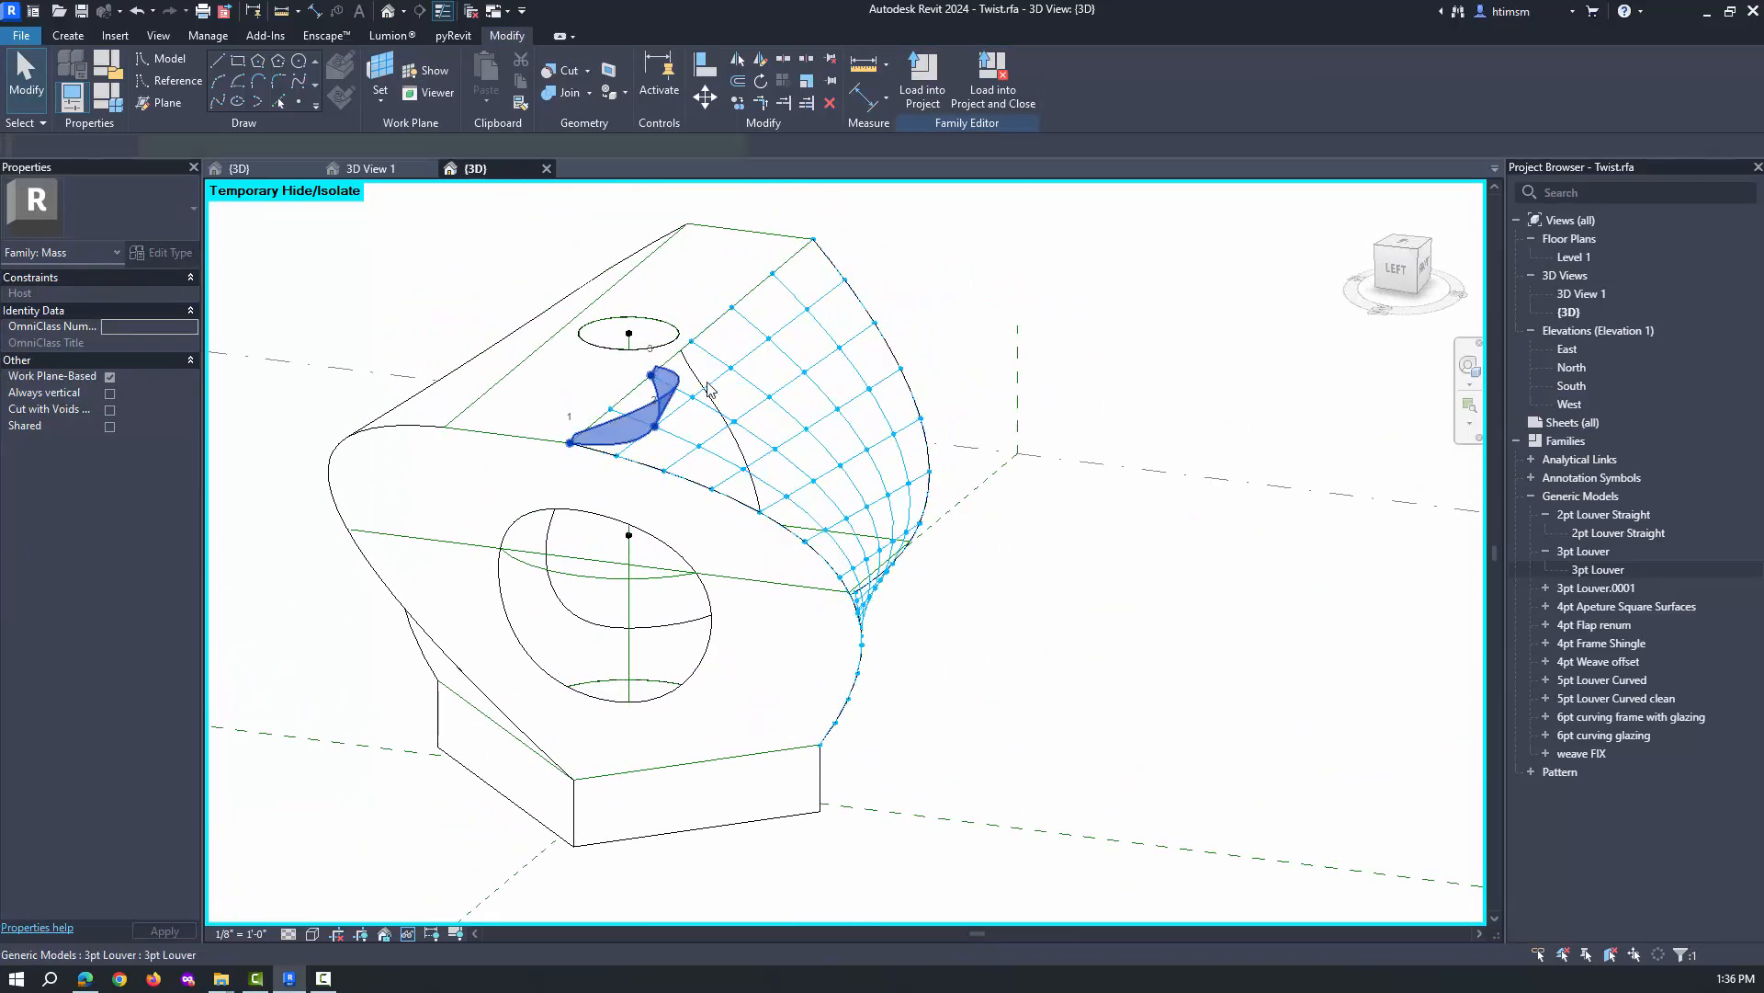
click(631, 405)
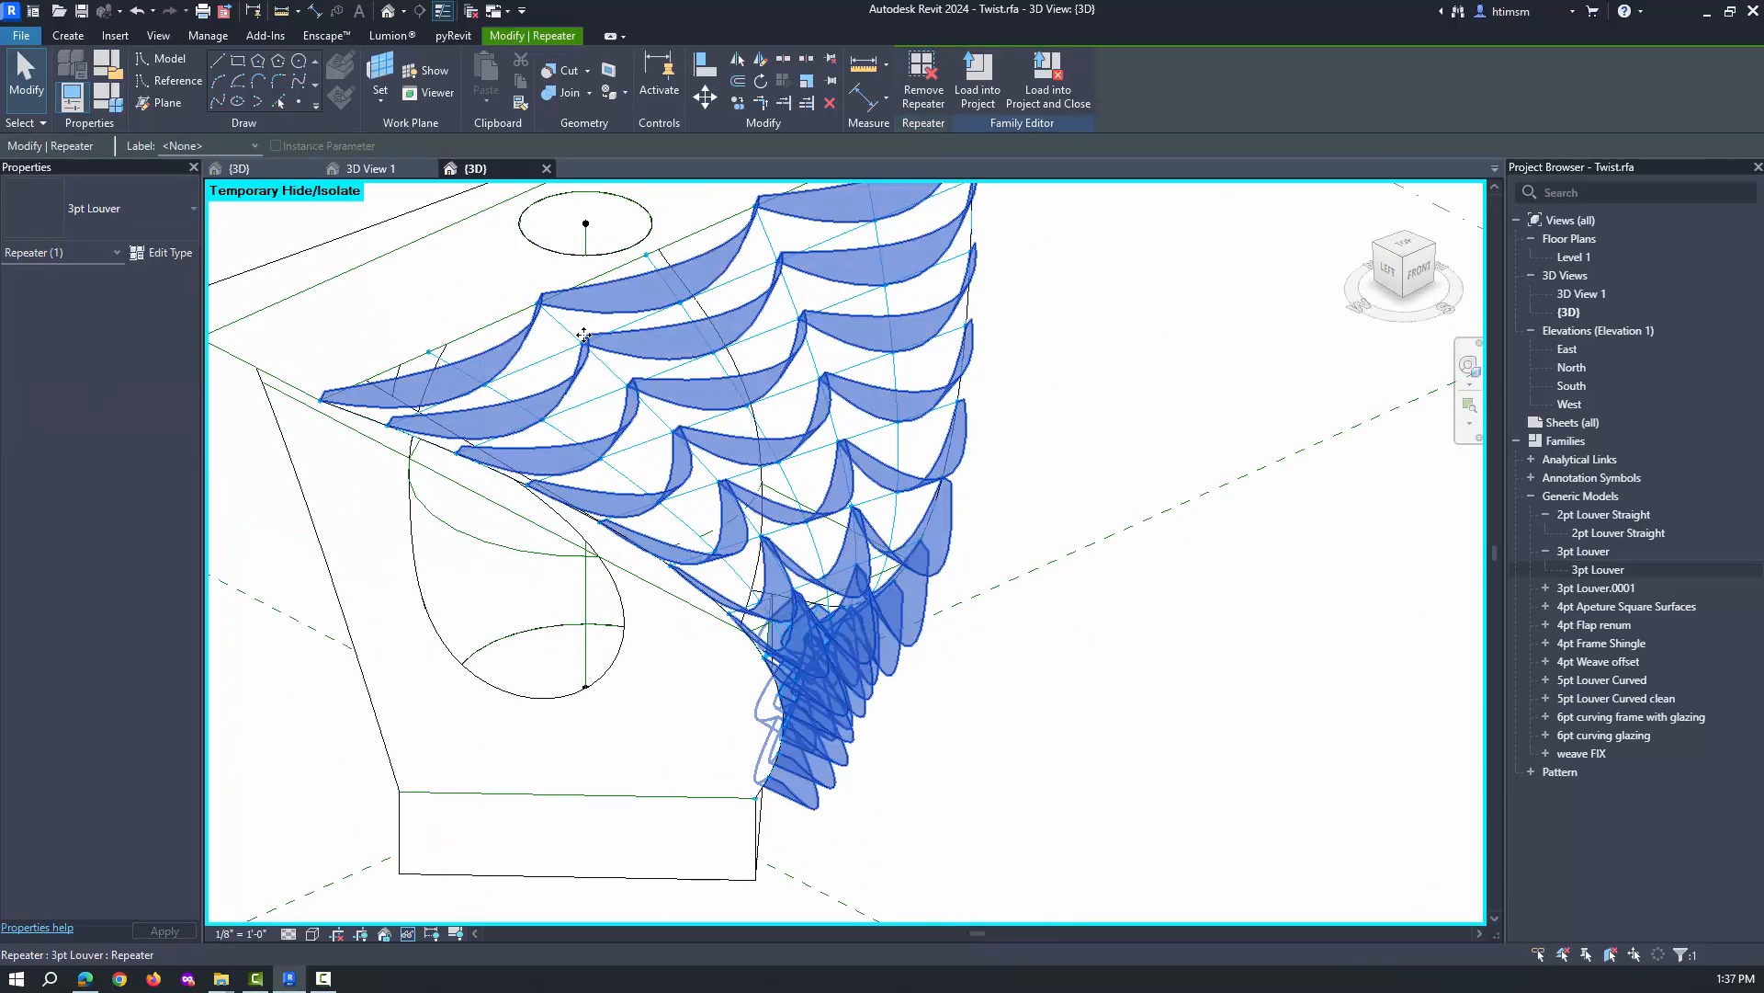
Step: Set the 3pt Louver's p1p2 height to 2" and adjust pm height so the panels are slimmer
click(162, 252)
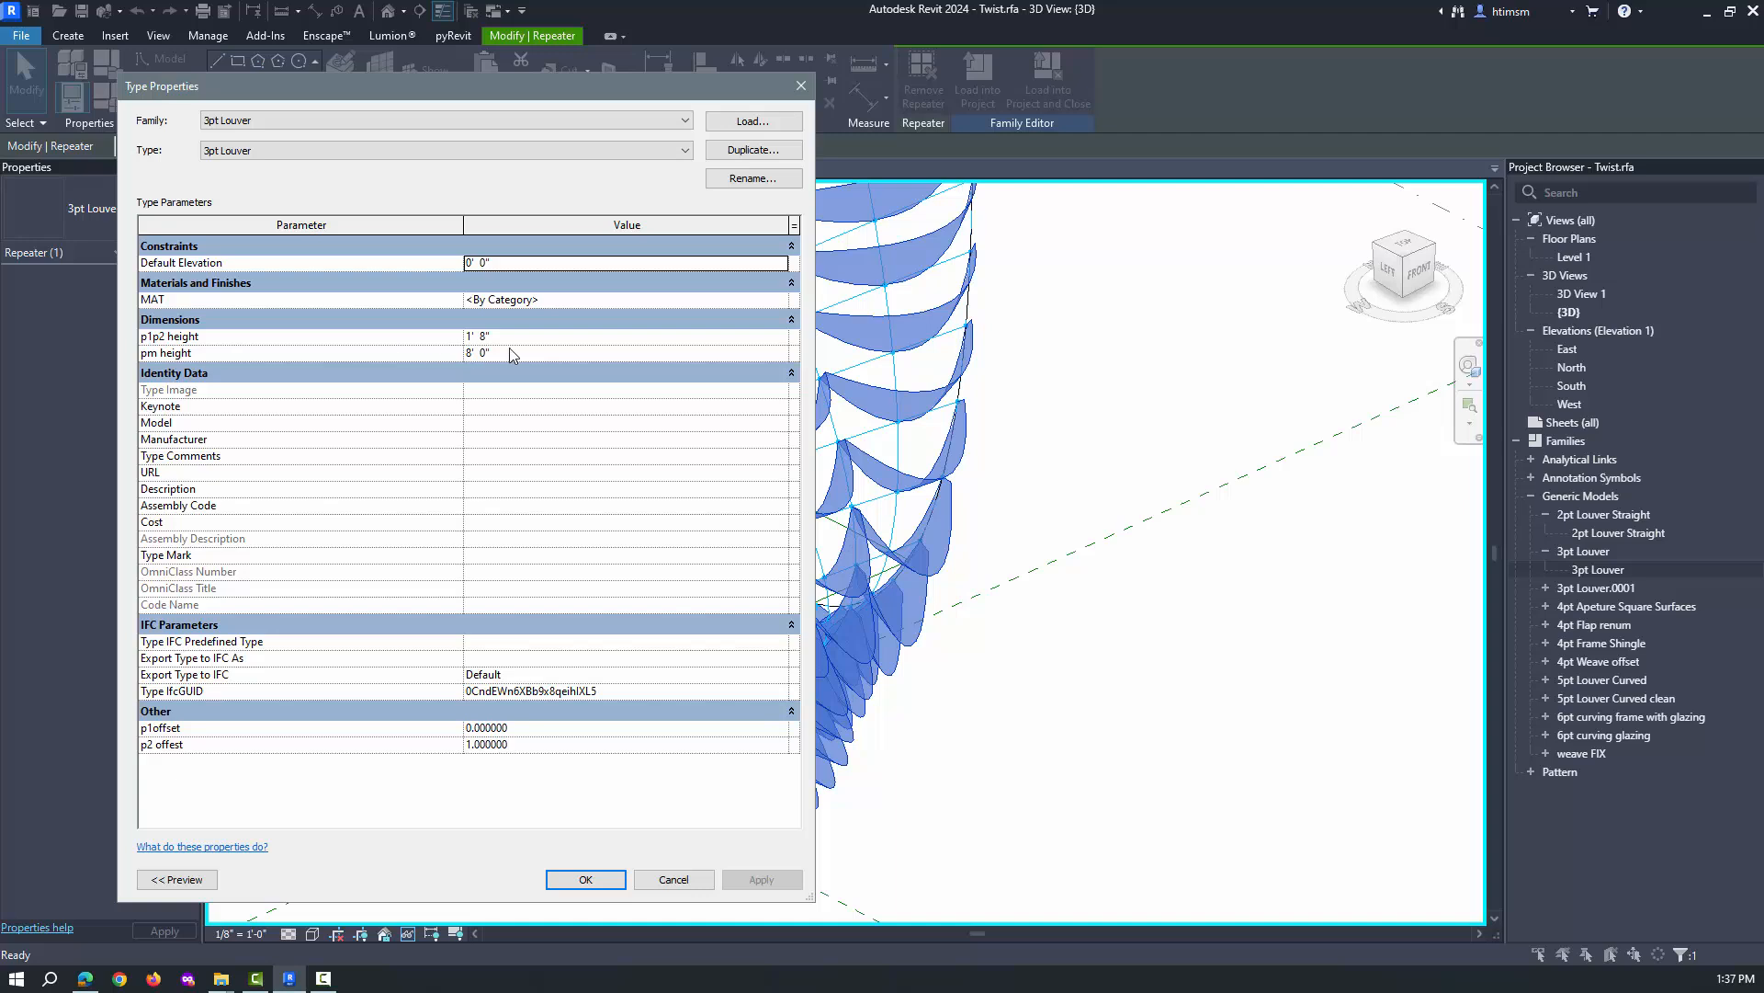
mouse_move(901, 552)
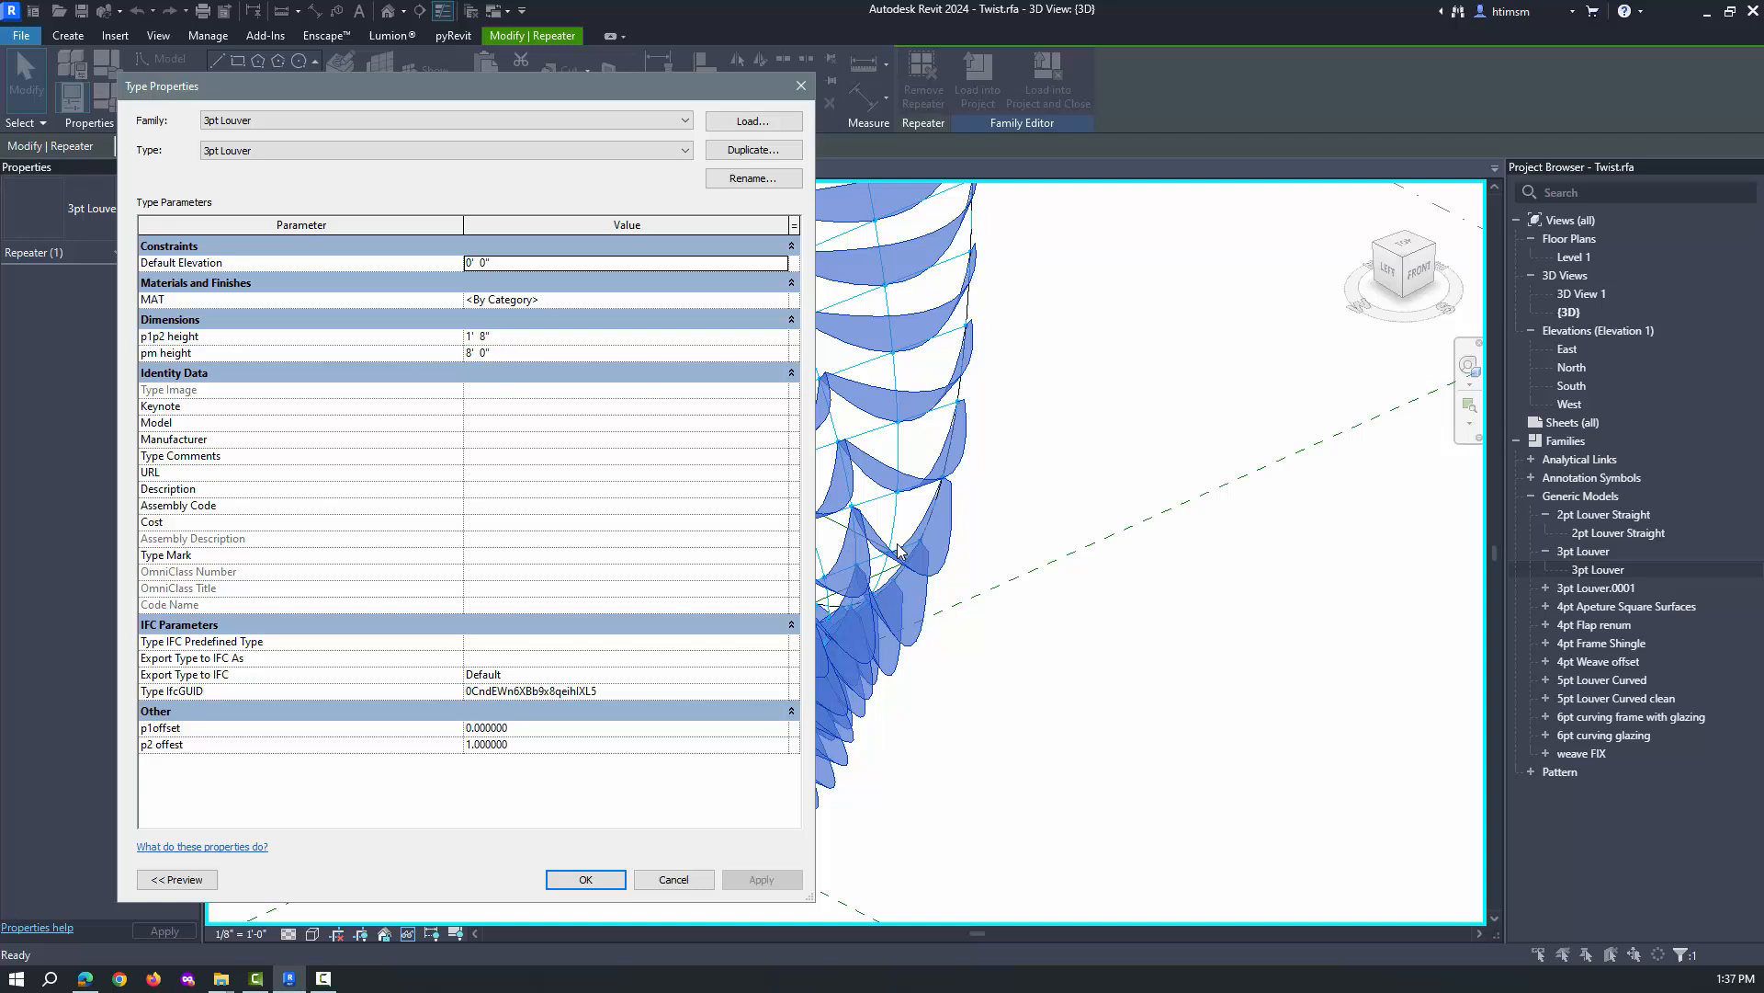
click(478, 335)
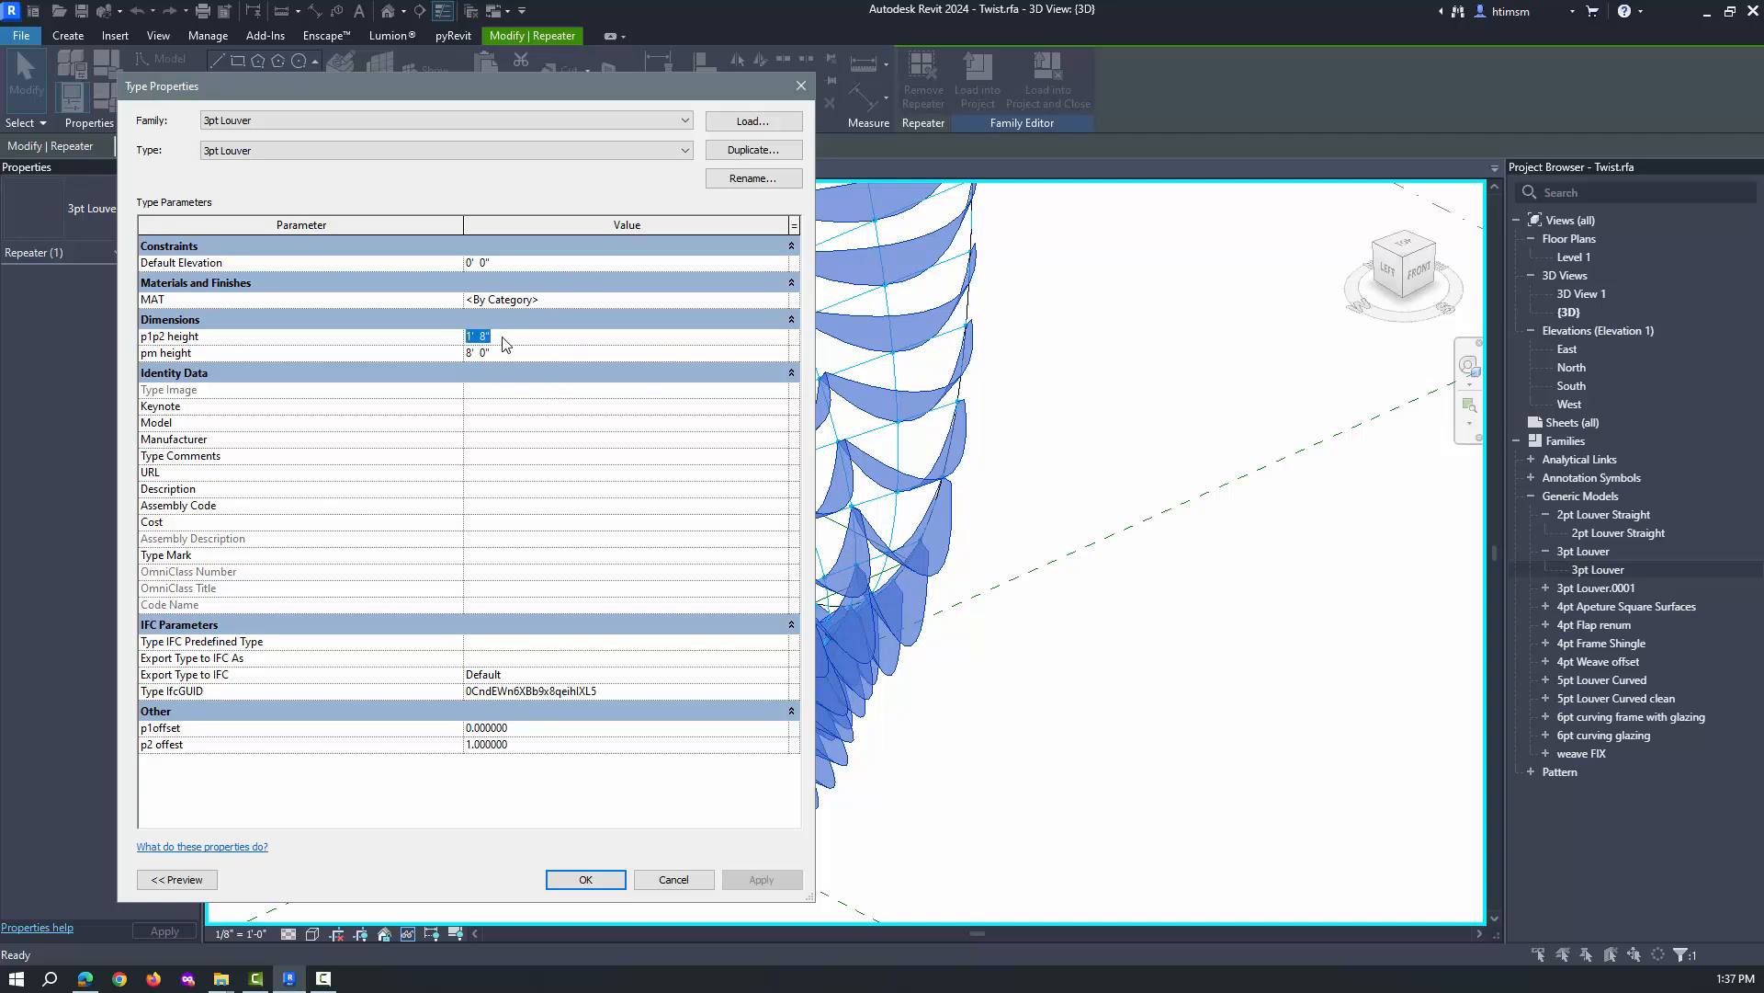
text(2")
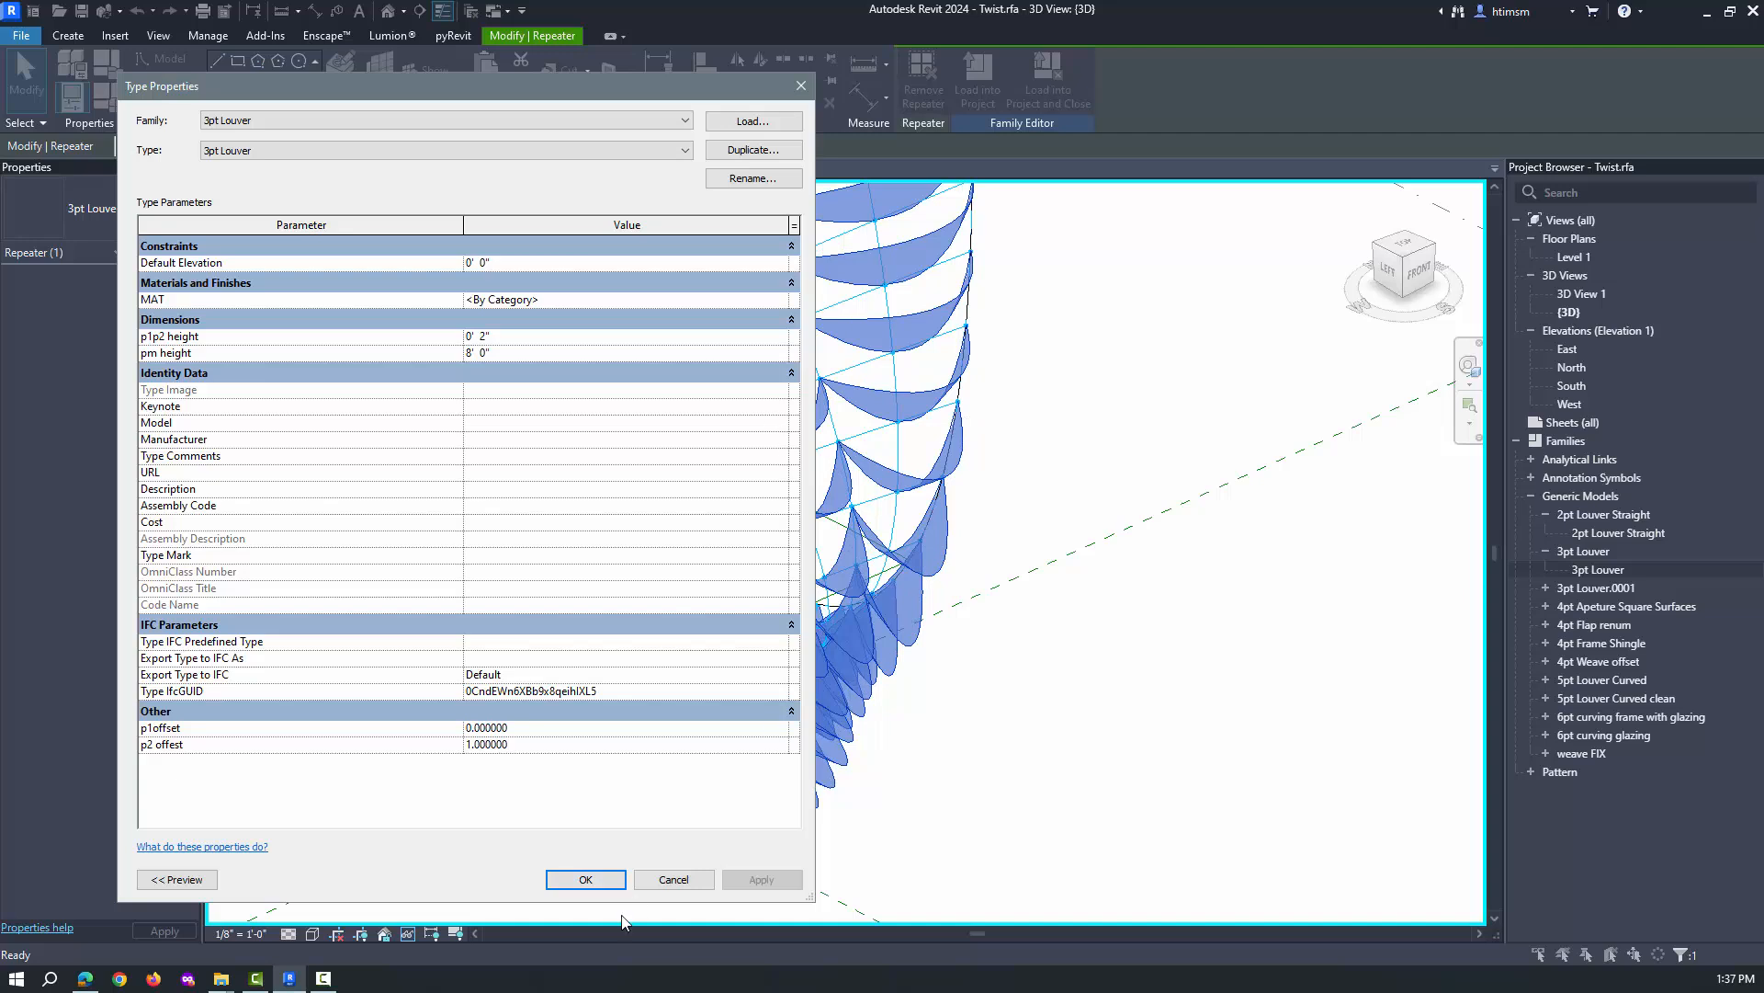
click(529, 353)
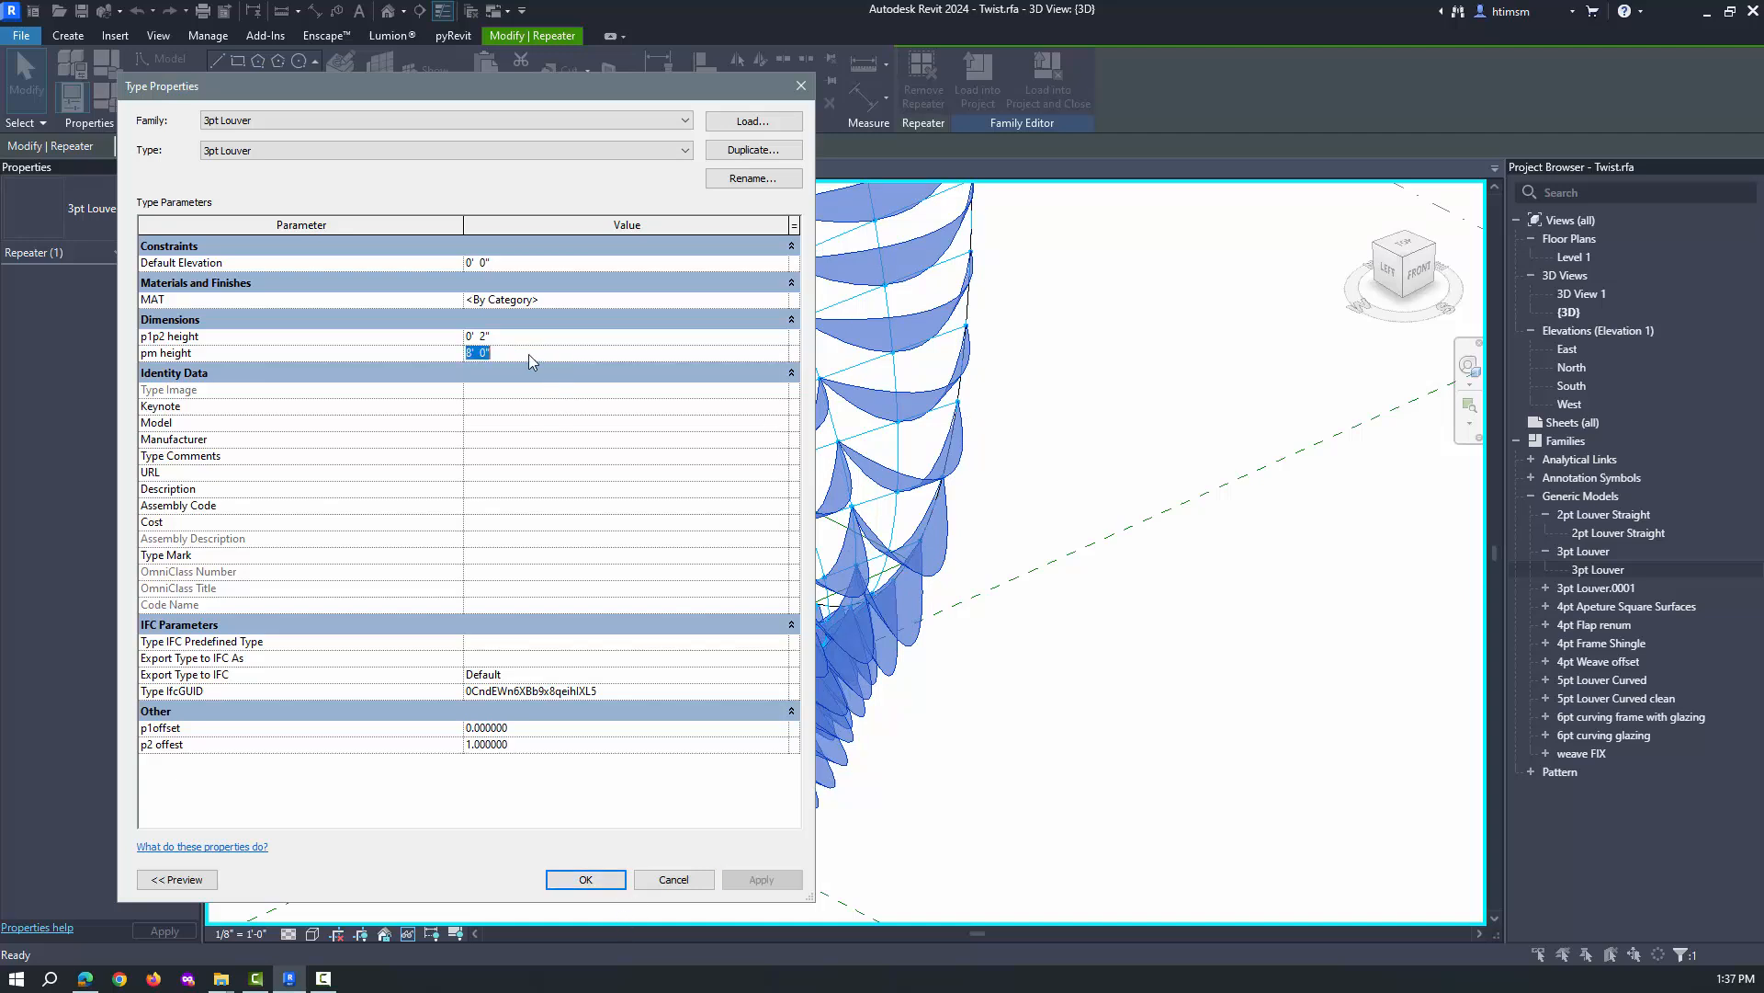
click(761, 879)
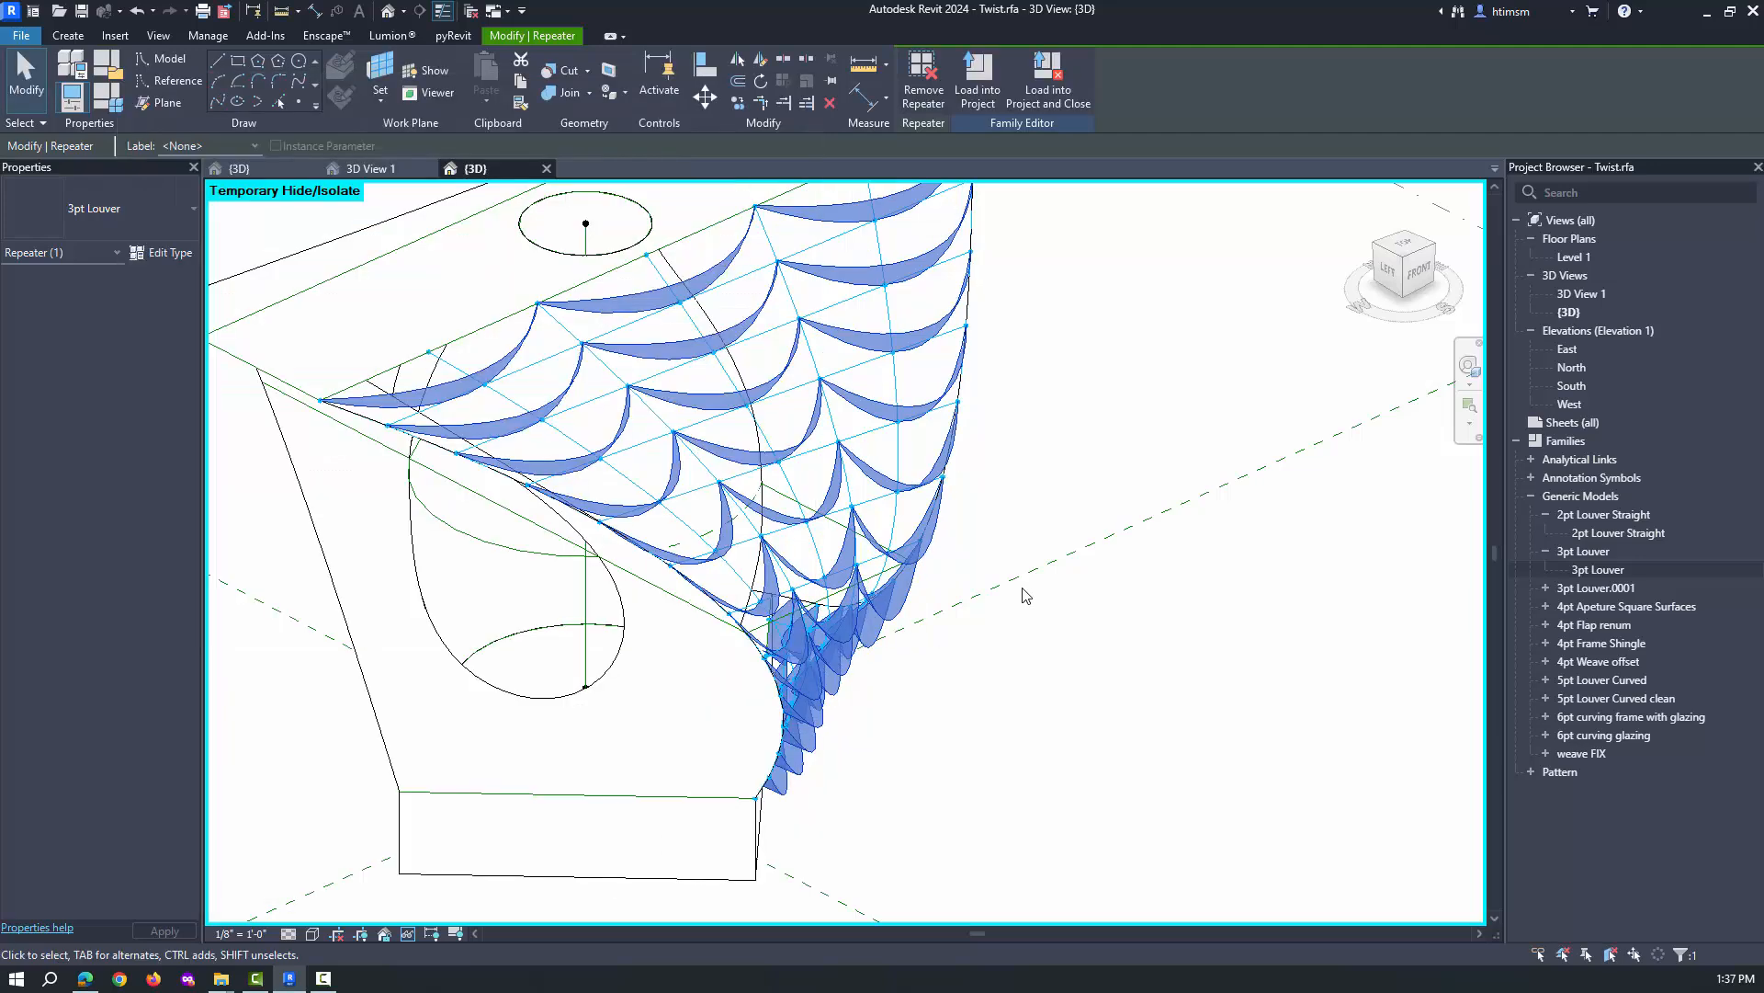
drag(1013, 595, 693, 462)
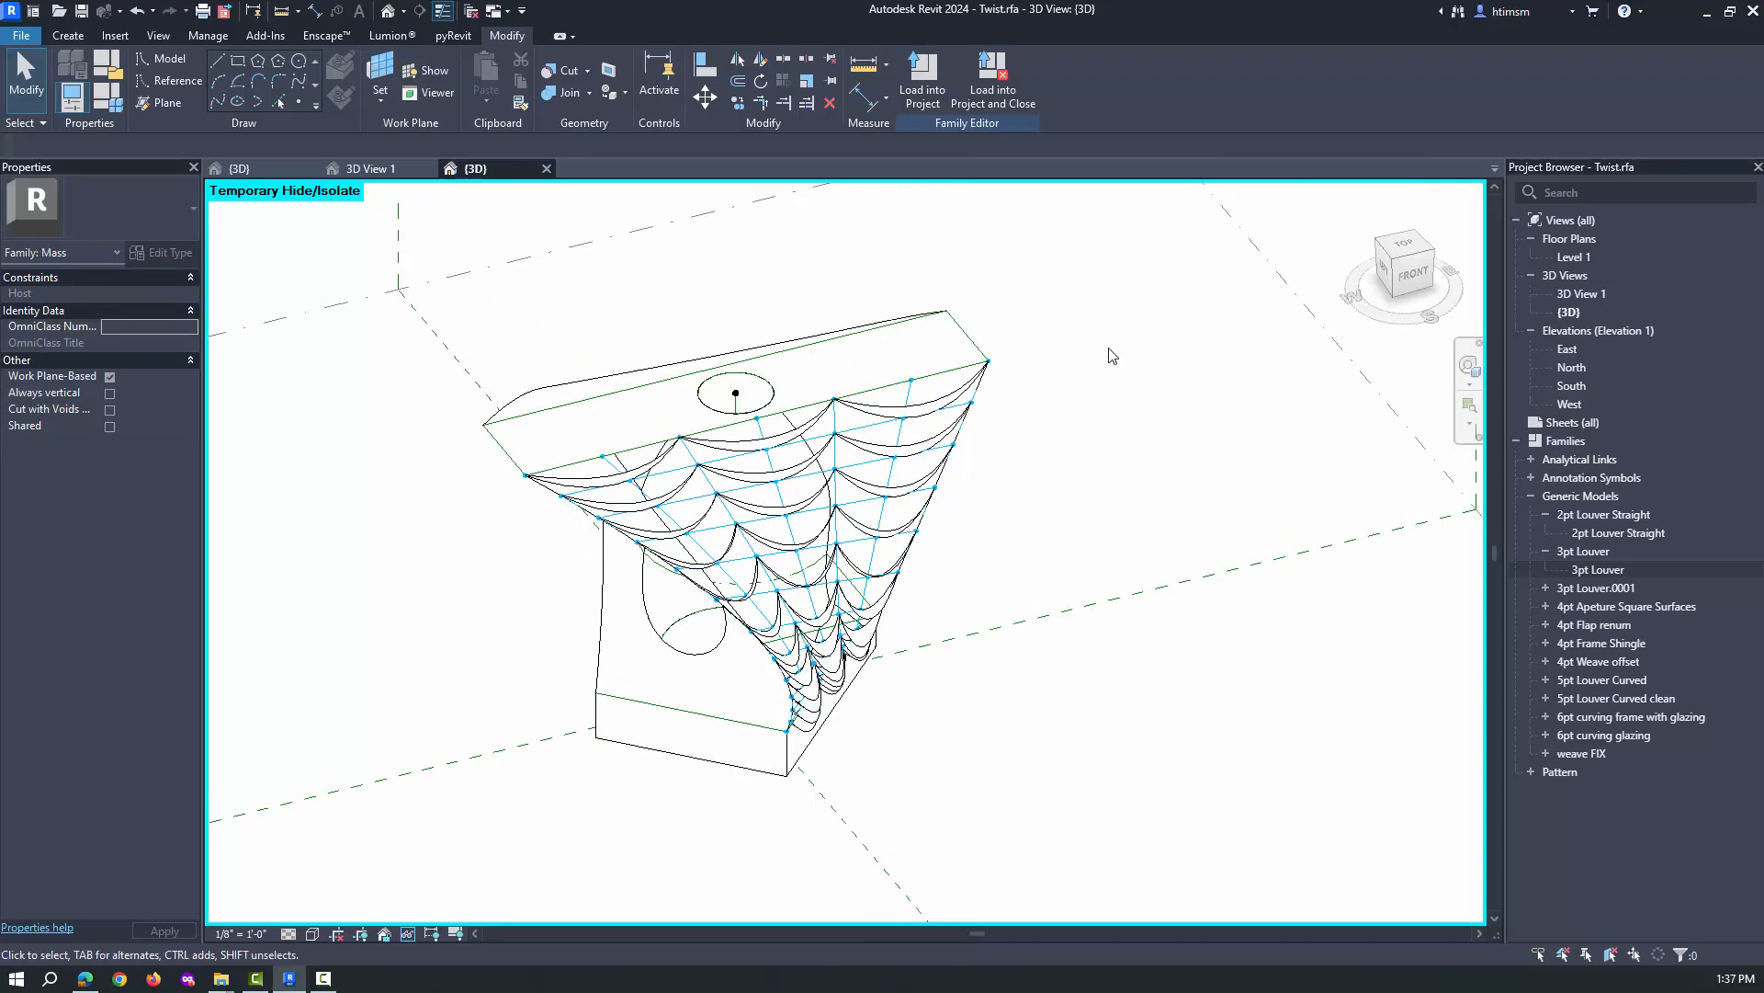
mouse_move(312, 946)
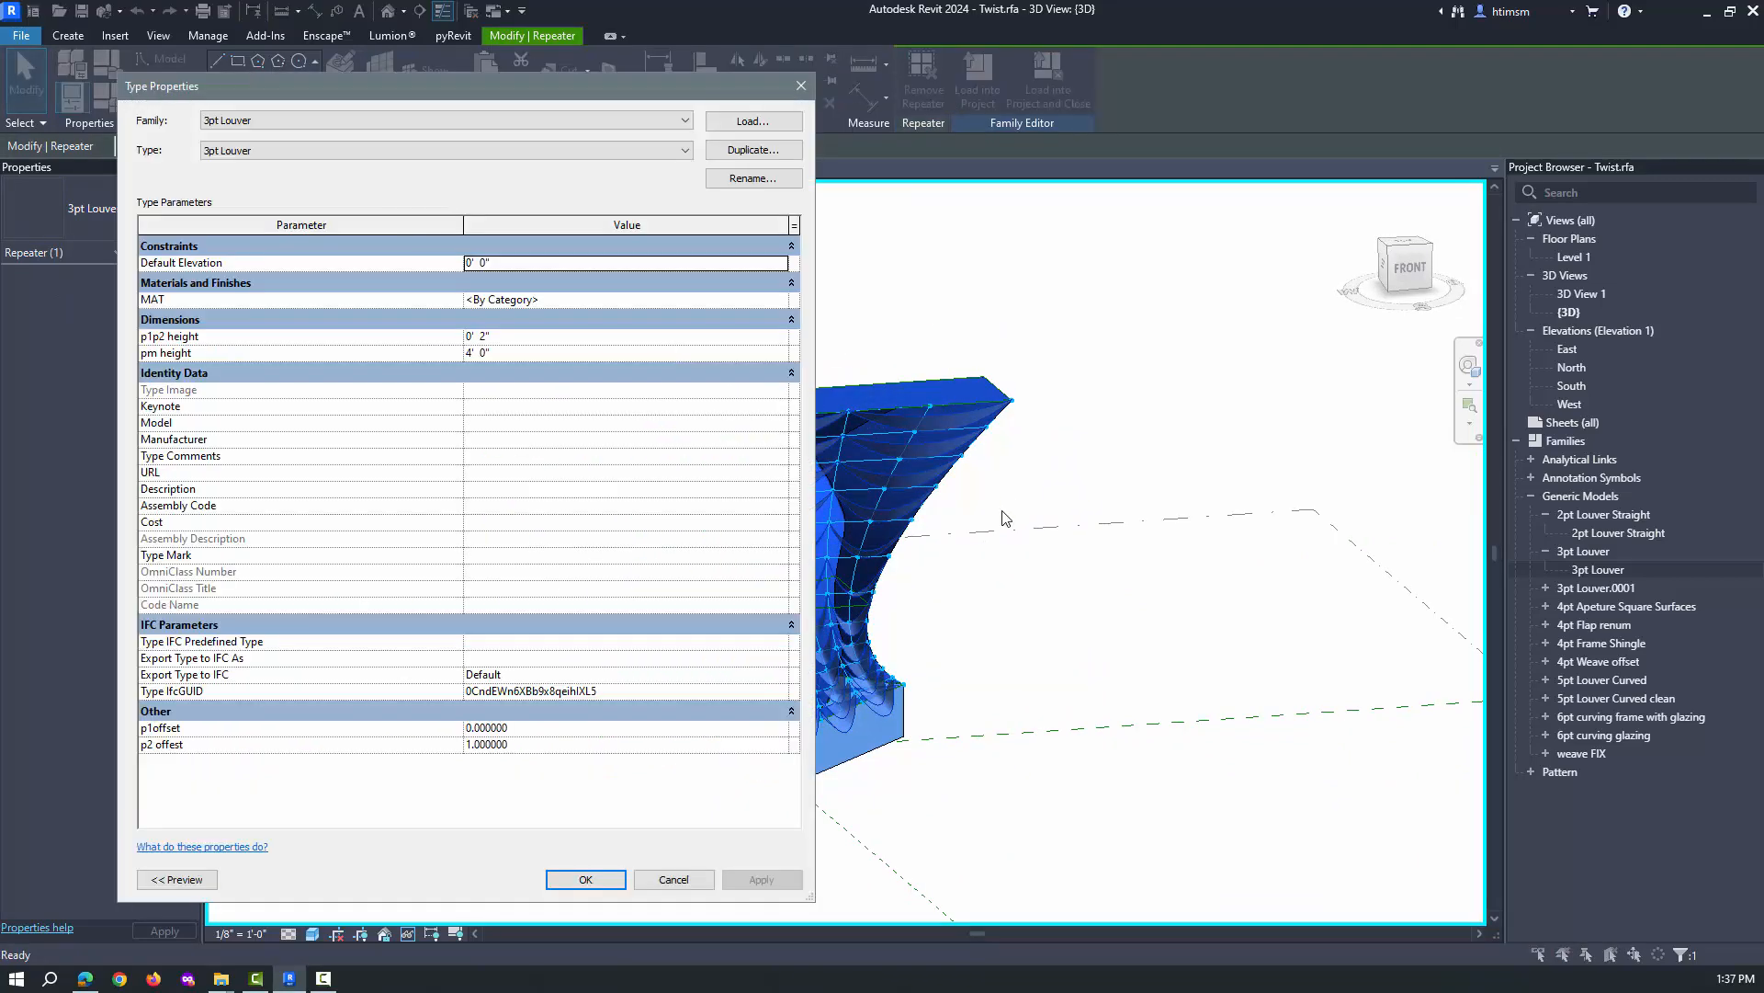
Step: Set the louver MAT material to Laminate, Red, Matte and load the Twist family into the project
click(625, 299)
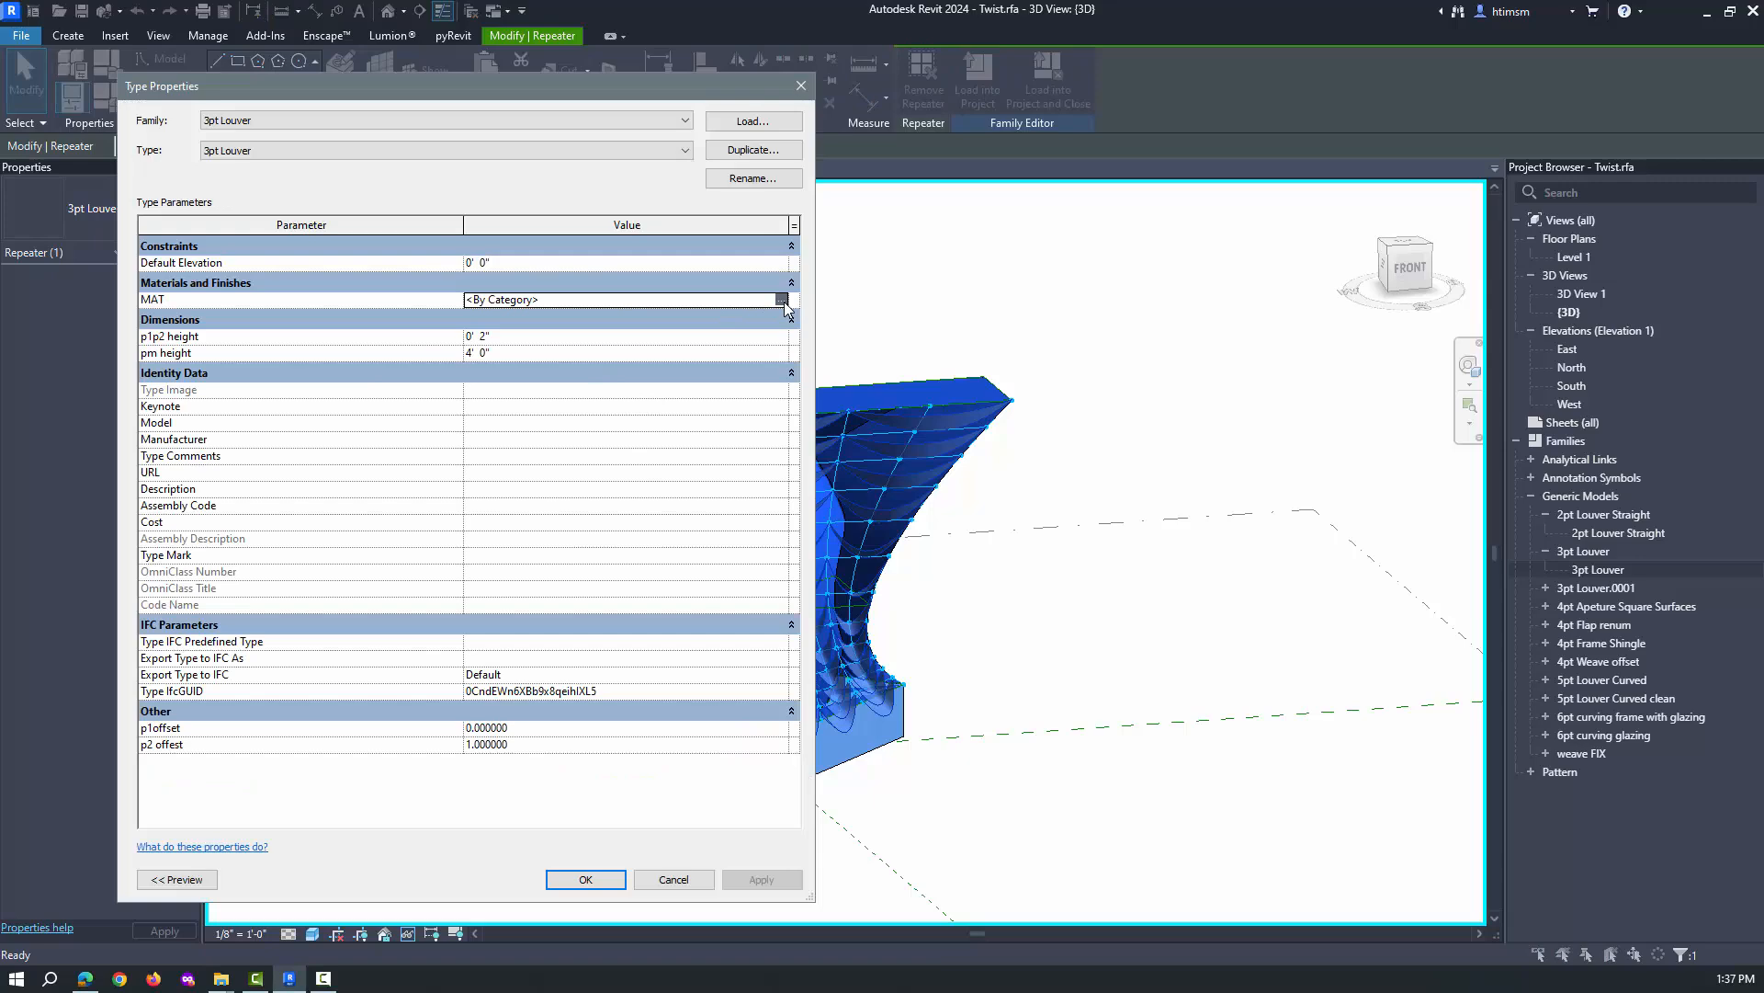
click(785, 300)
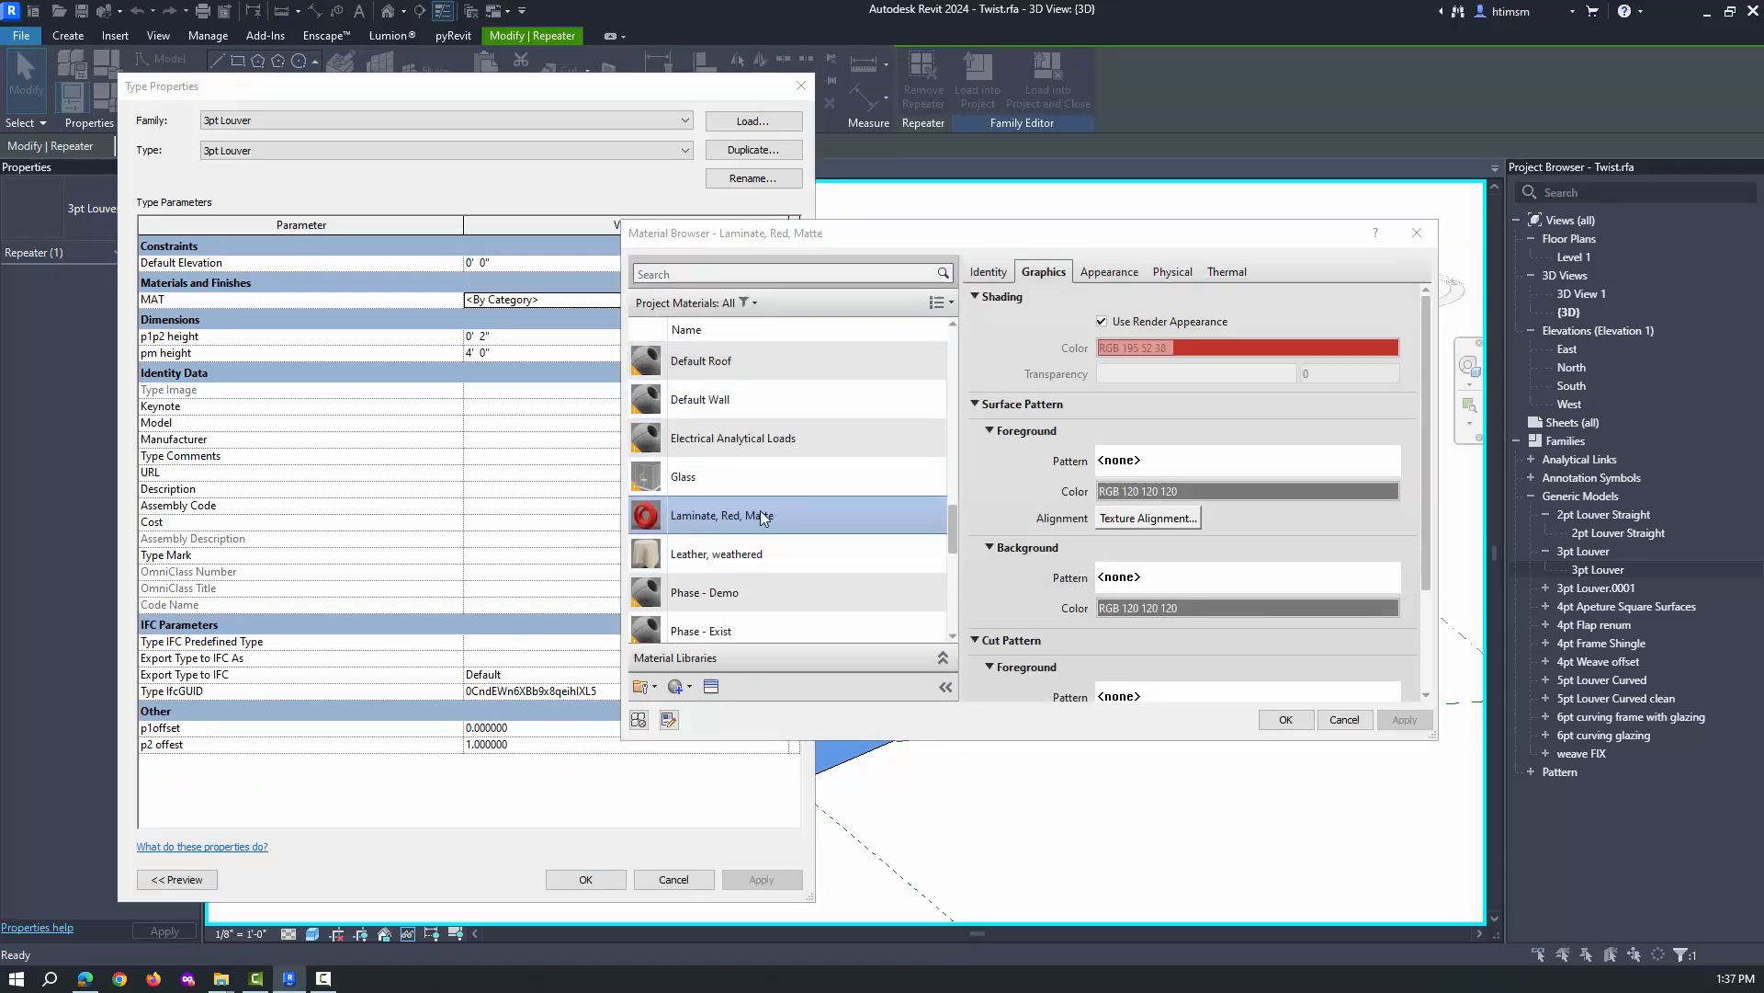
click(1285, 719)
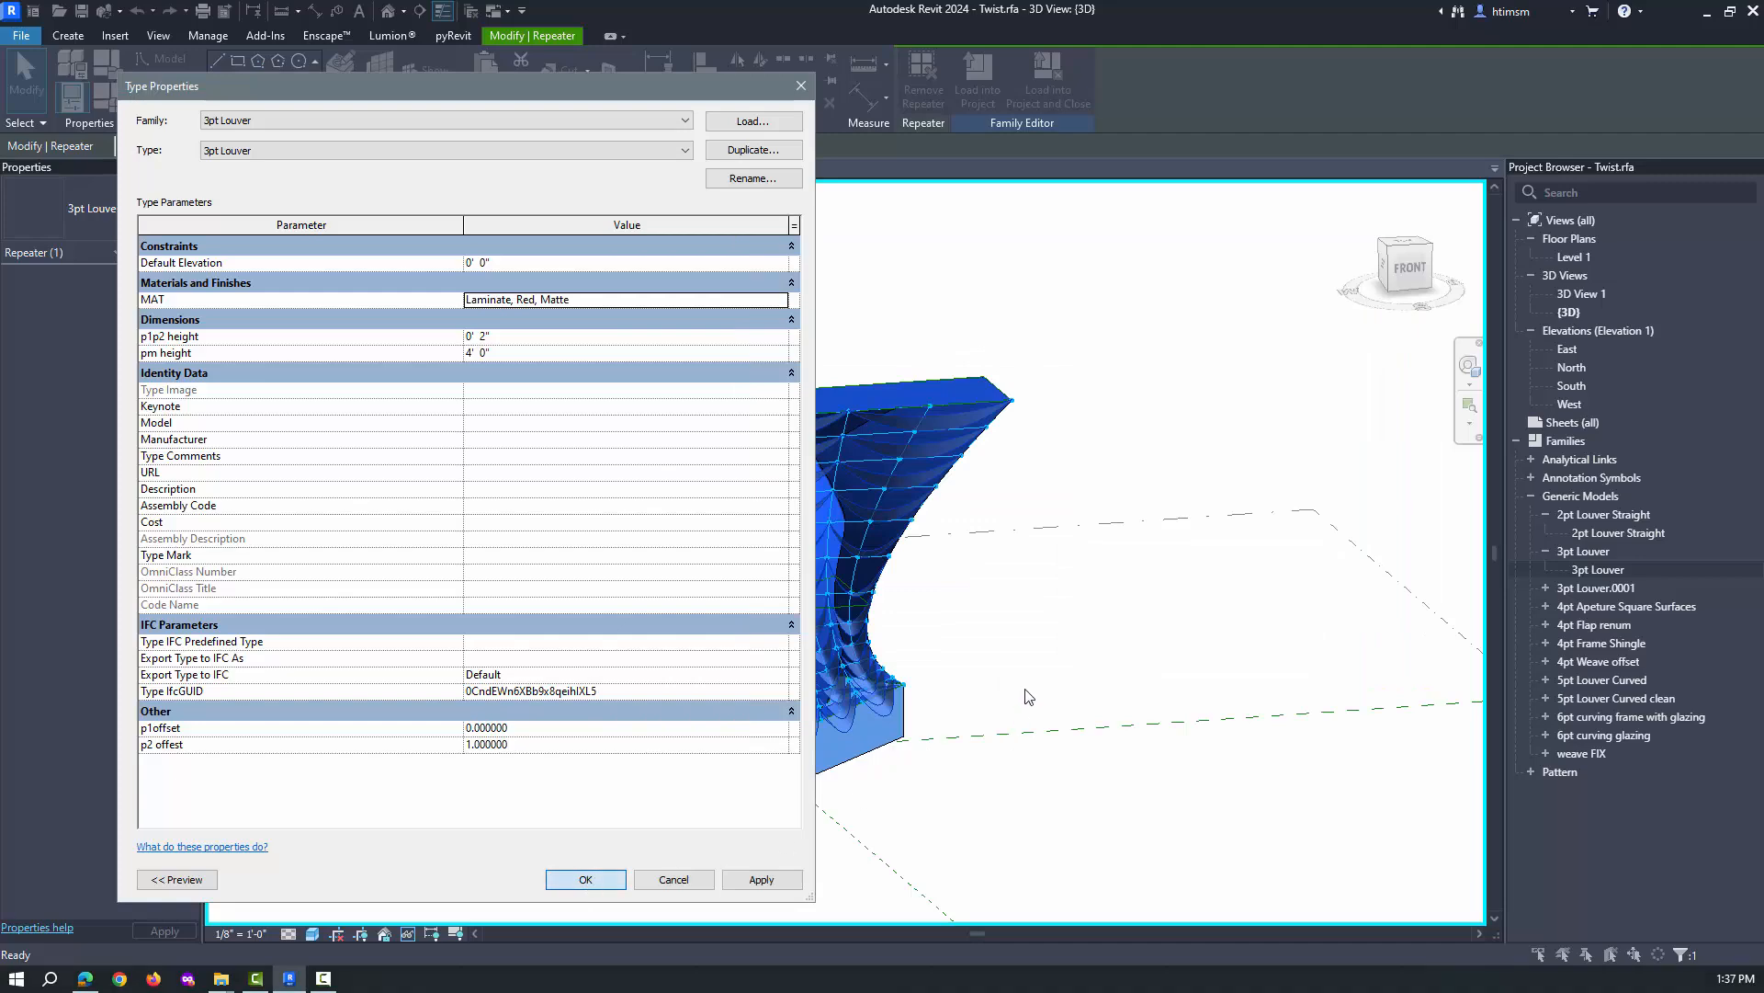
click(585, 878)
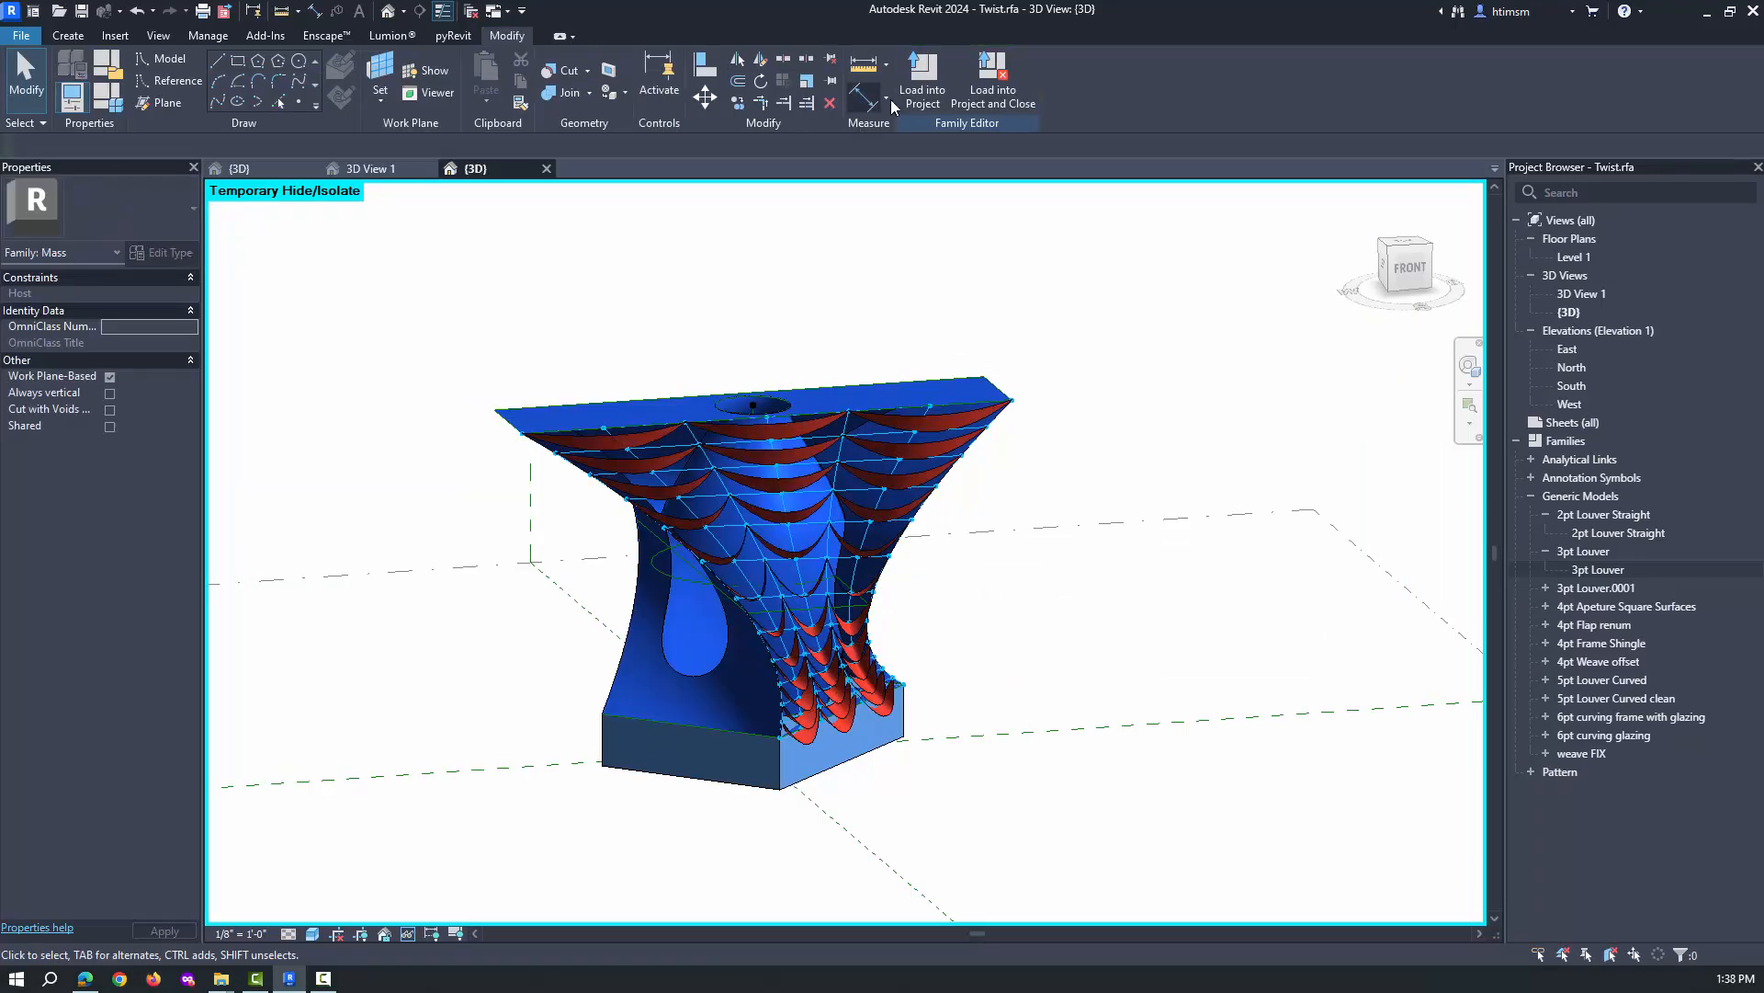
mouse_move(921, 79)
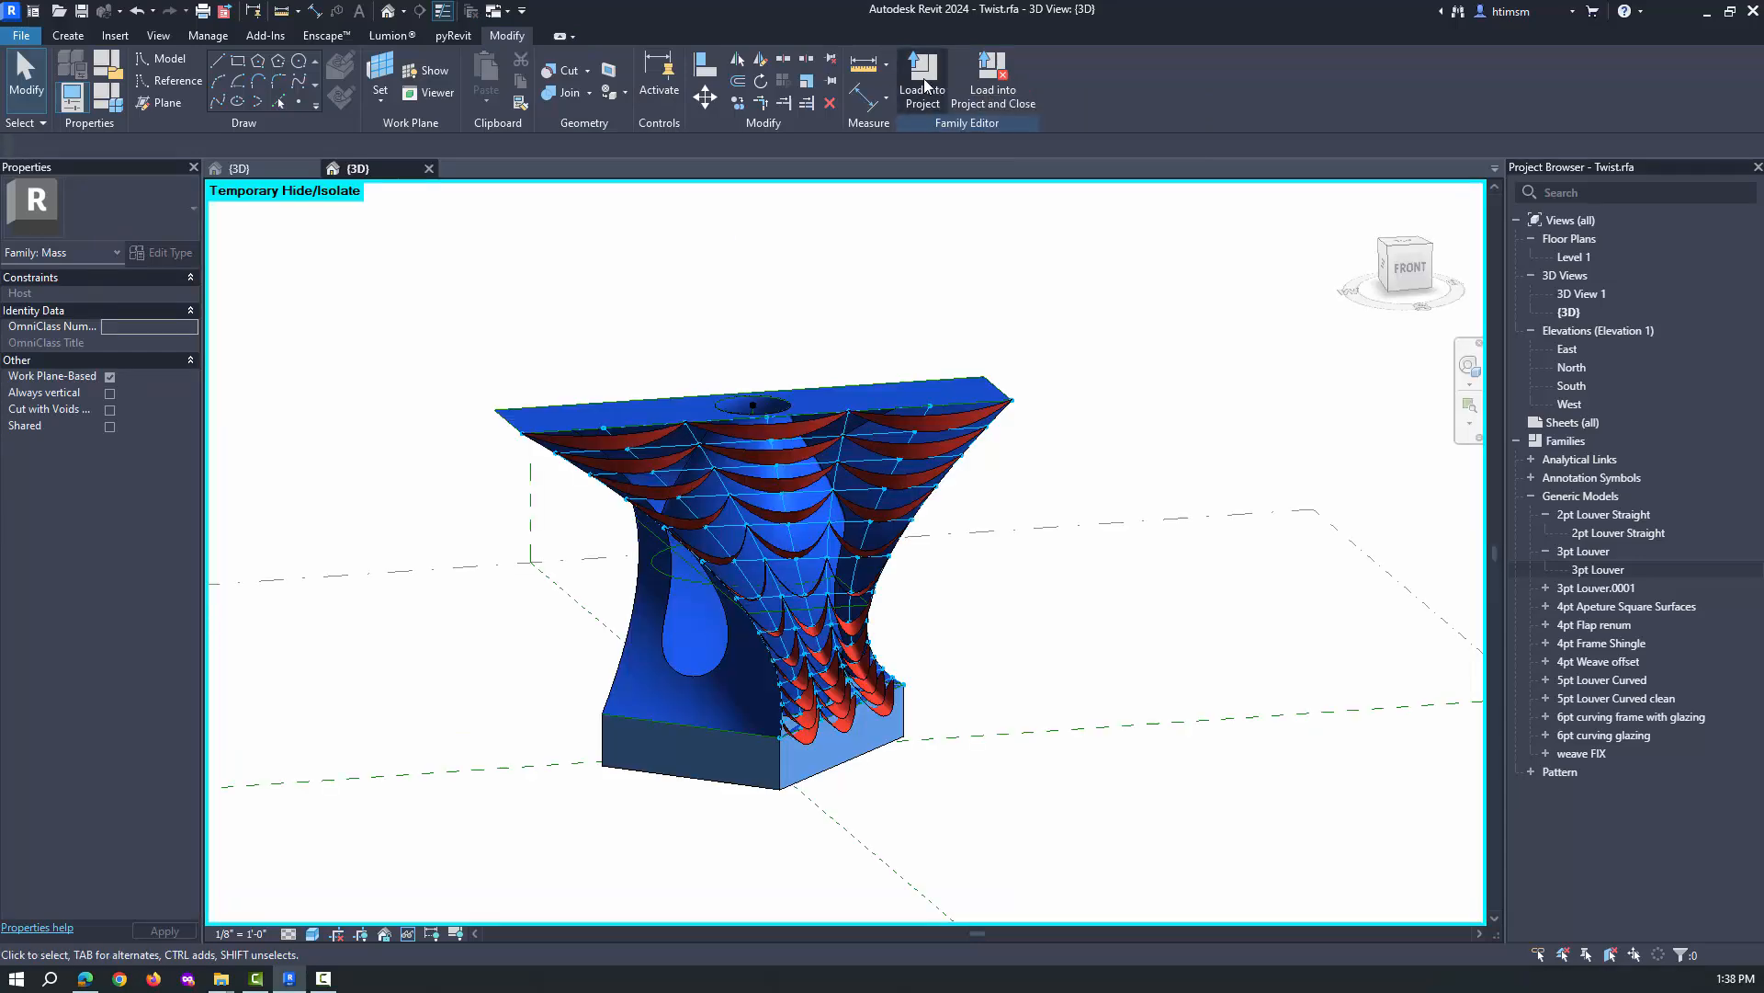
click(921, 79)
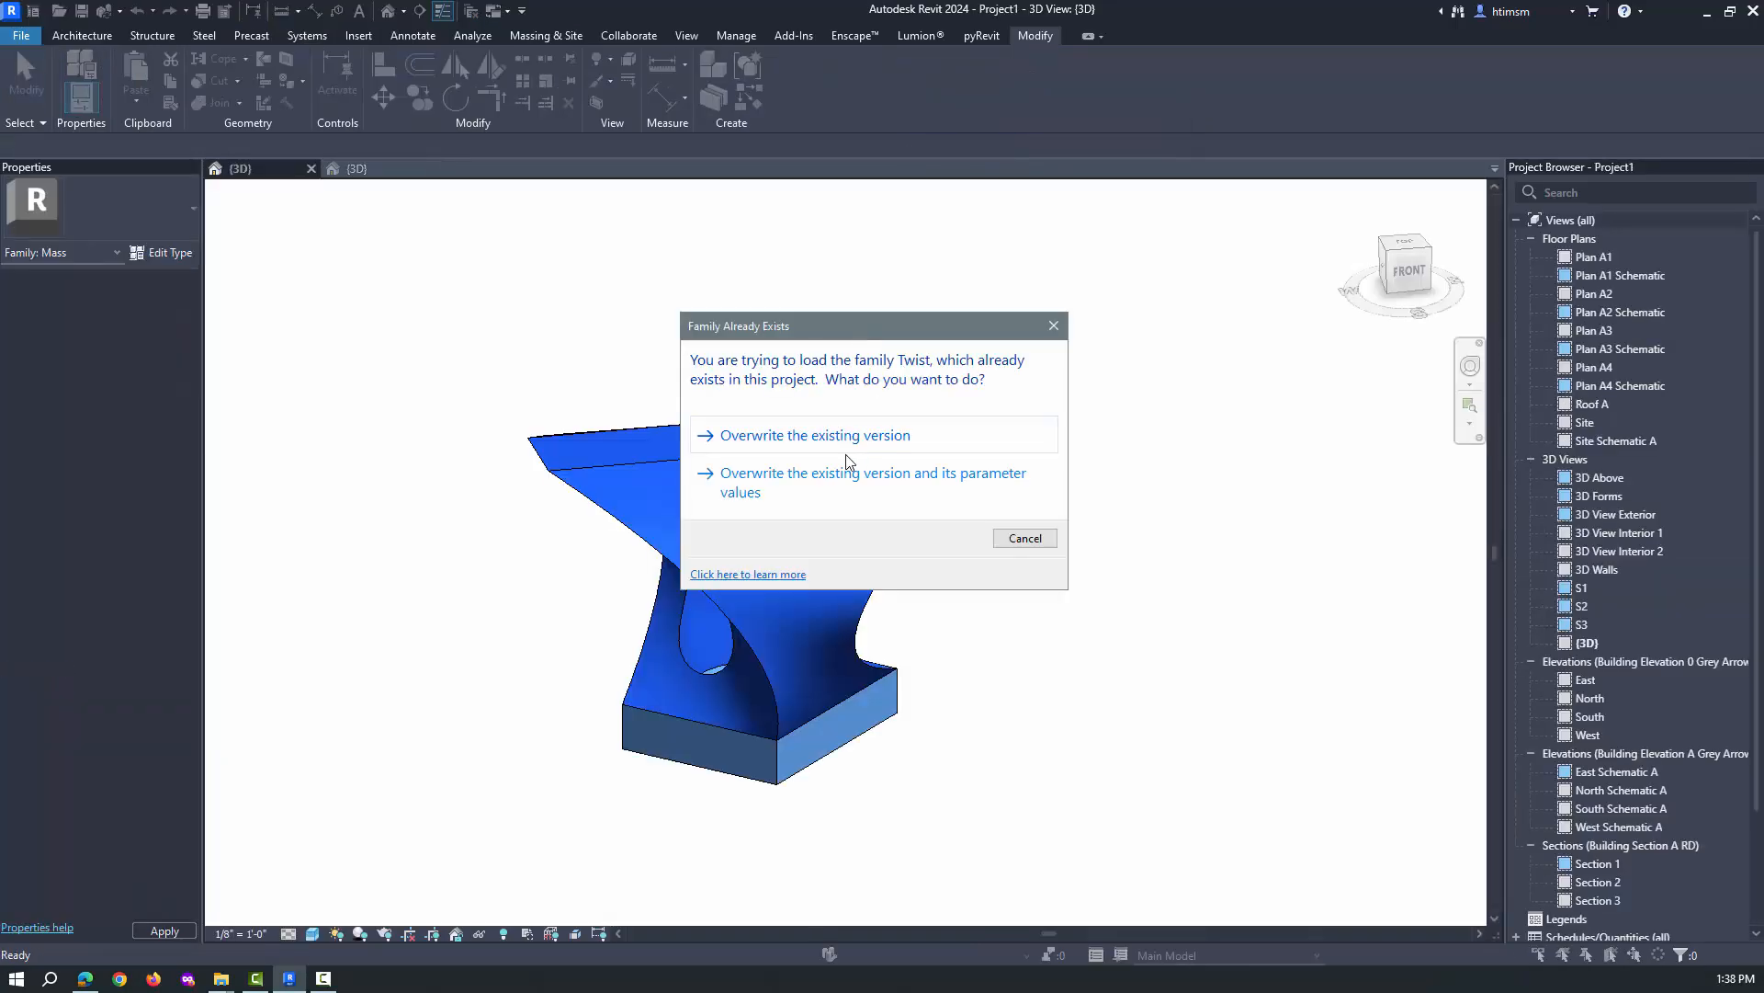
Step: Overwrite the existing Twist family and its shared louver sub-family with parameter values
click(814, 434)
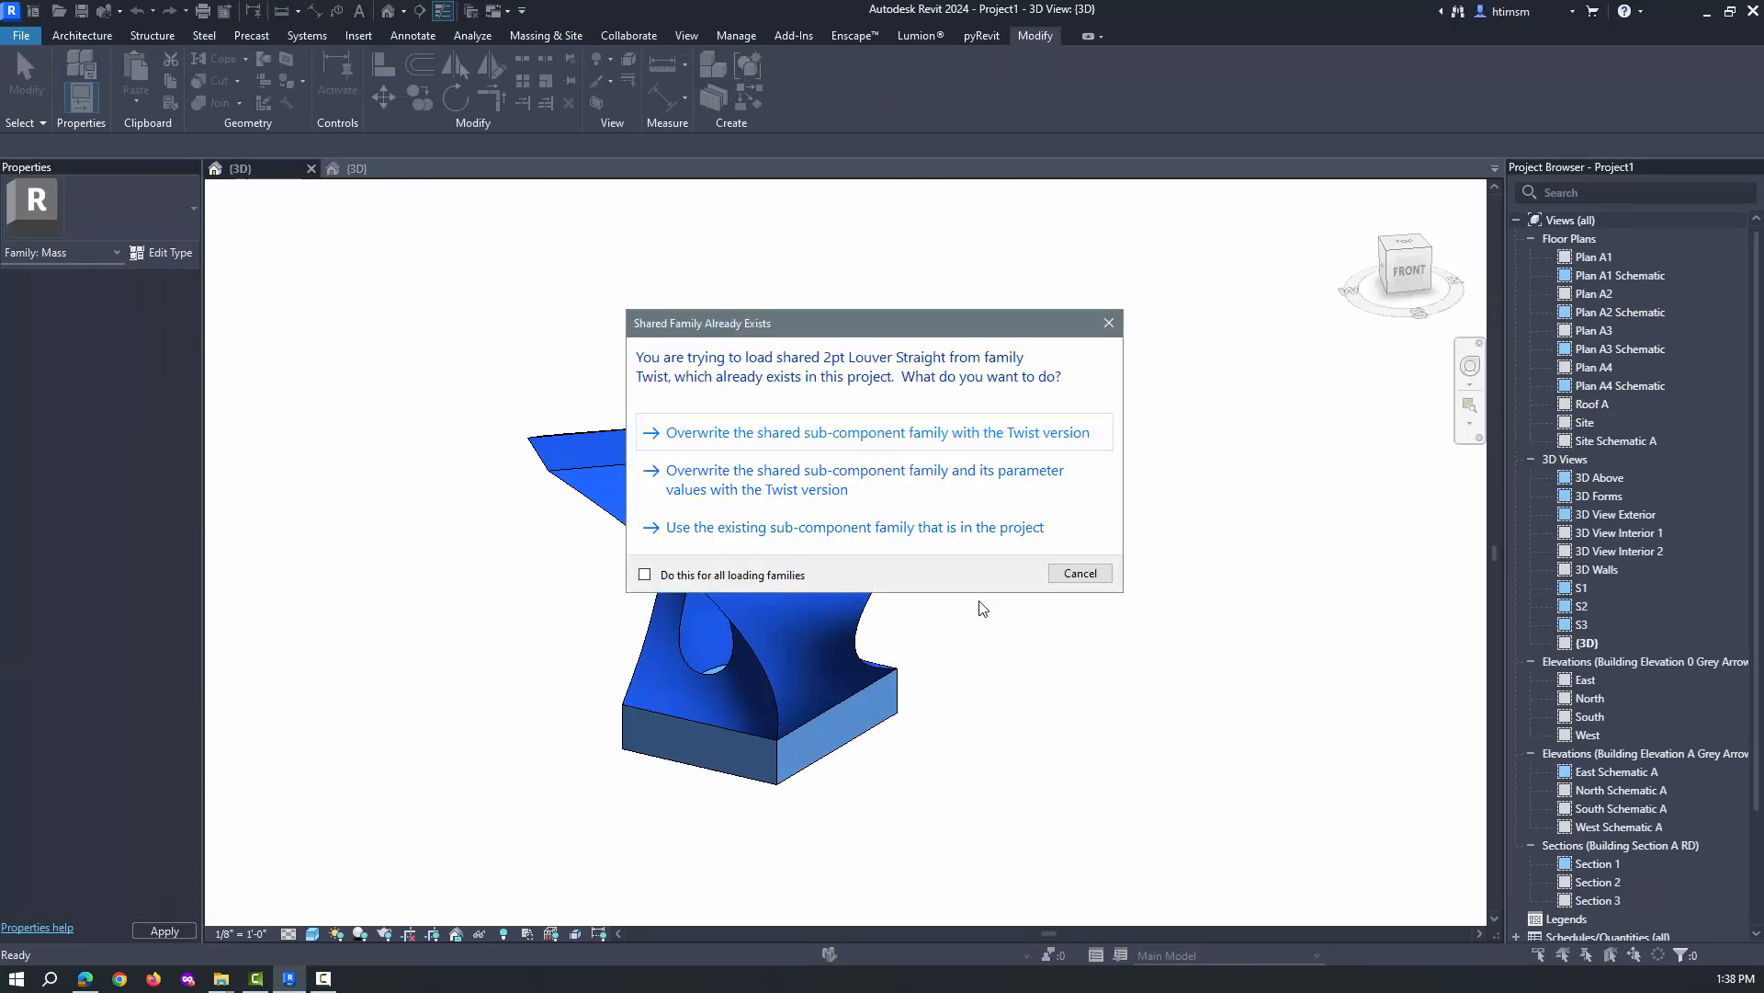
mouse_move(779, 488)
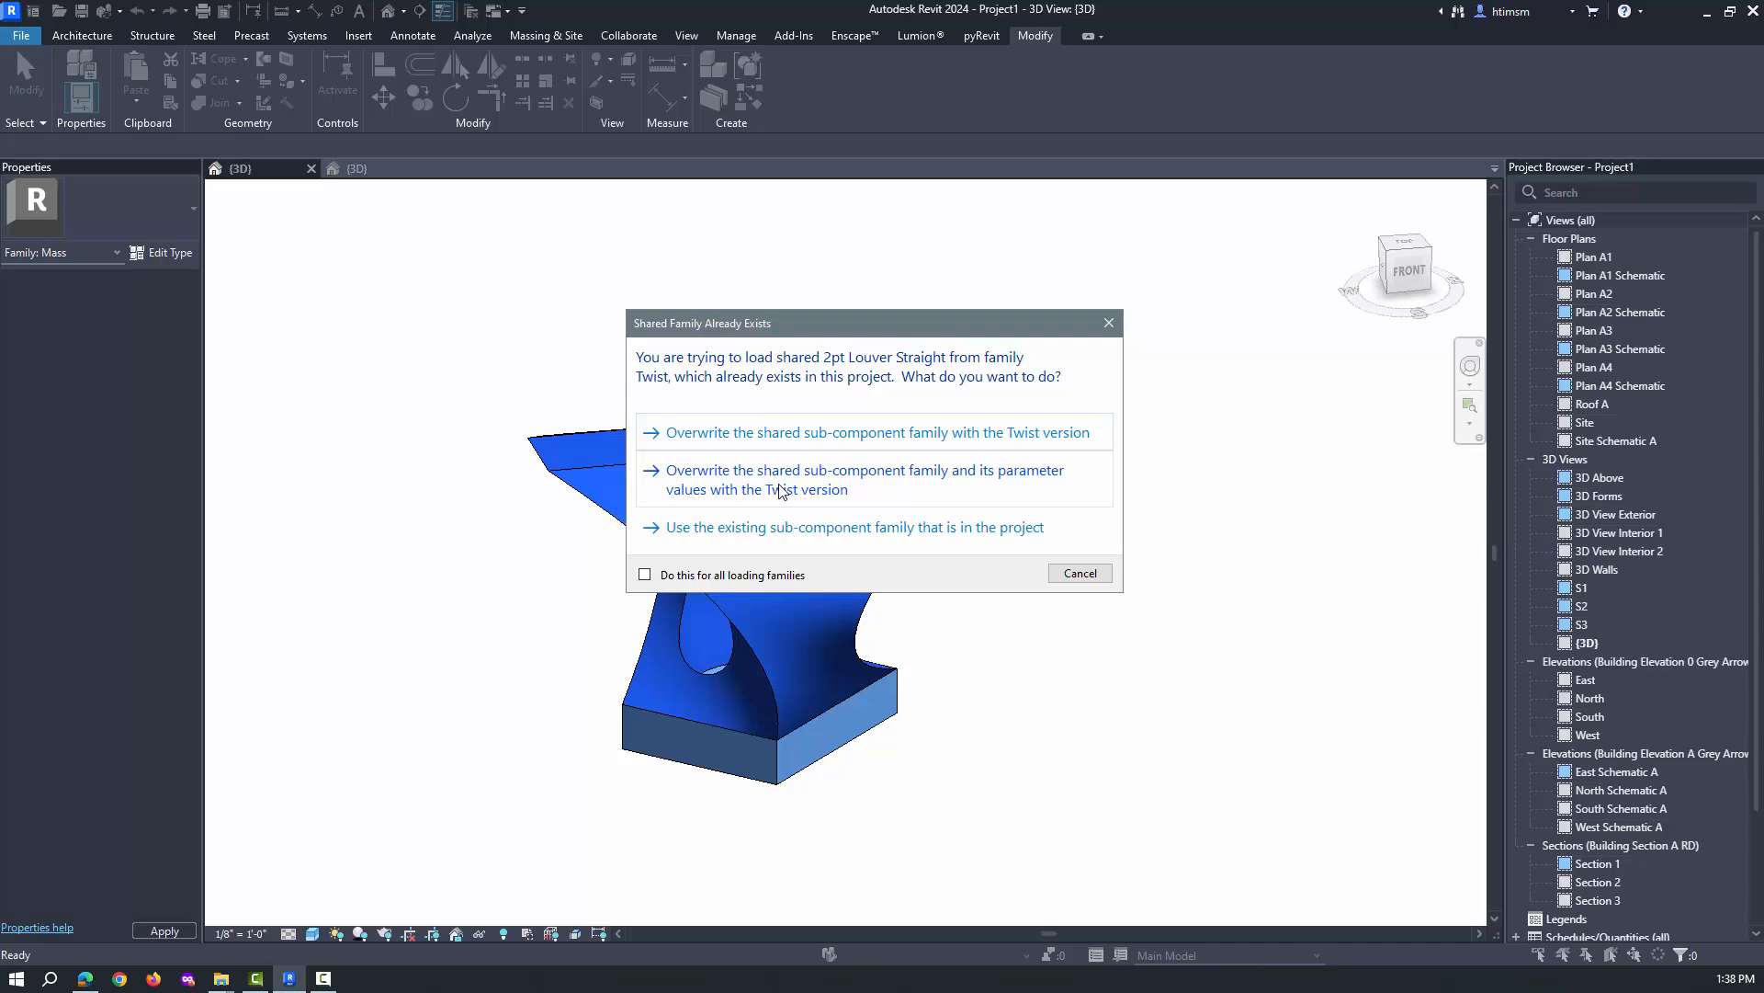
click(875, 432)
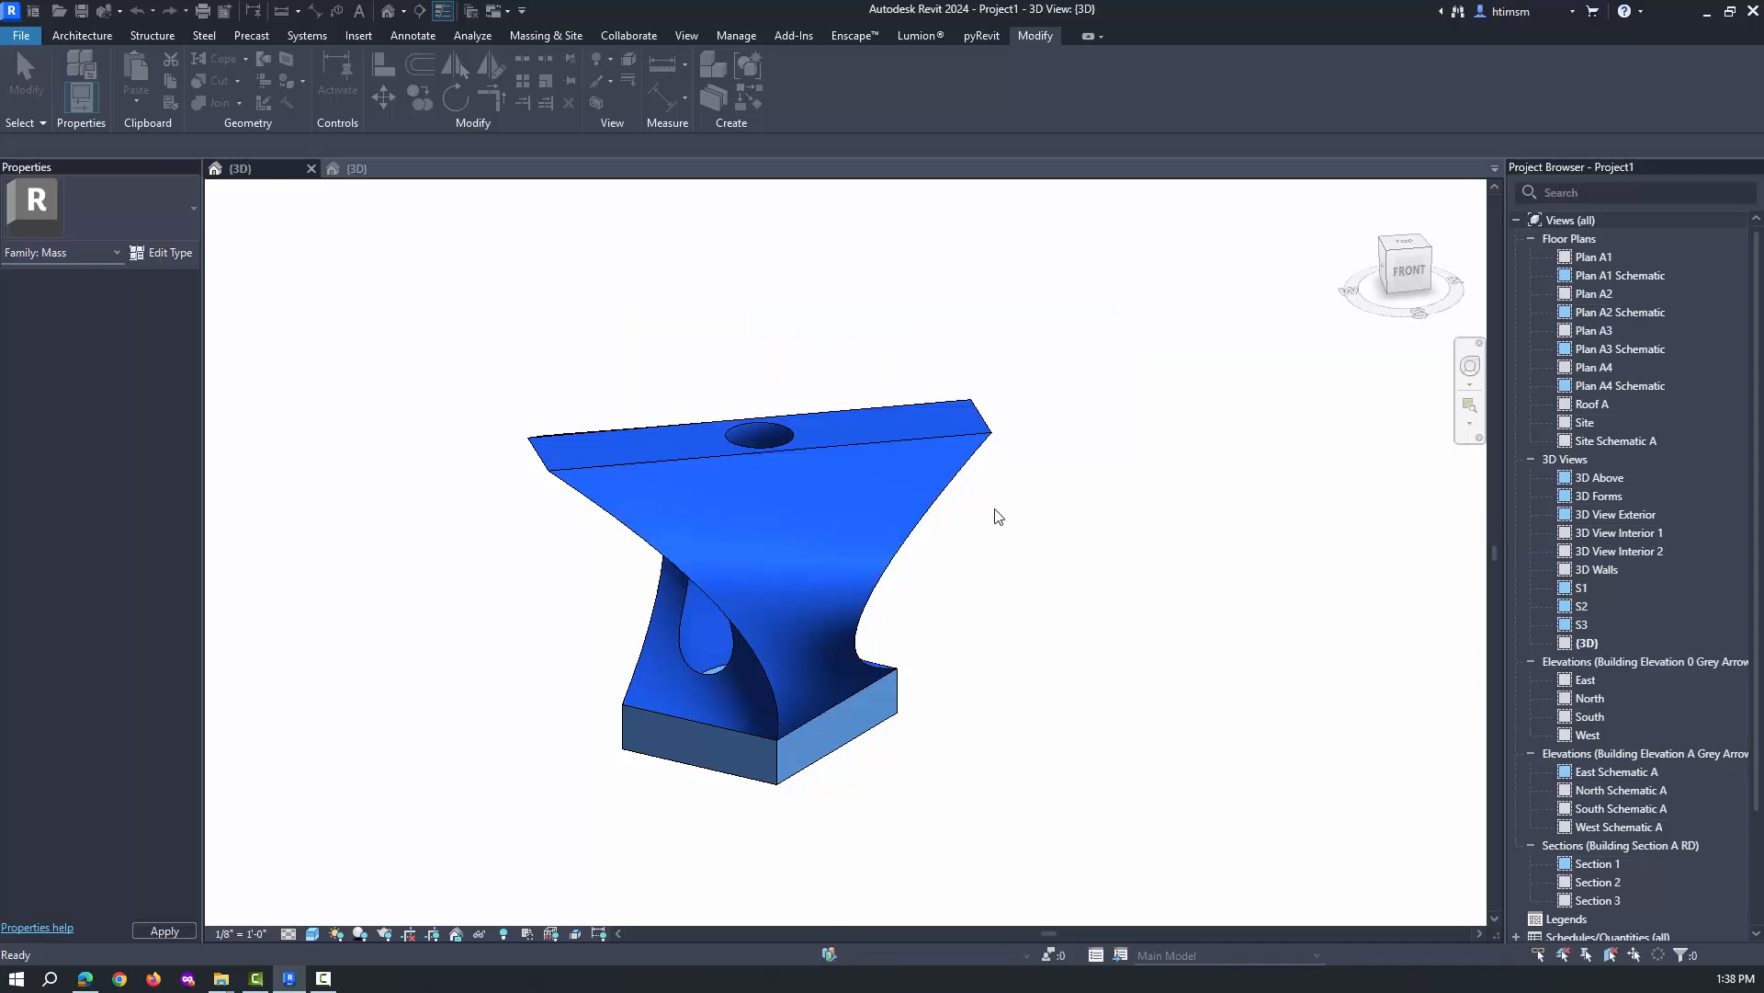
click(765, 563)
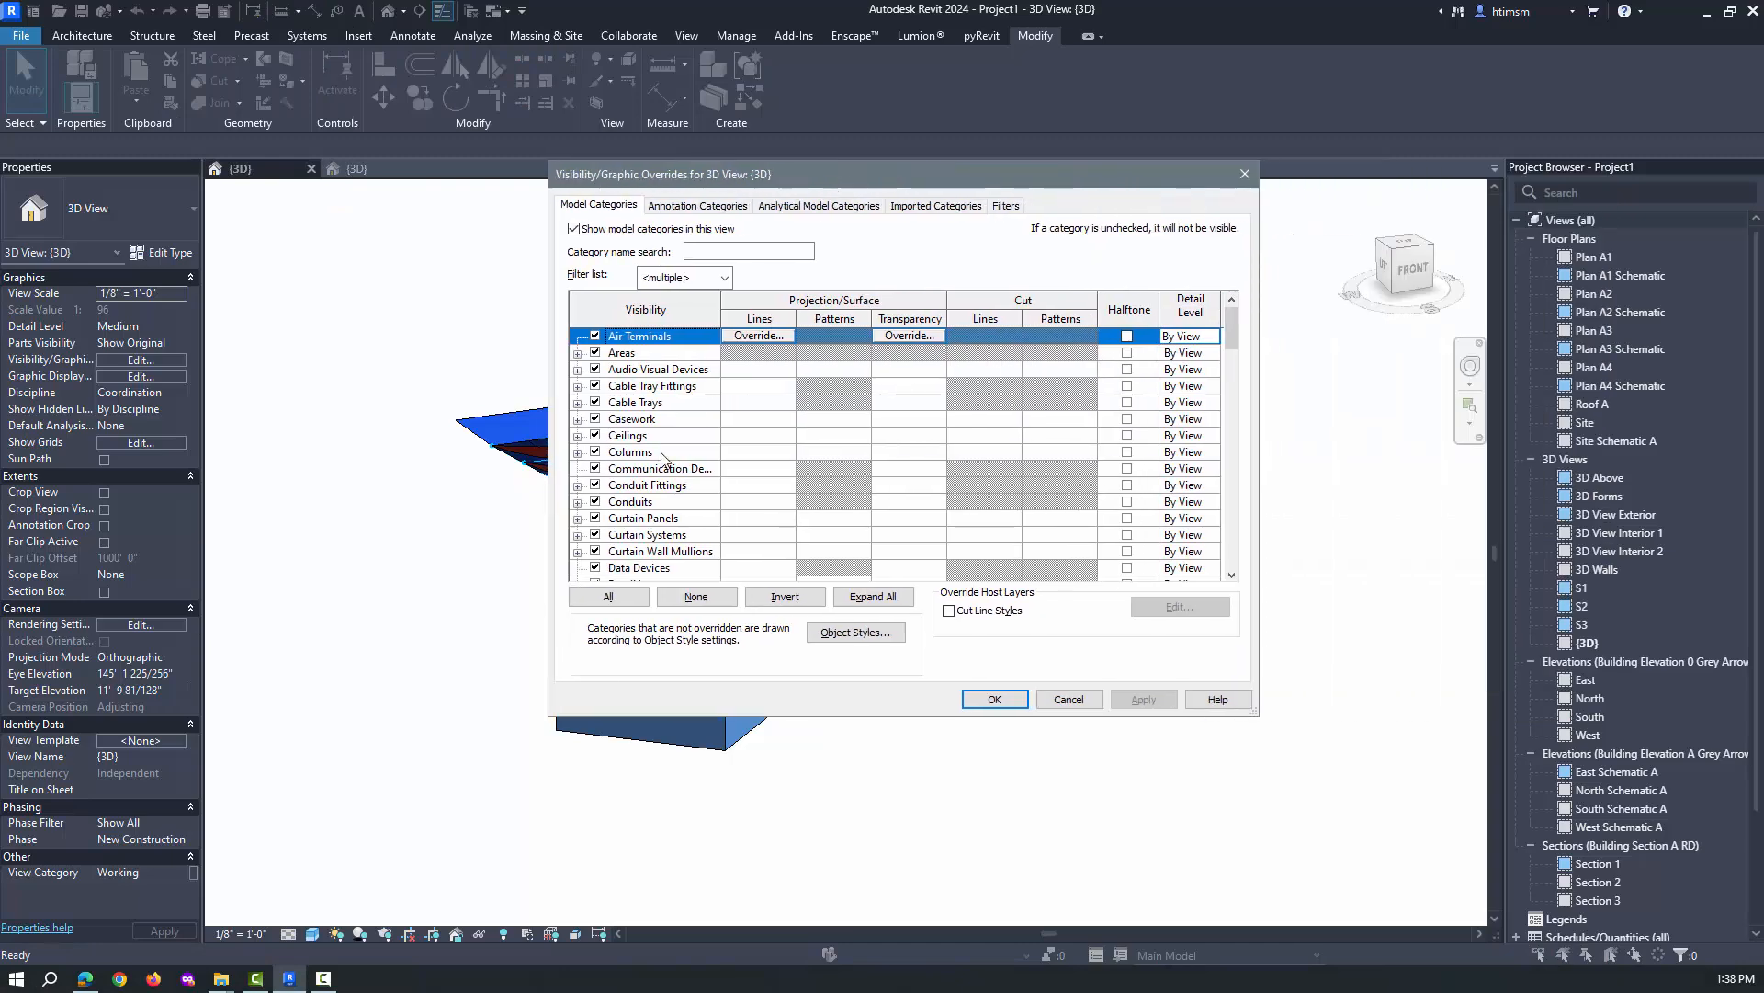
Step: Hide Mass > Nodes in Visibility/Graphic Overrides and show masses by view settings
scroll(down, 3)
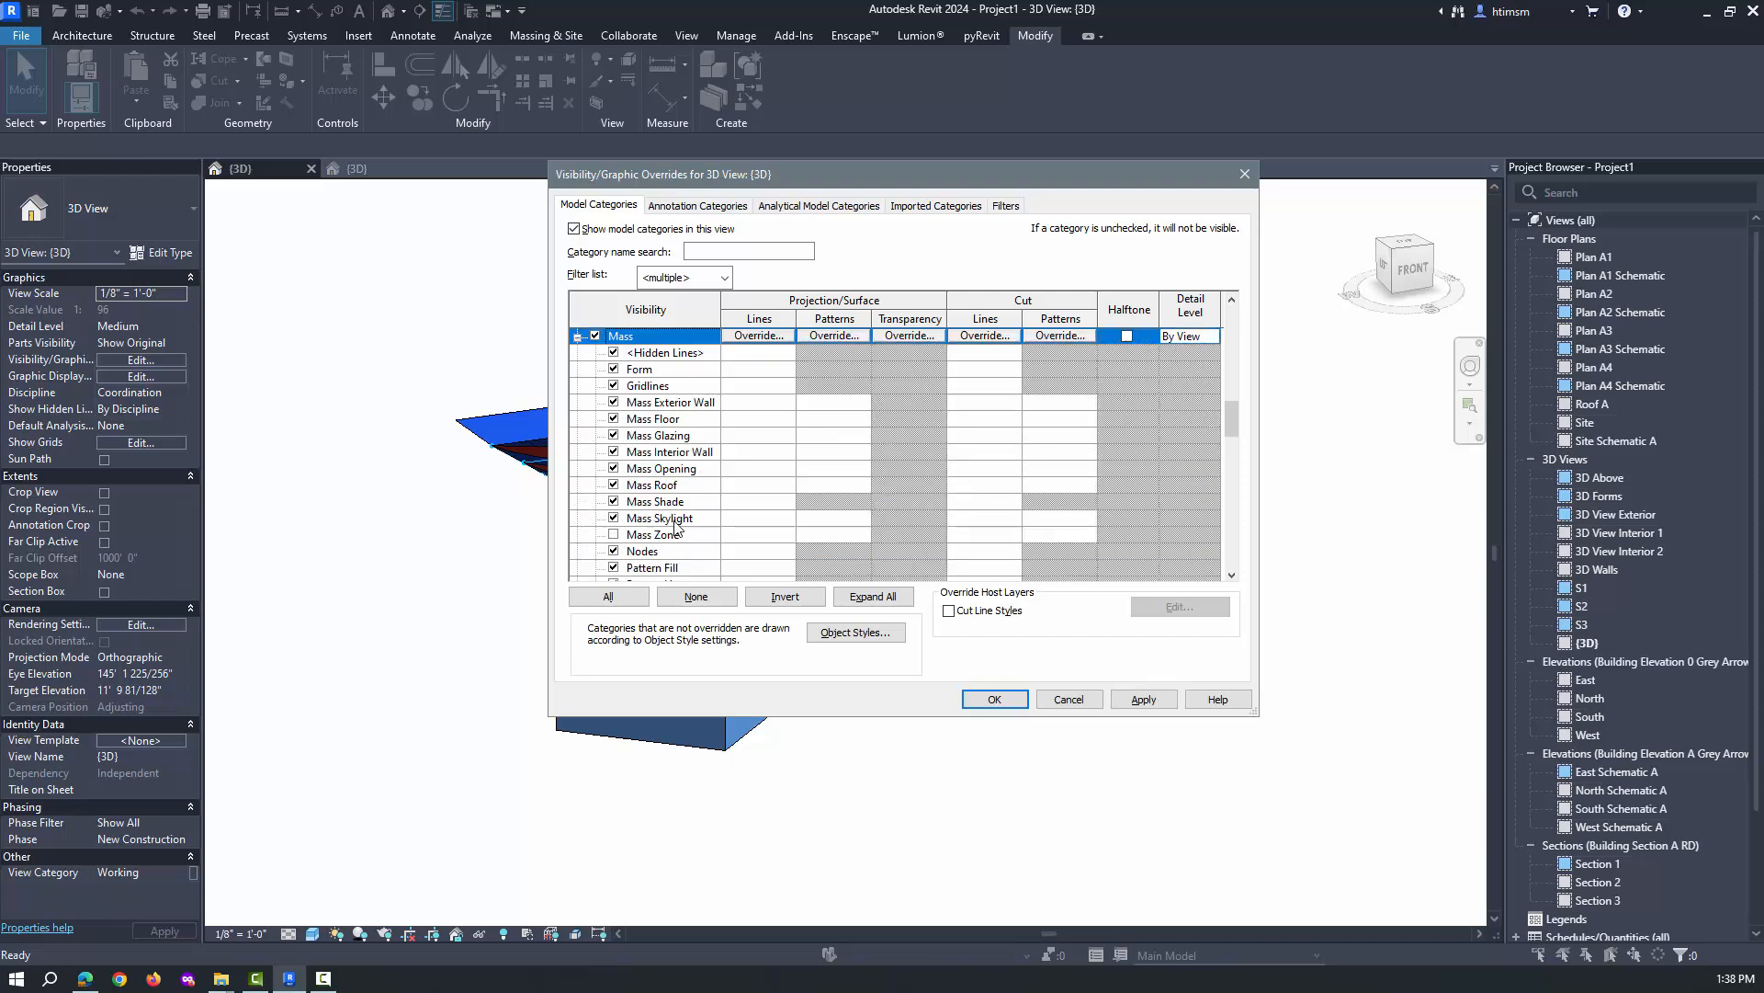
click(649, 384)
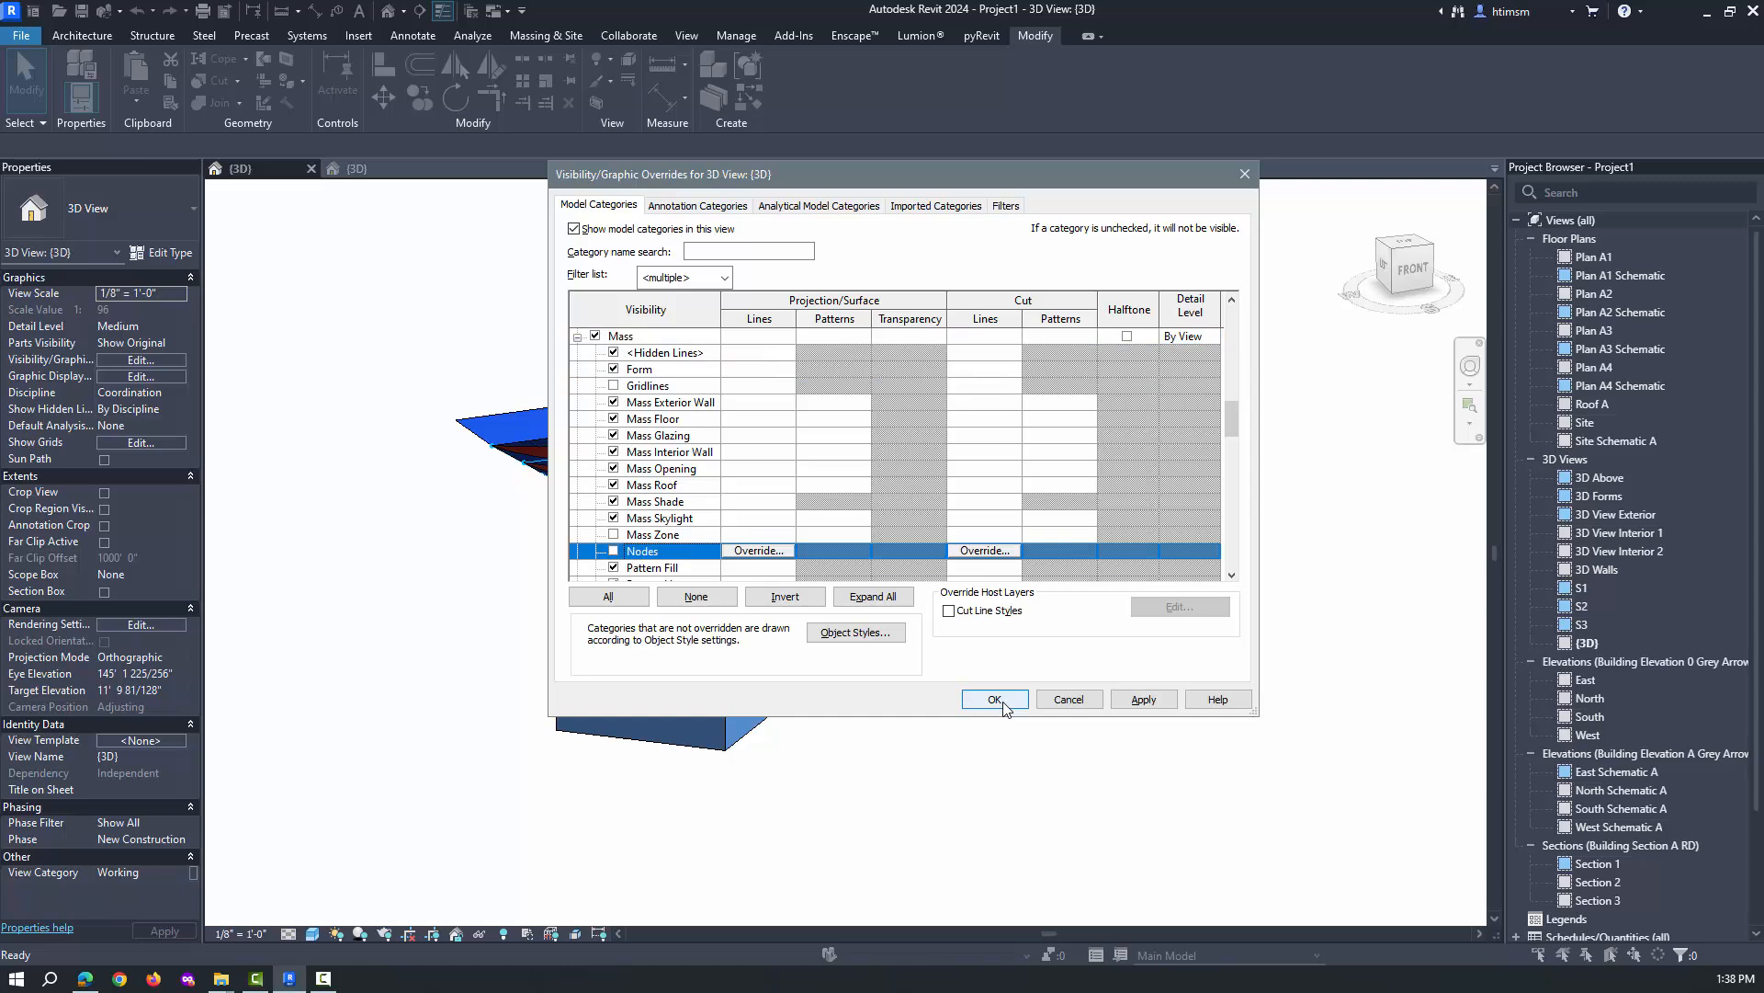
click(993, 699)
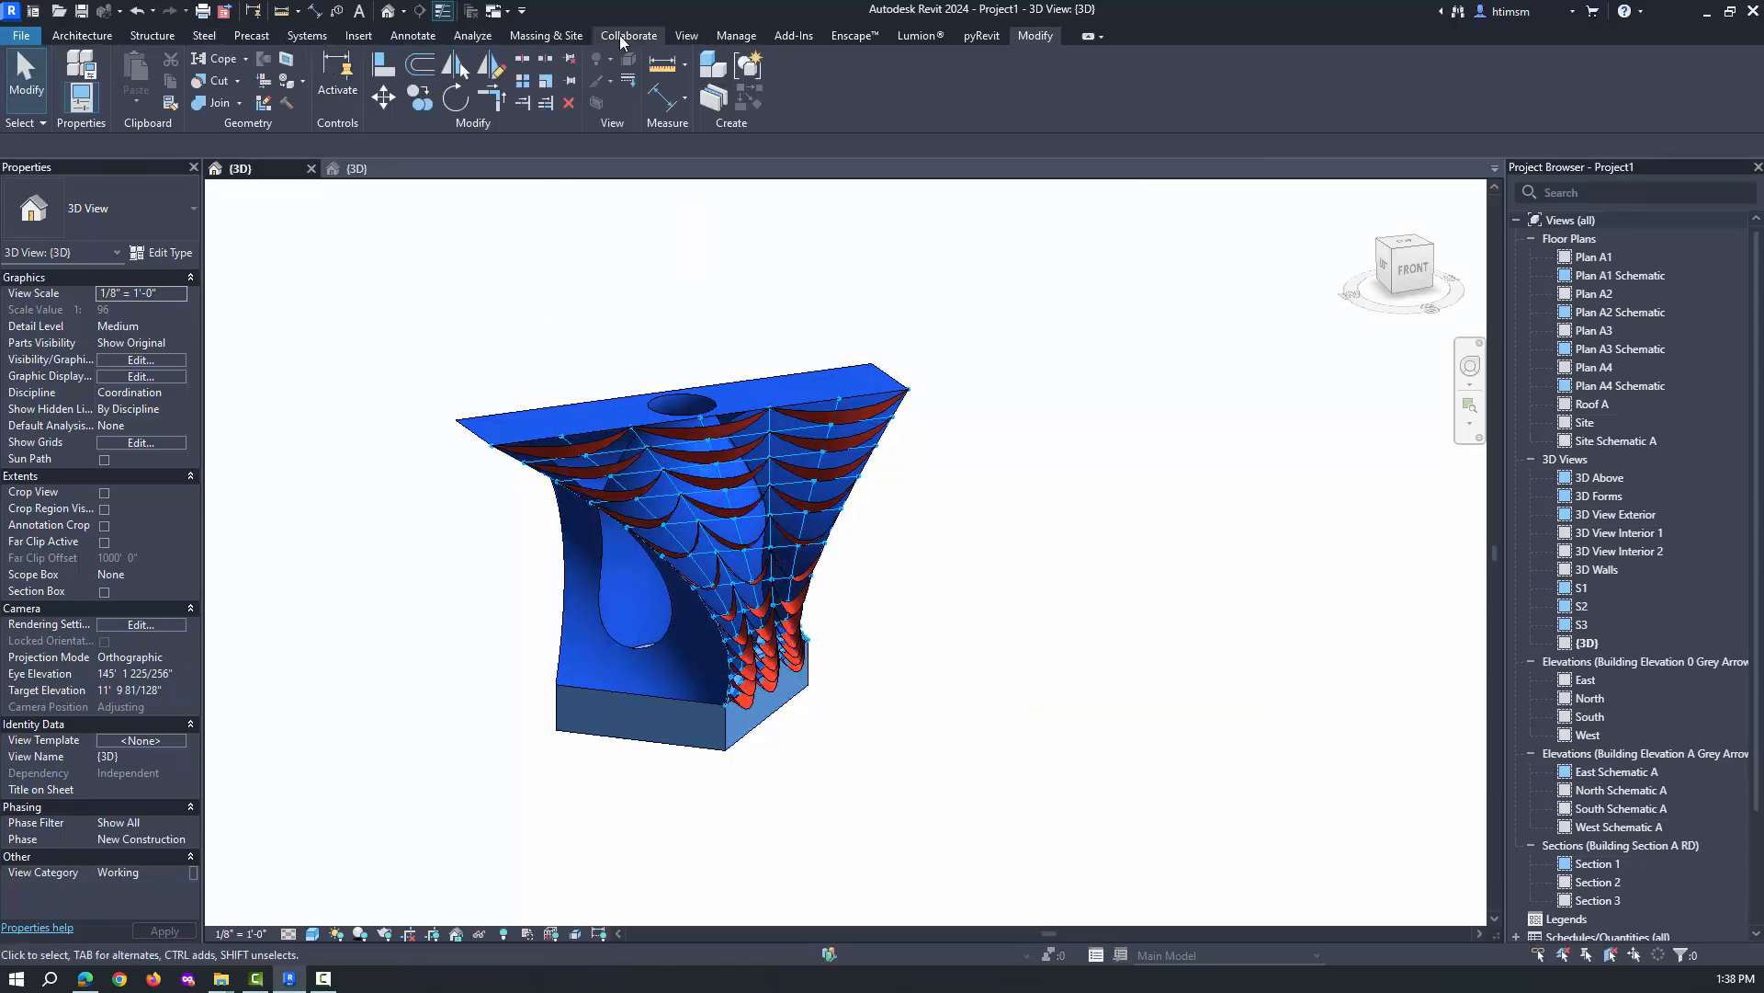
click(546, 35)
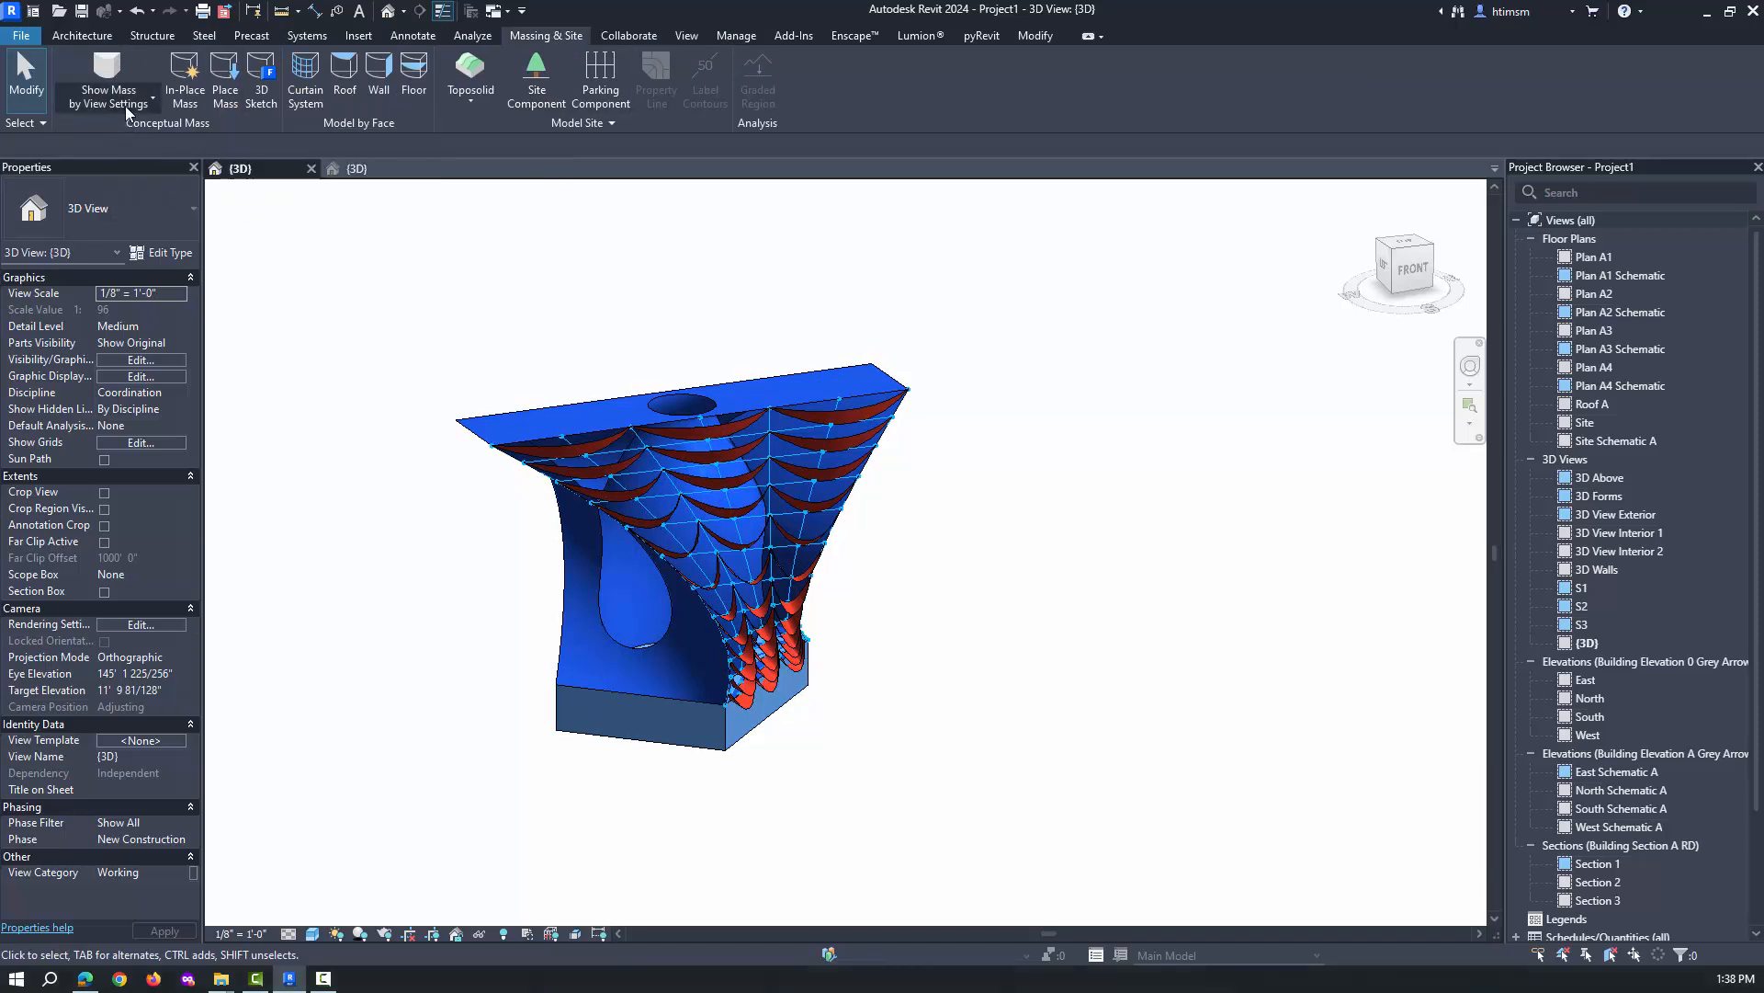
click(107, 79)
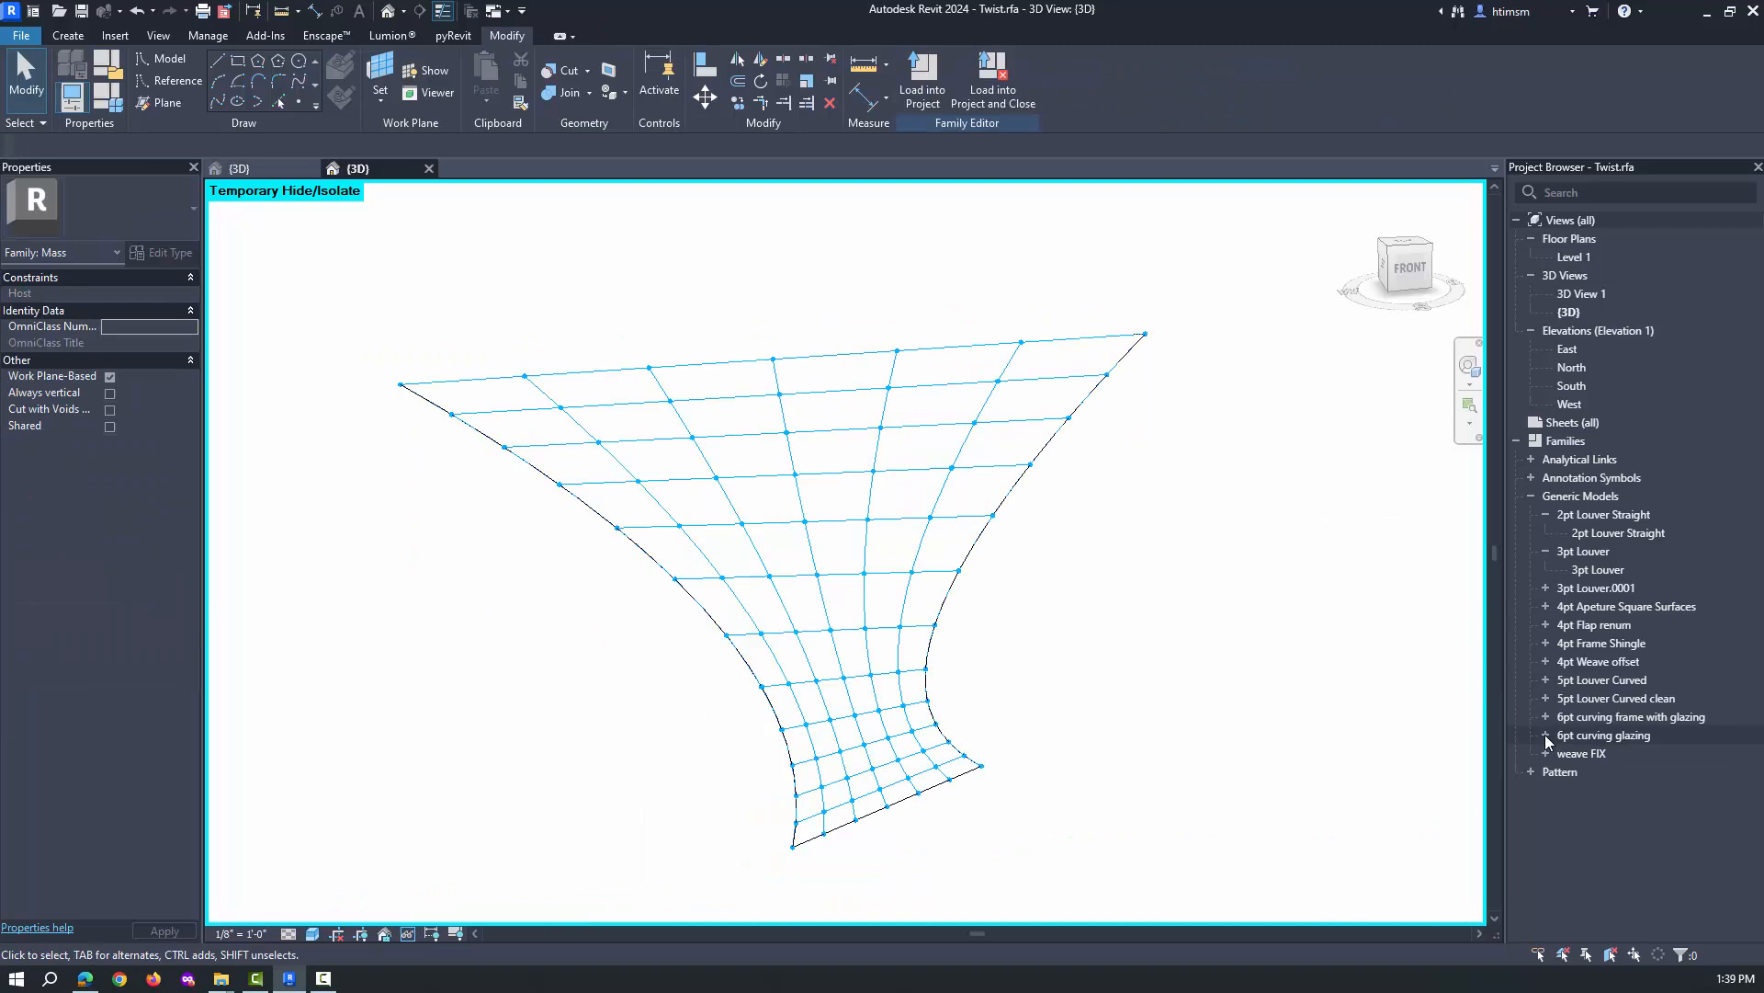
Step: Place a 6pt curving glazing panel on the divided surface by its nodes and load Twist into the project
click(1546, 735)
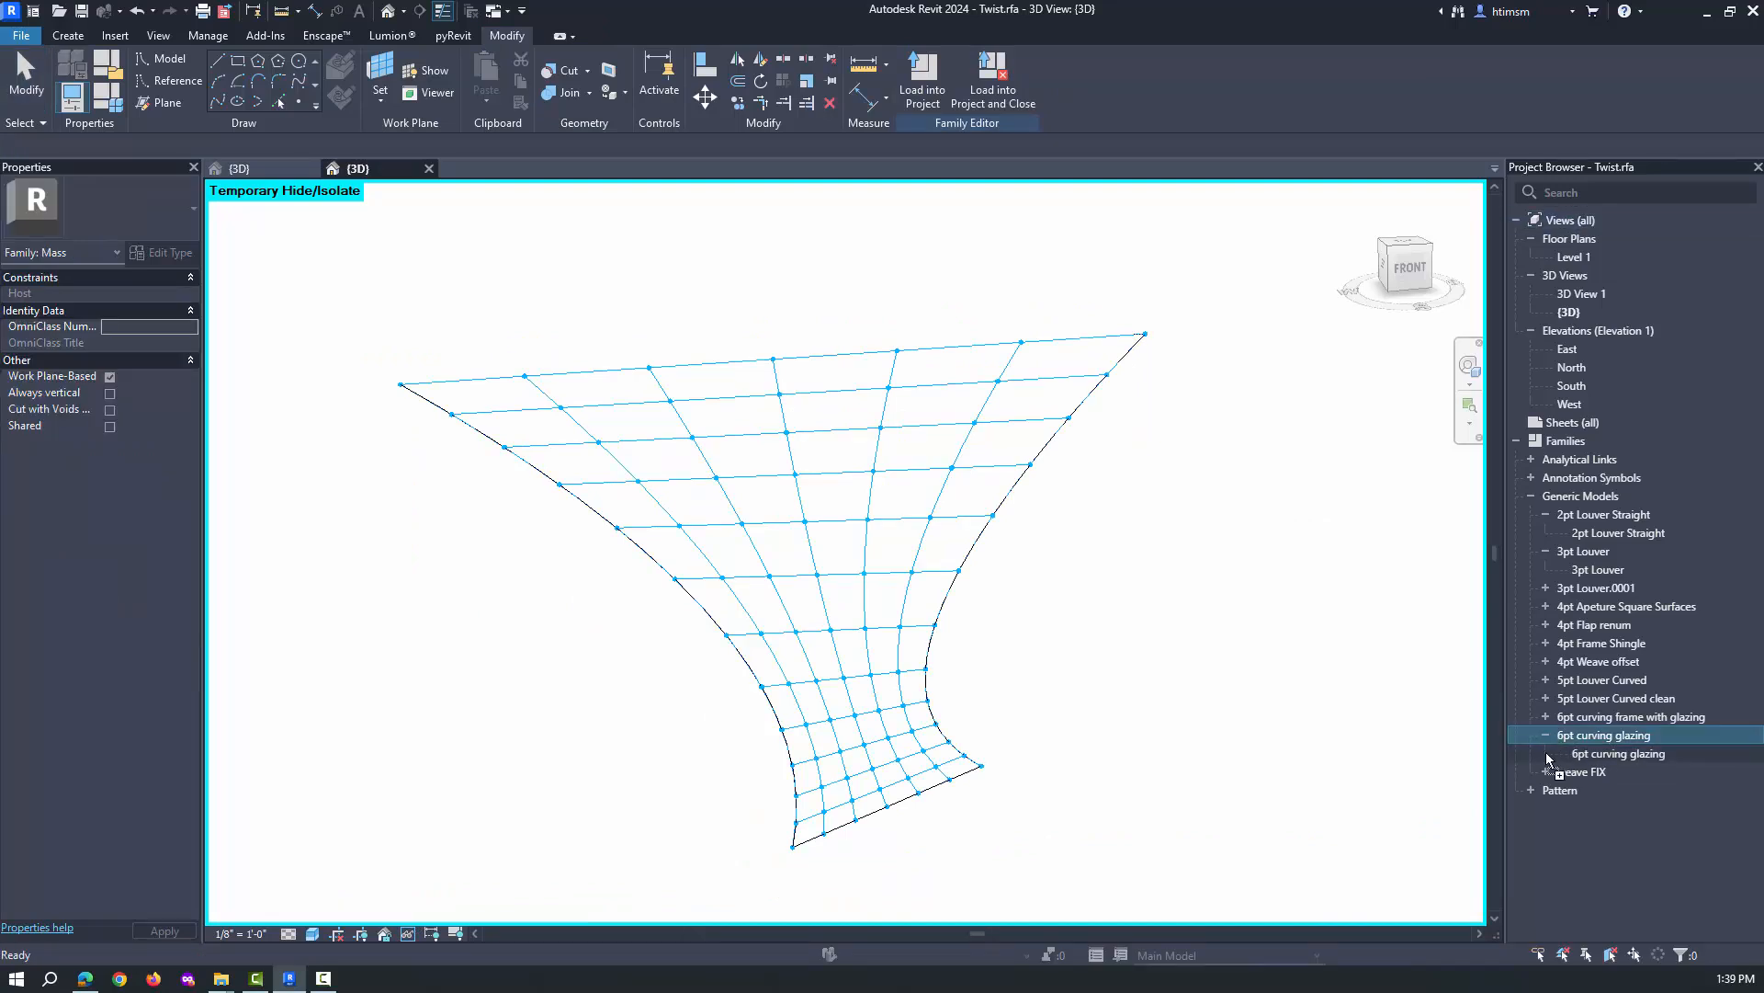
double_click(1618, 754)
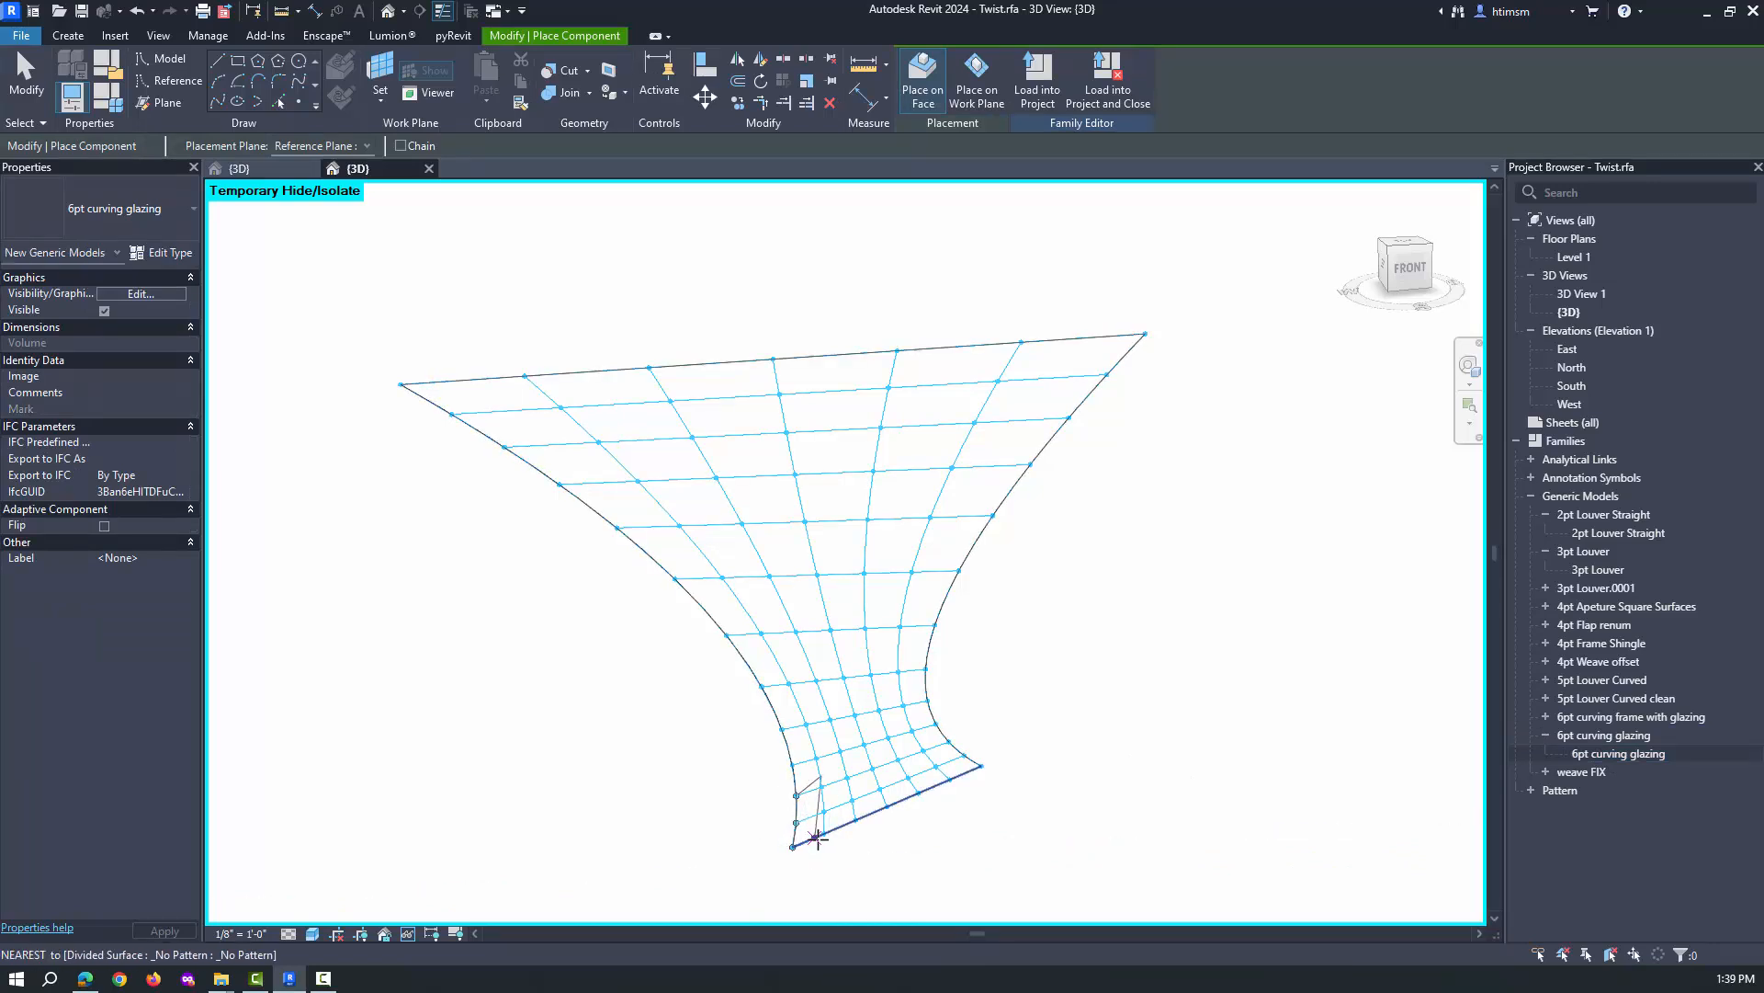
click(820, 785)
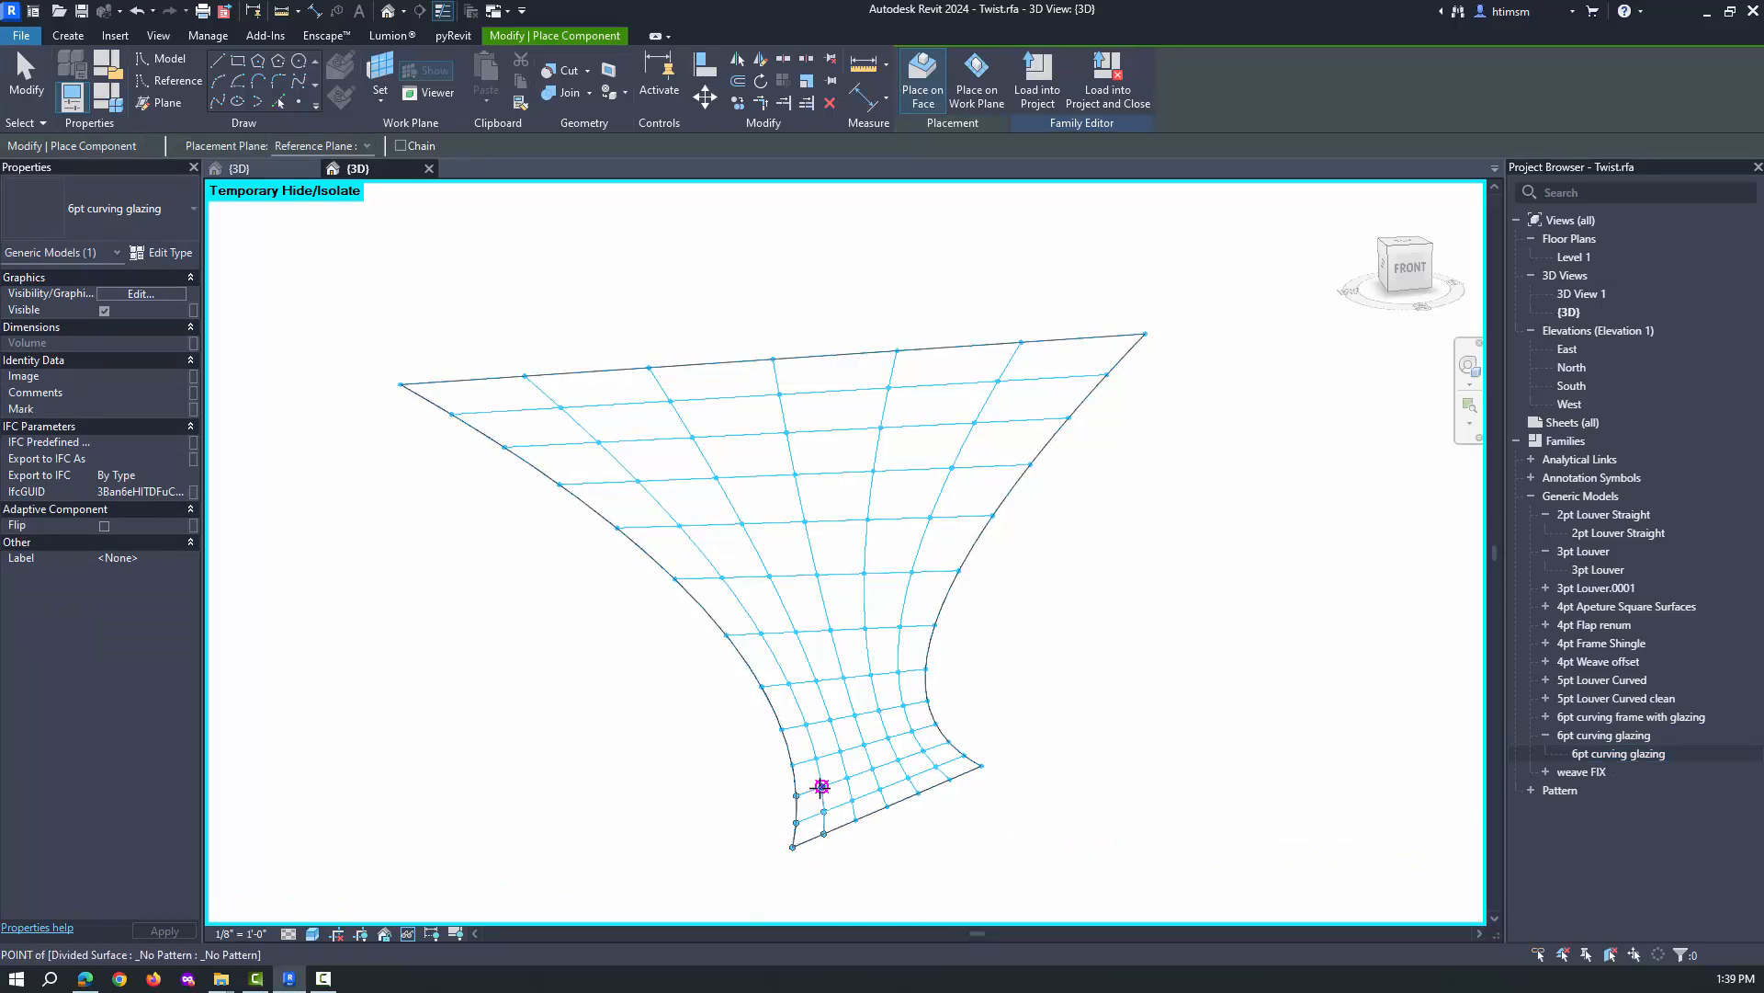
click(810, 810)
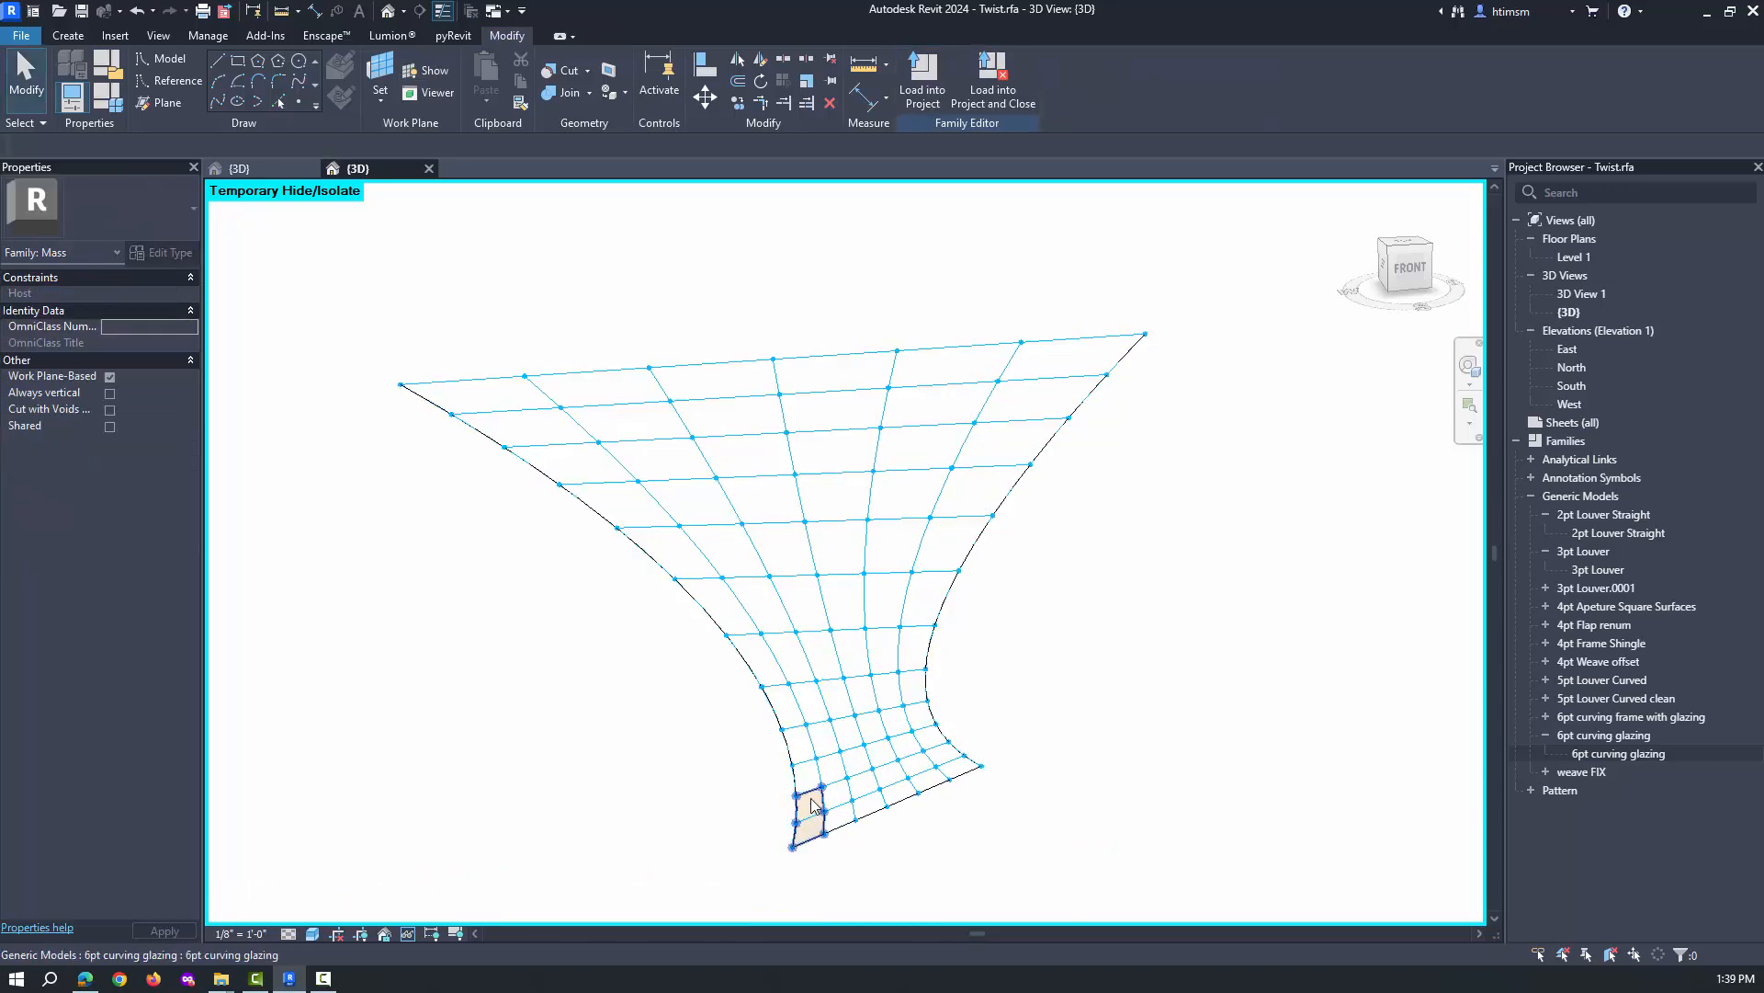
click(809, 811)
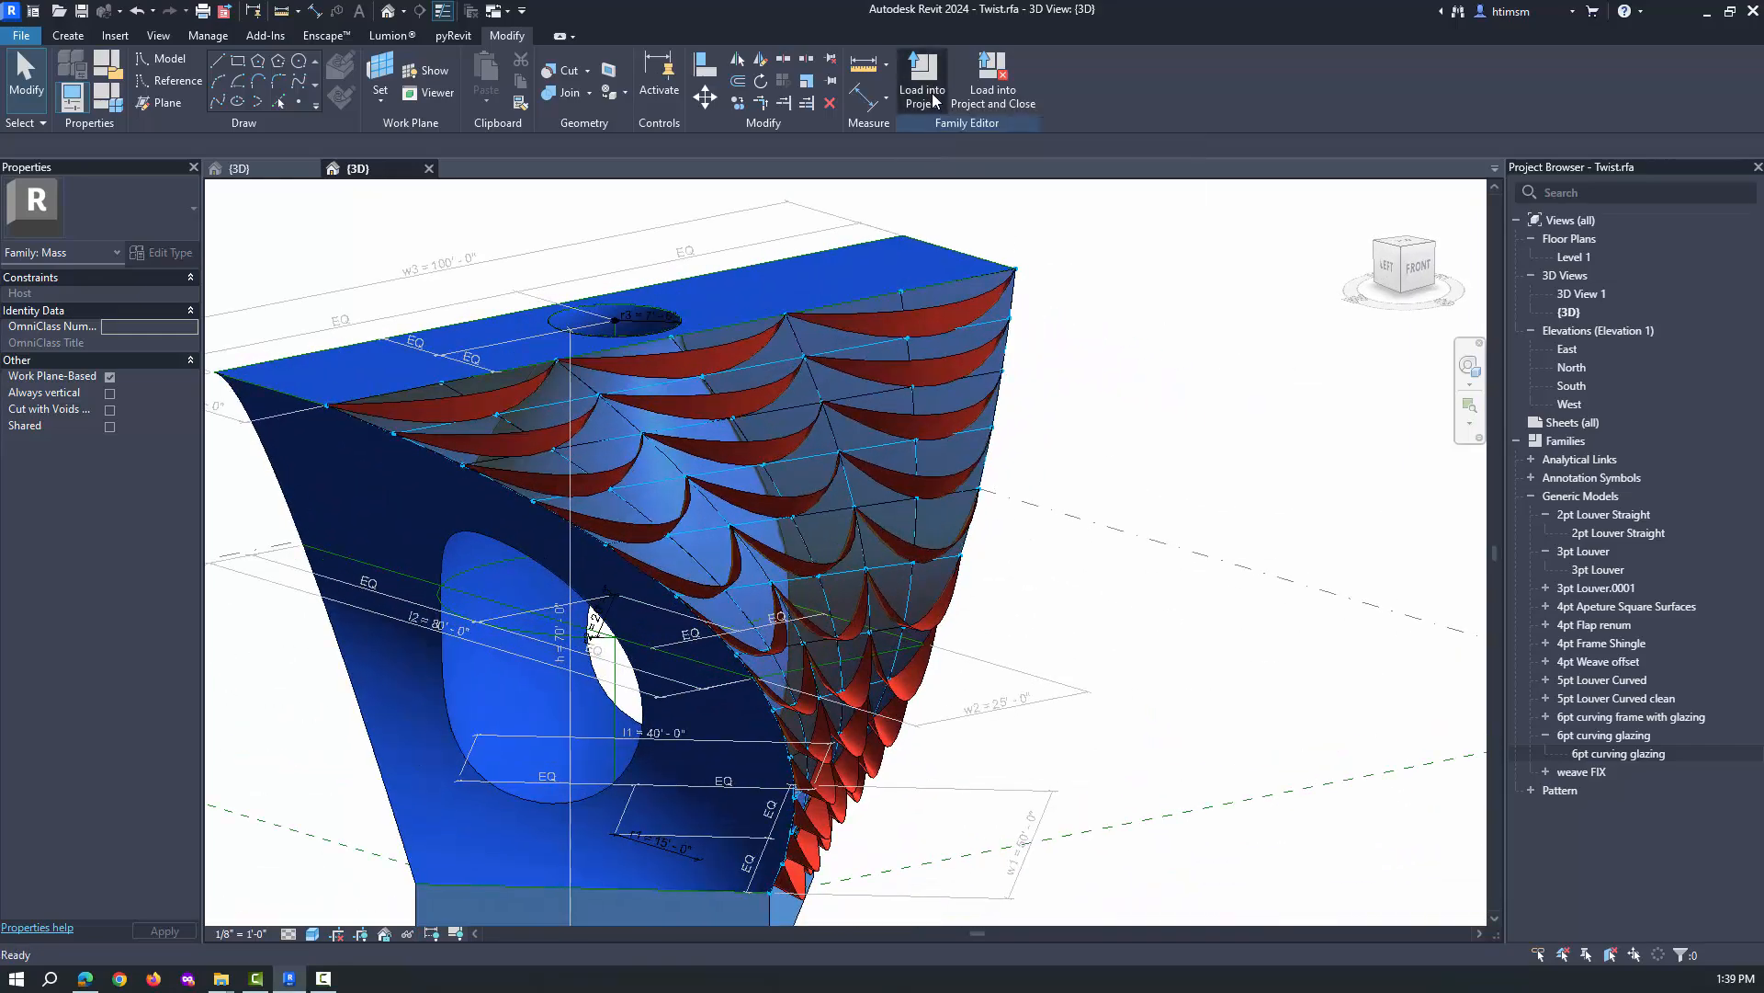
click(920, 79)
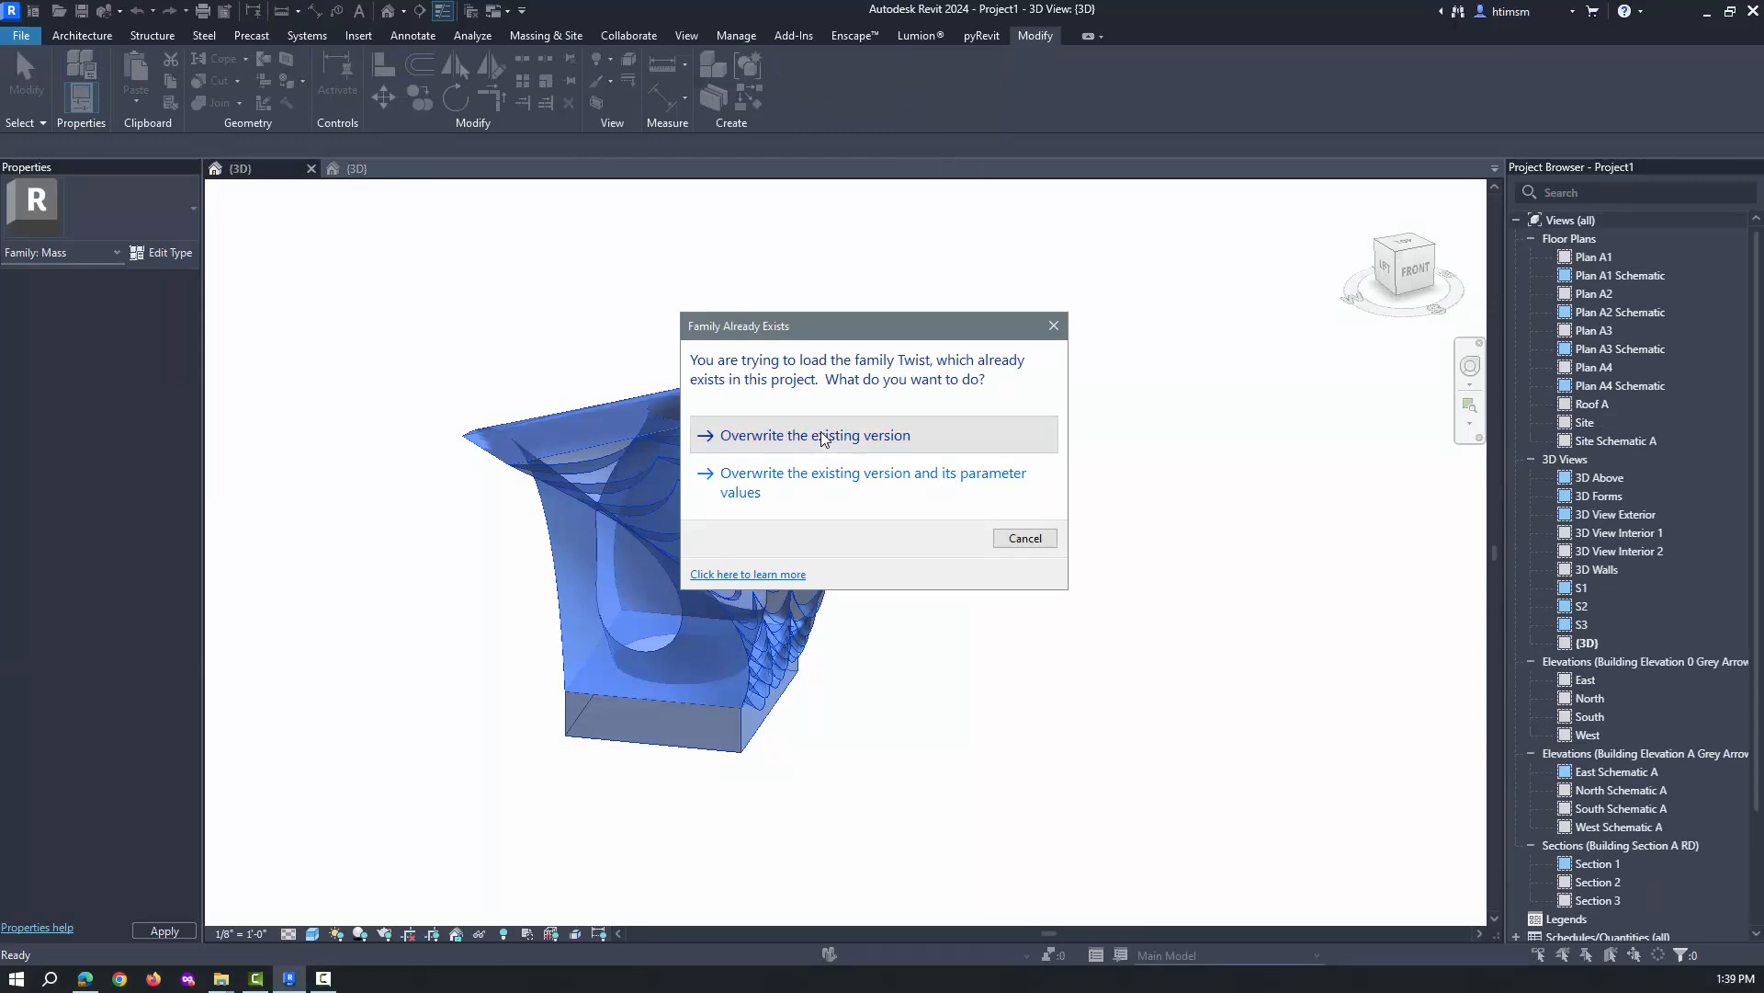
Step: Overwrite the existing Twist family so the mass shows red framed glazing and louvers
click(818, 434)
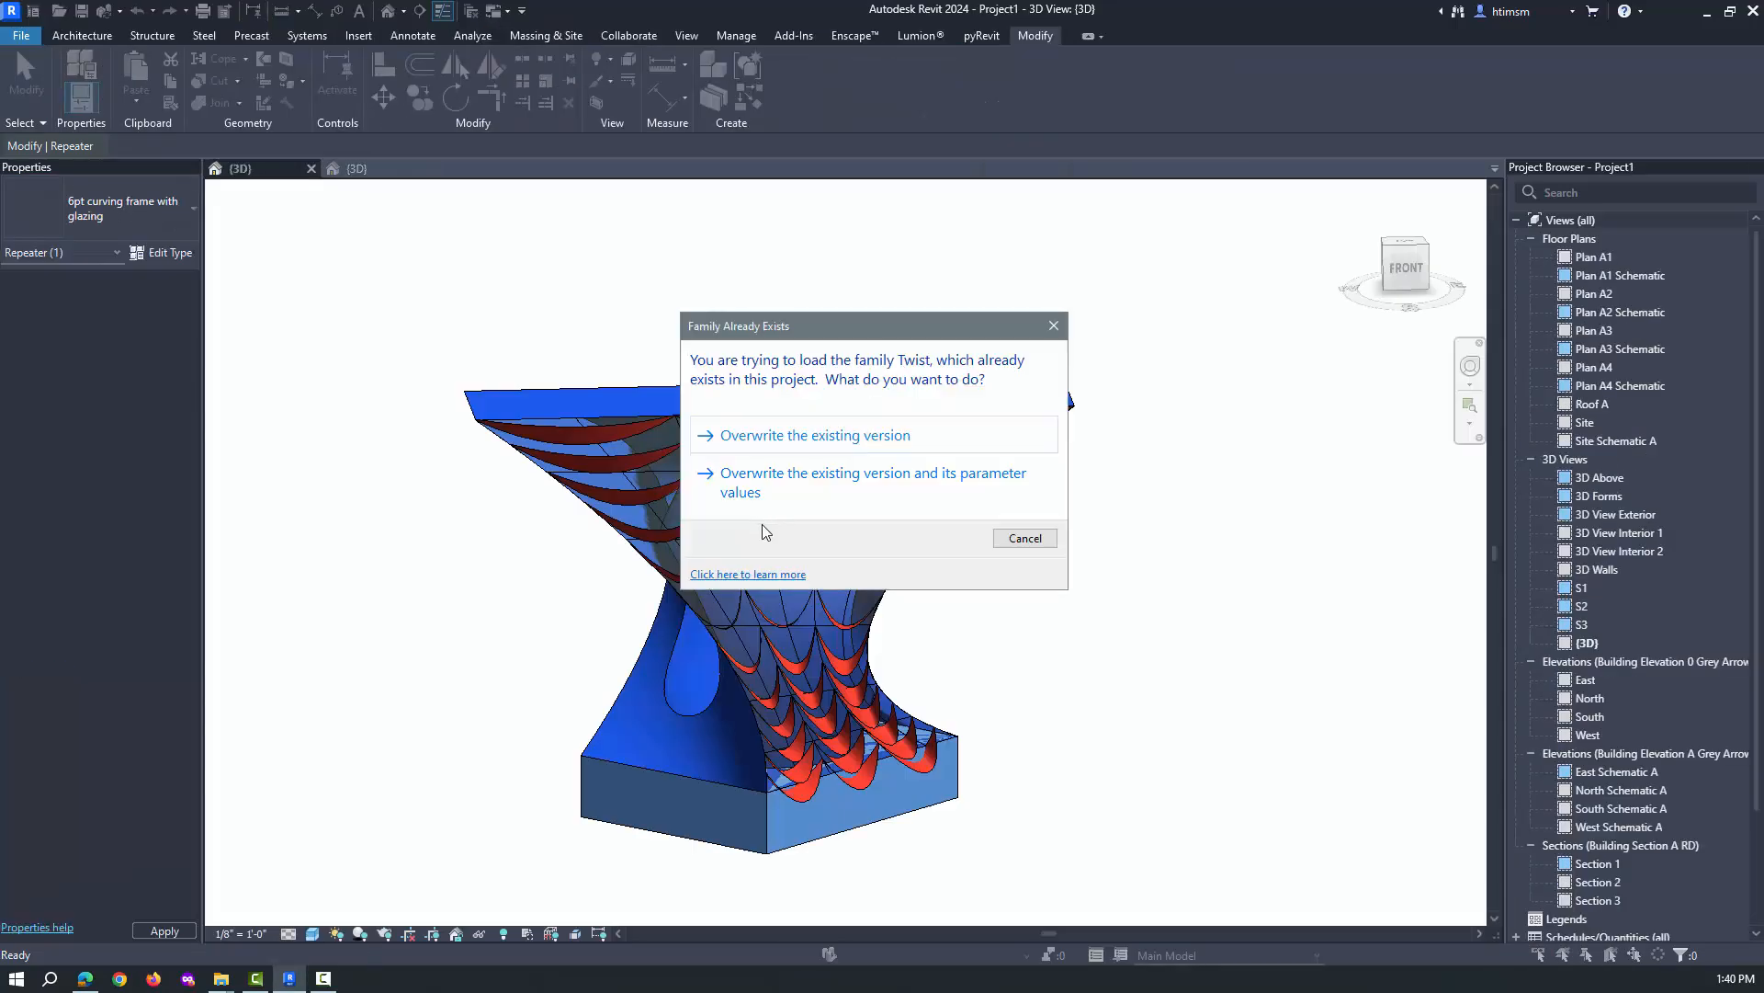
click(812, 435)
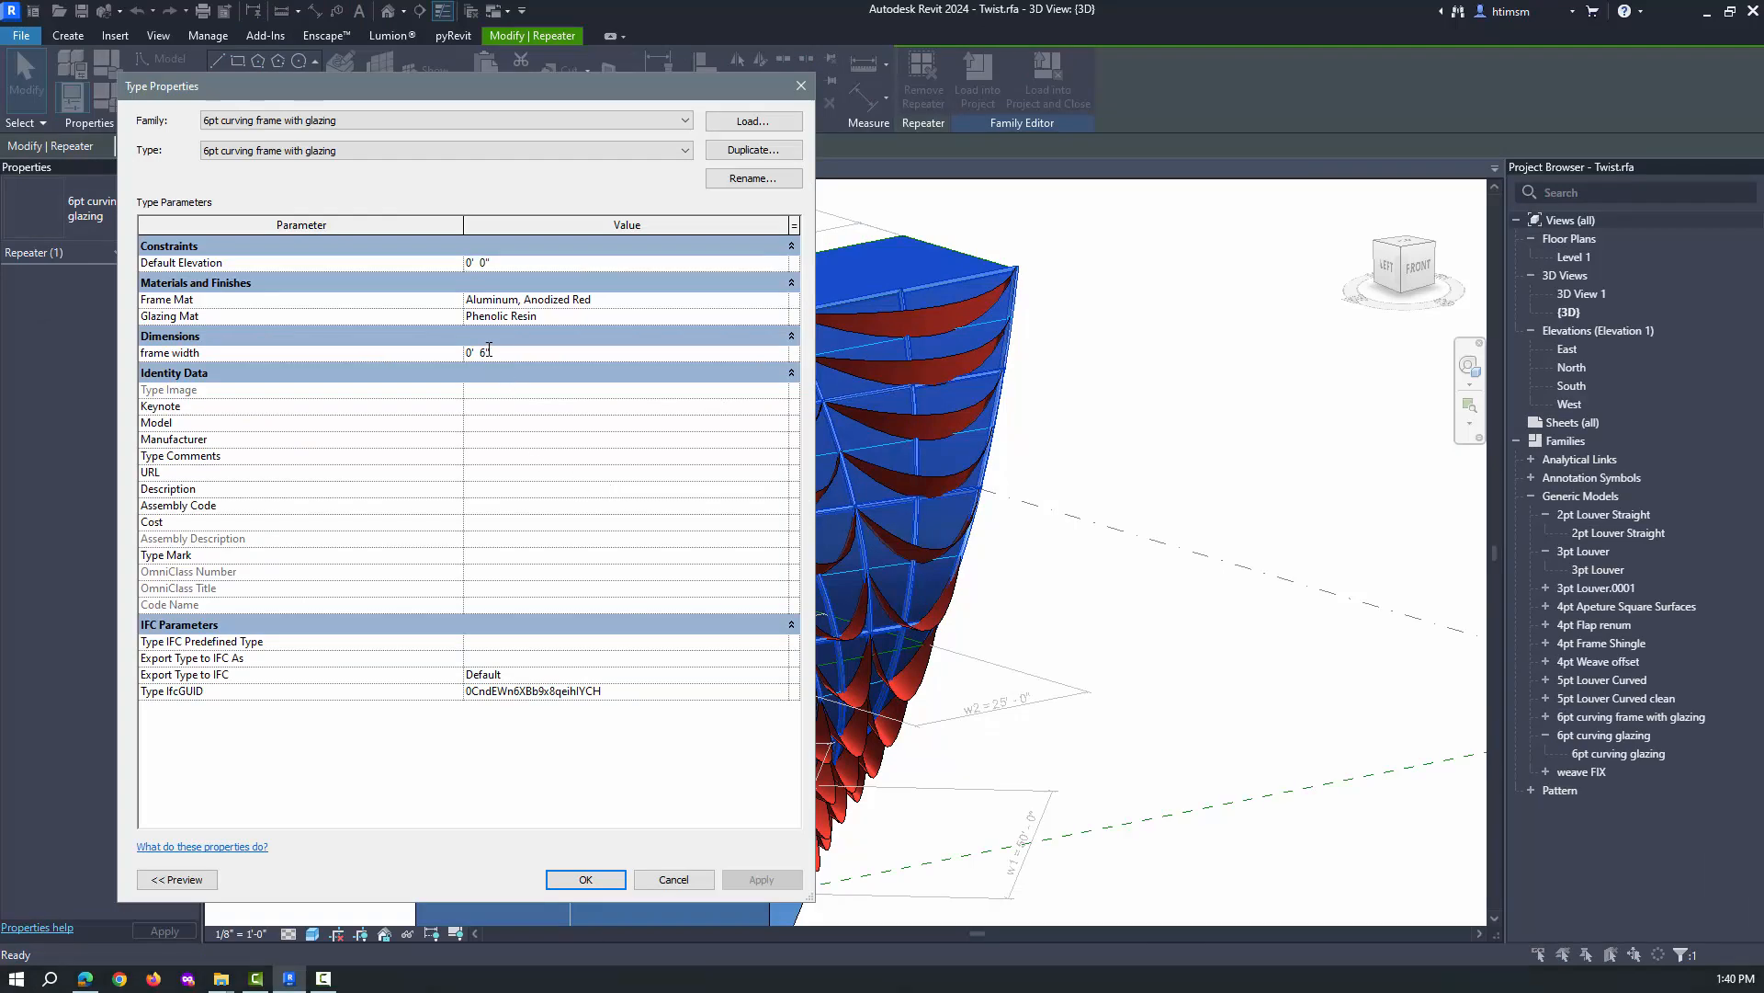
Step: Set the 6pt curving frame width to 0' 2" and reload Twist into the project
text(2)
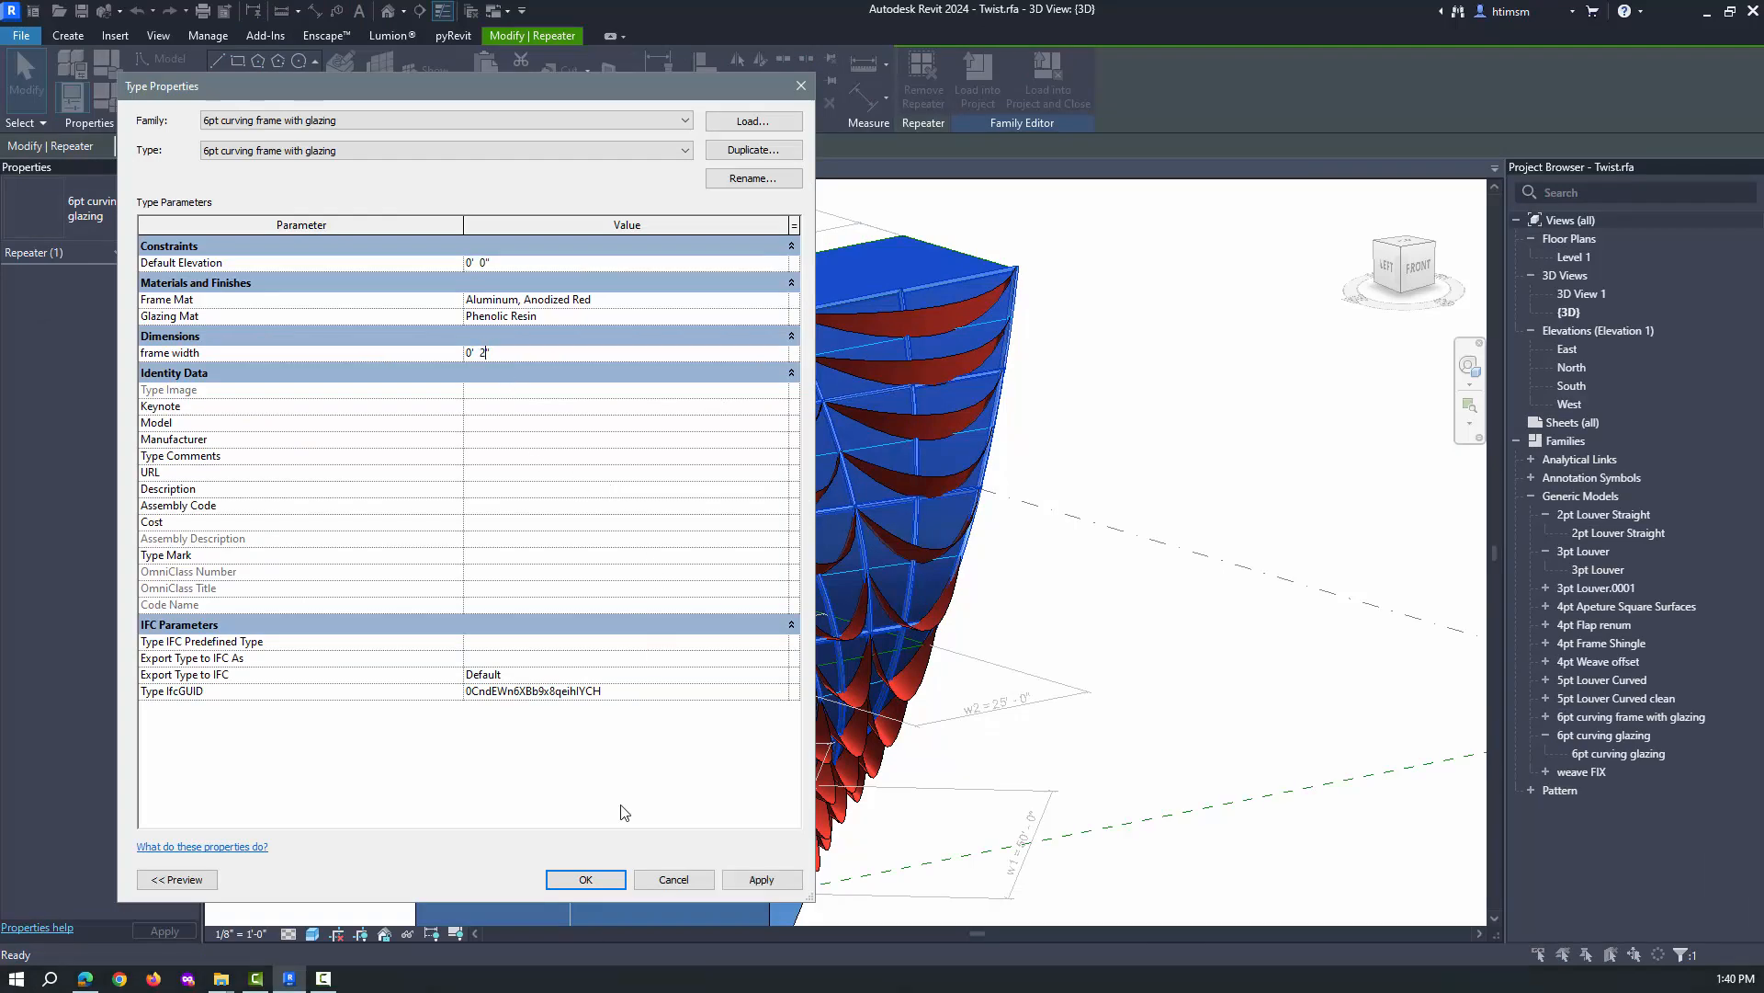
click(585, 879)
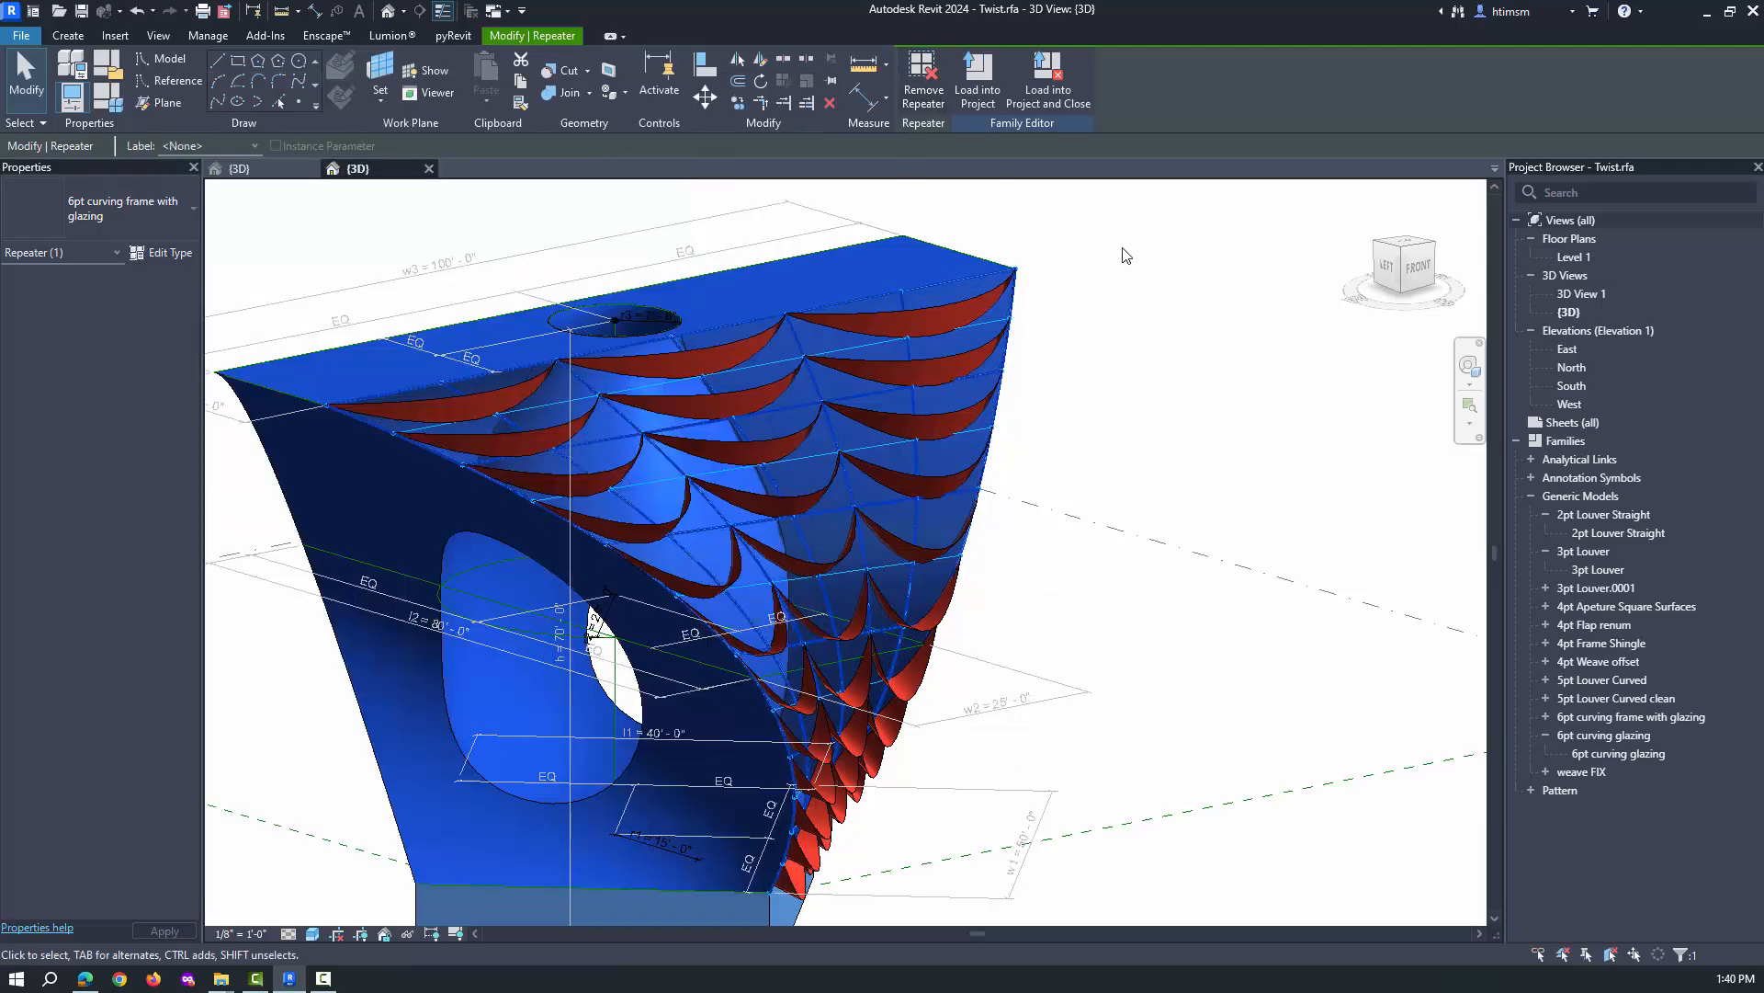
click(976, 79)
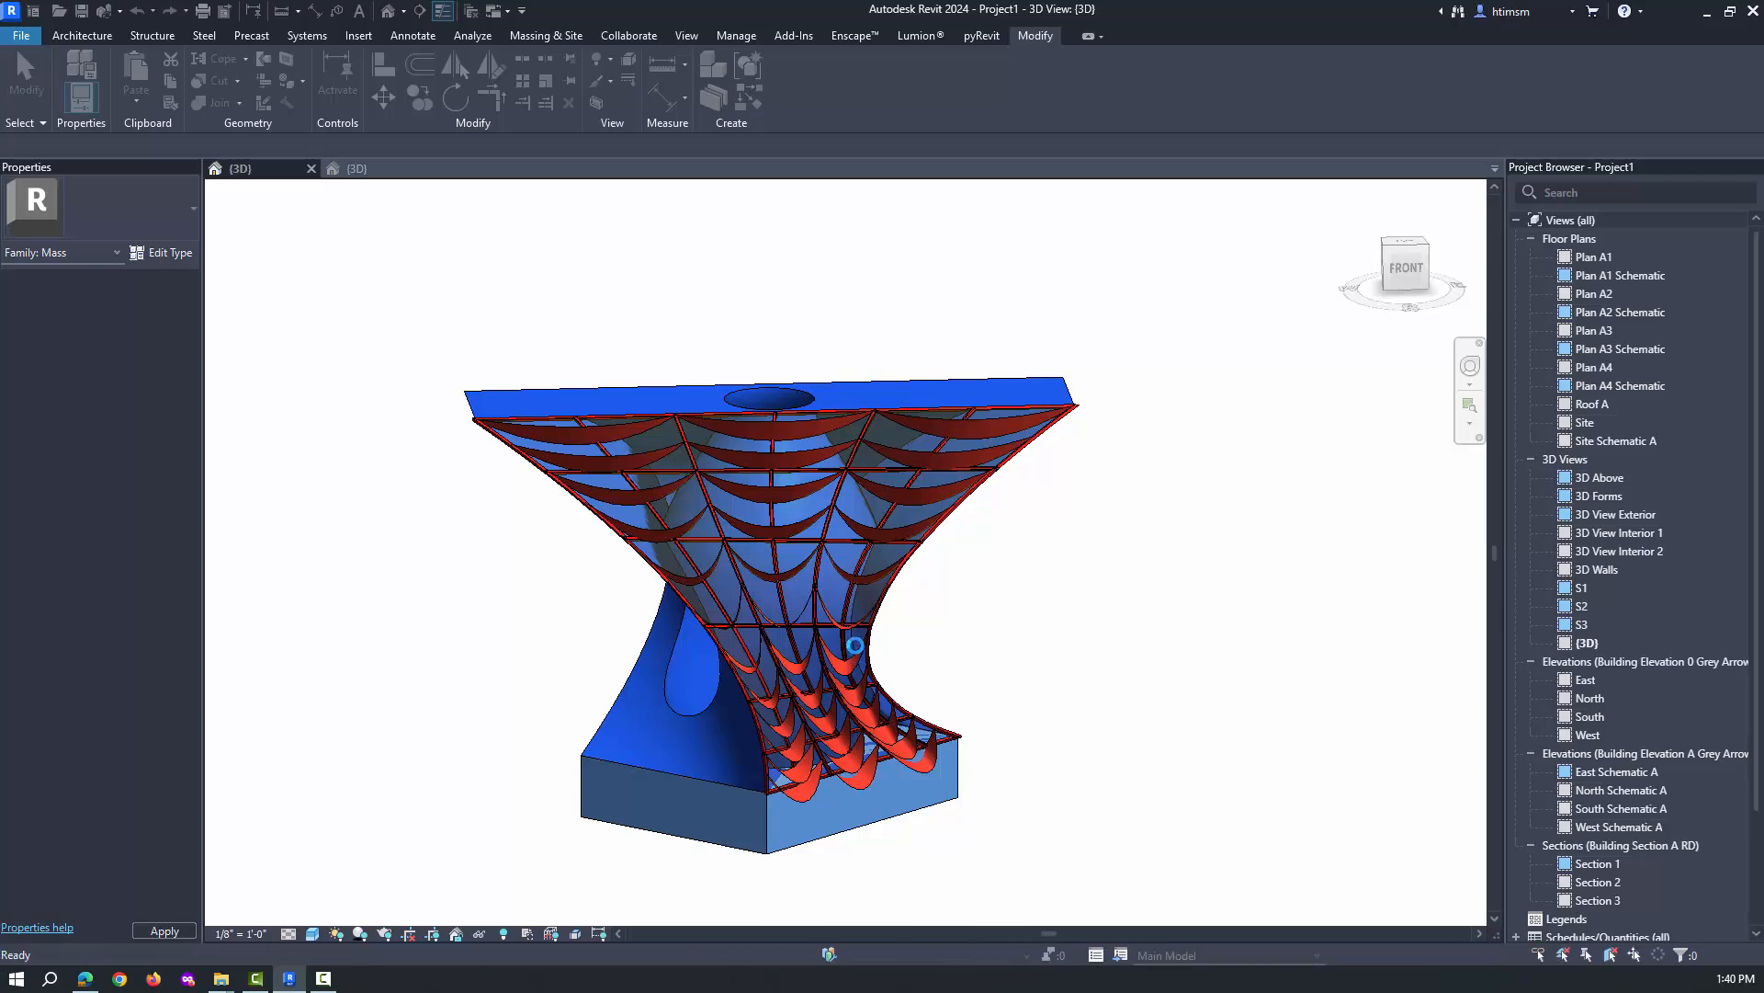
click(1025, 641)
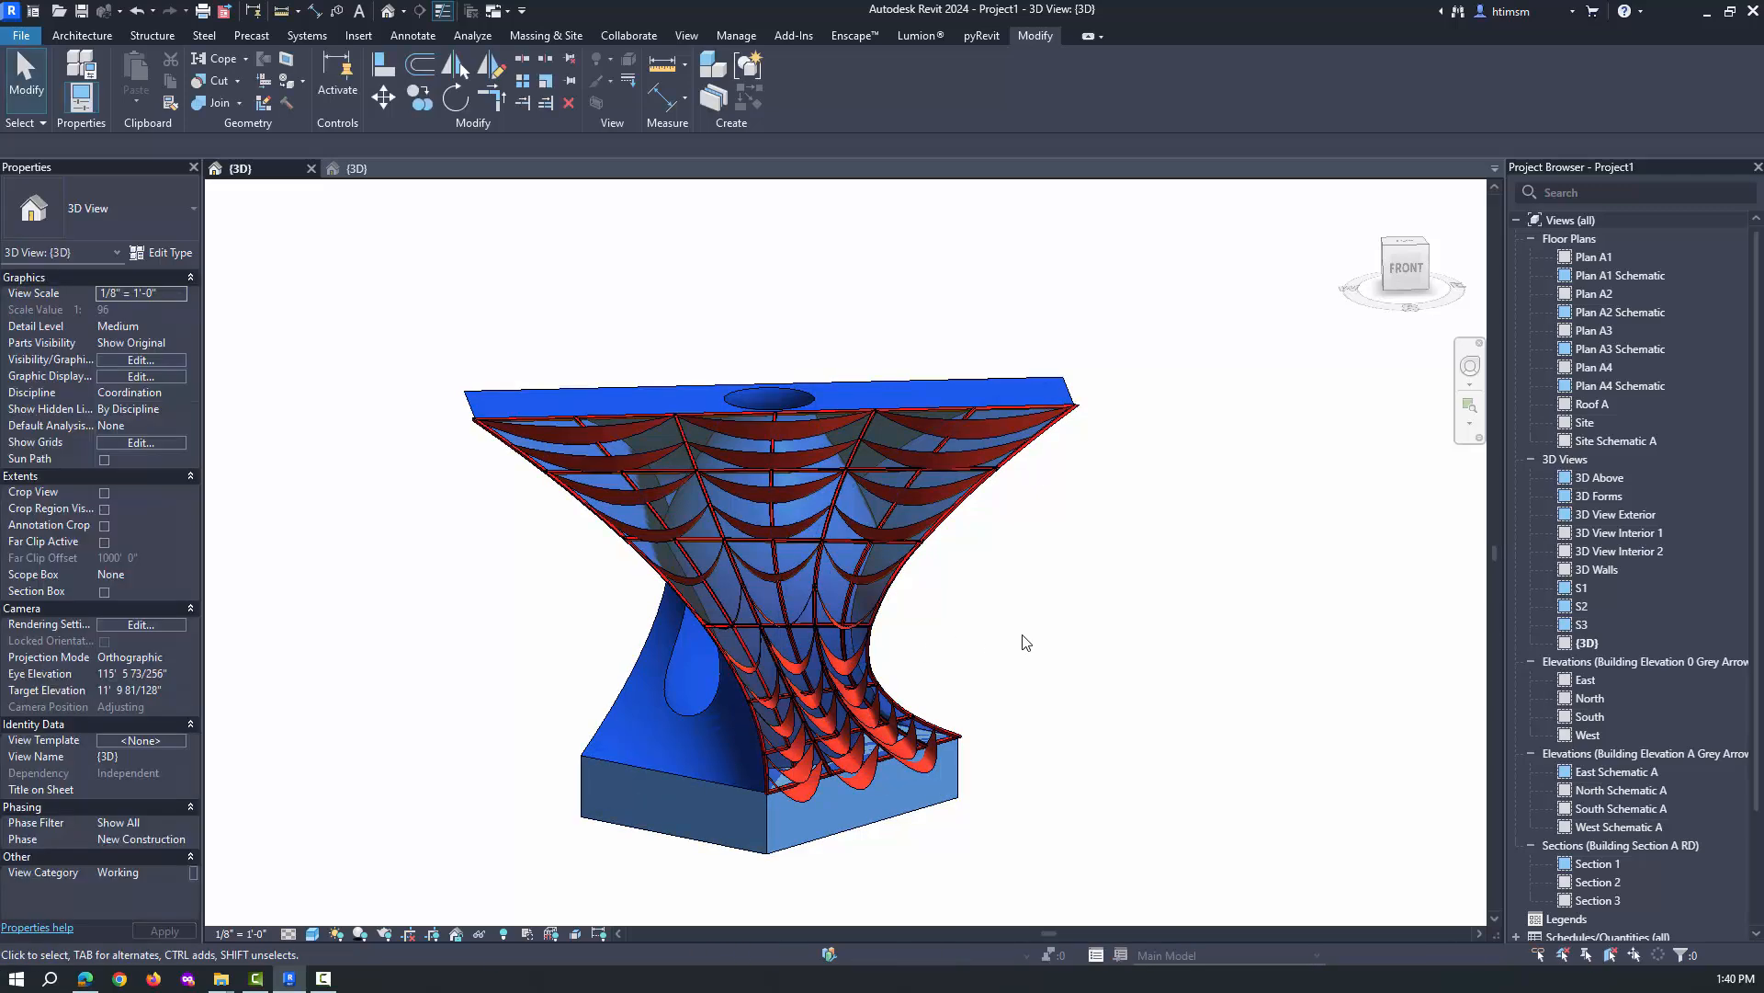
mouse_move(1018, 642)
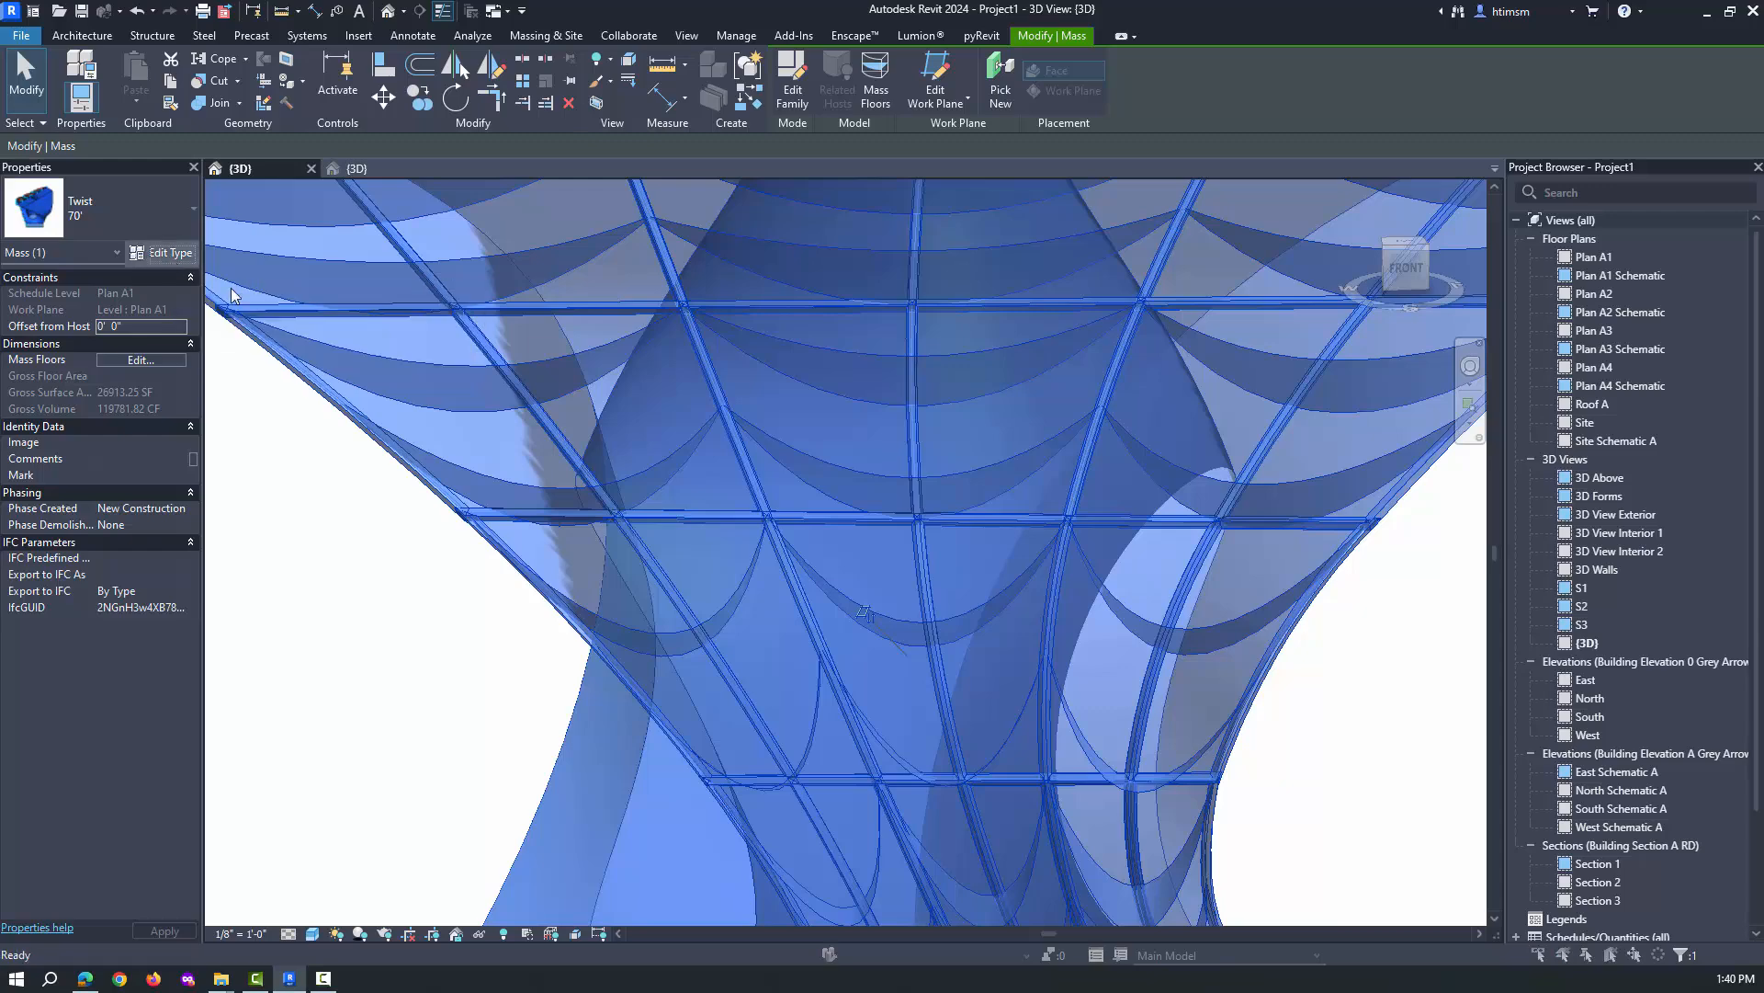
click(167, 252)
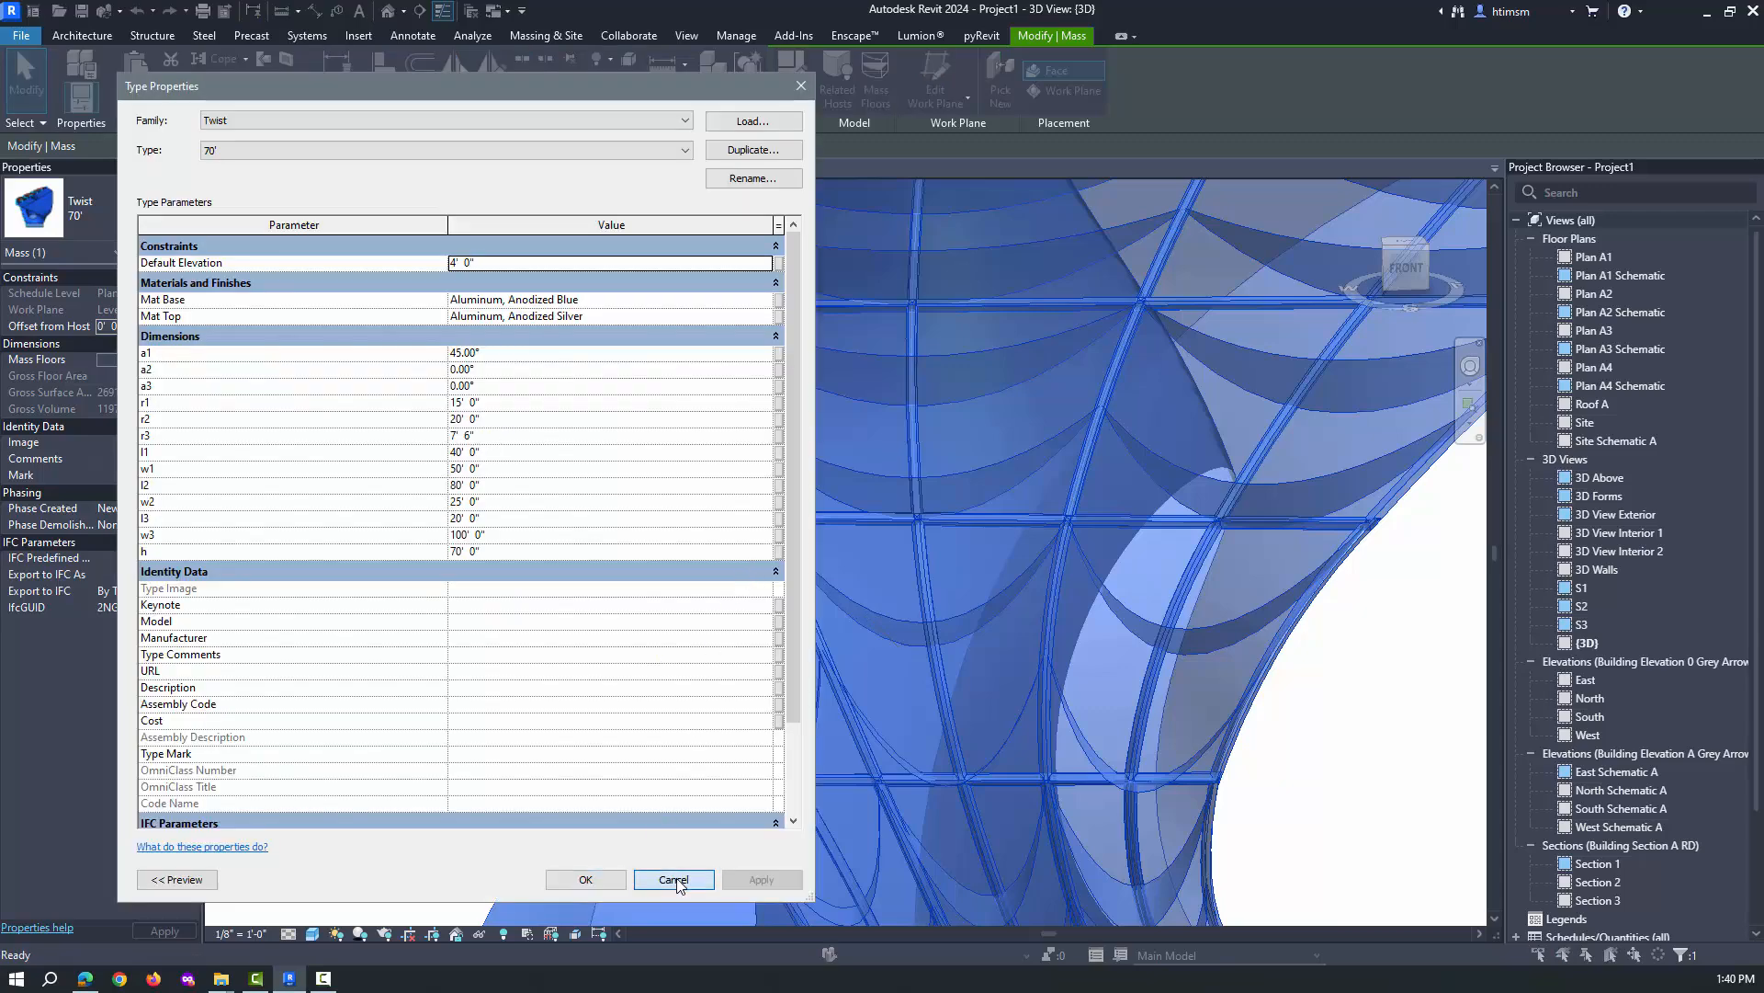
click(673, 878)
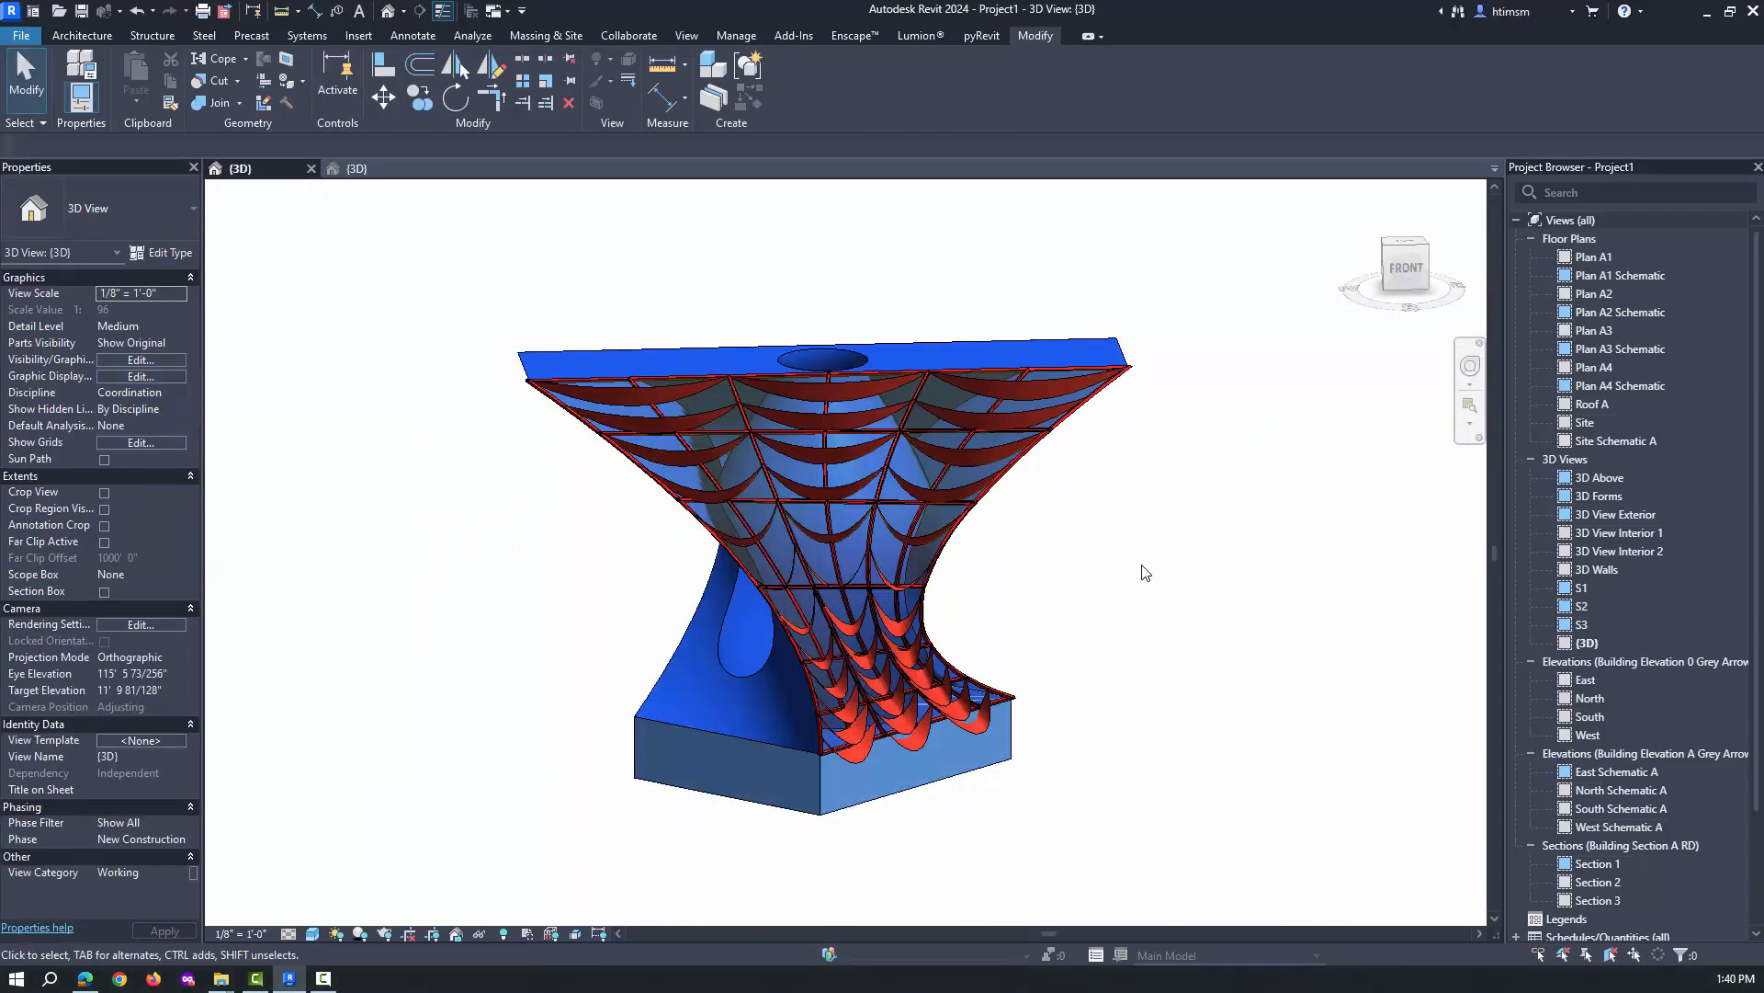
drag(1143, 571, 948, 453)
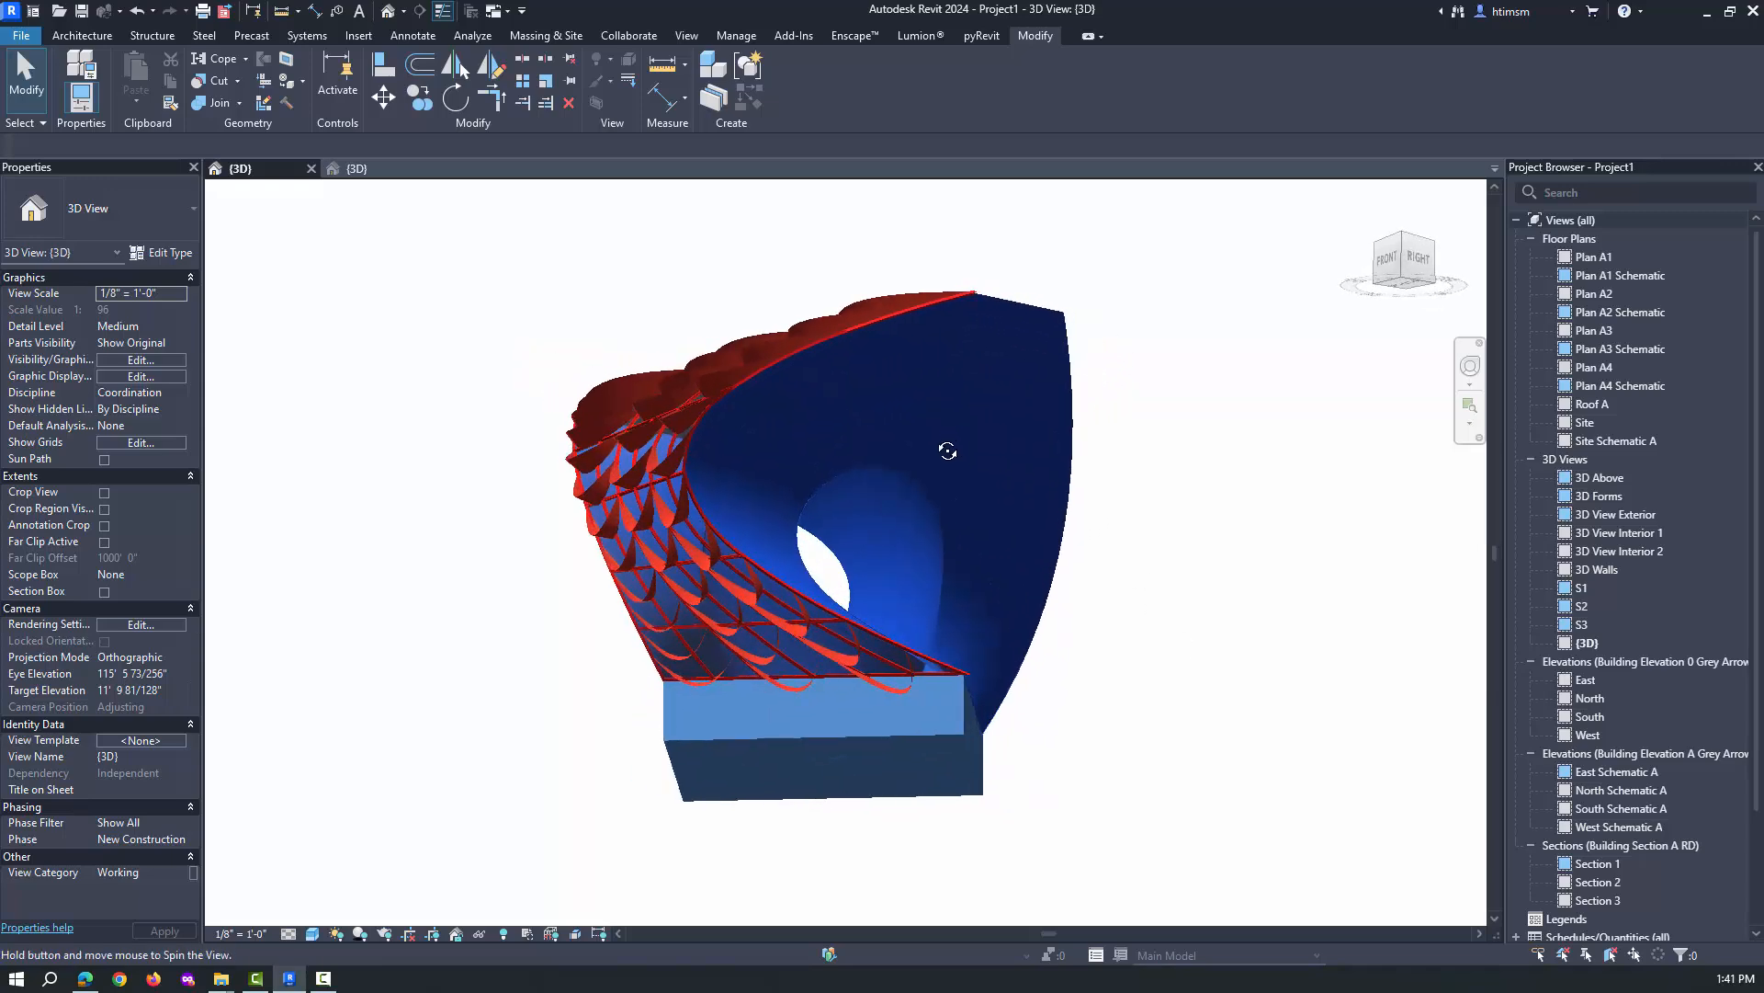
drag(948, 452, 1226, 713)
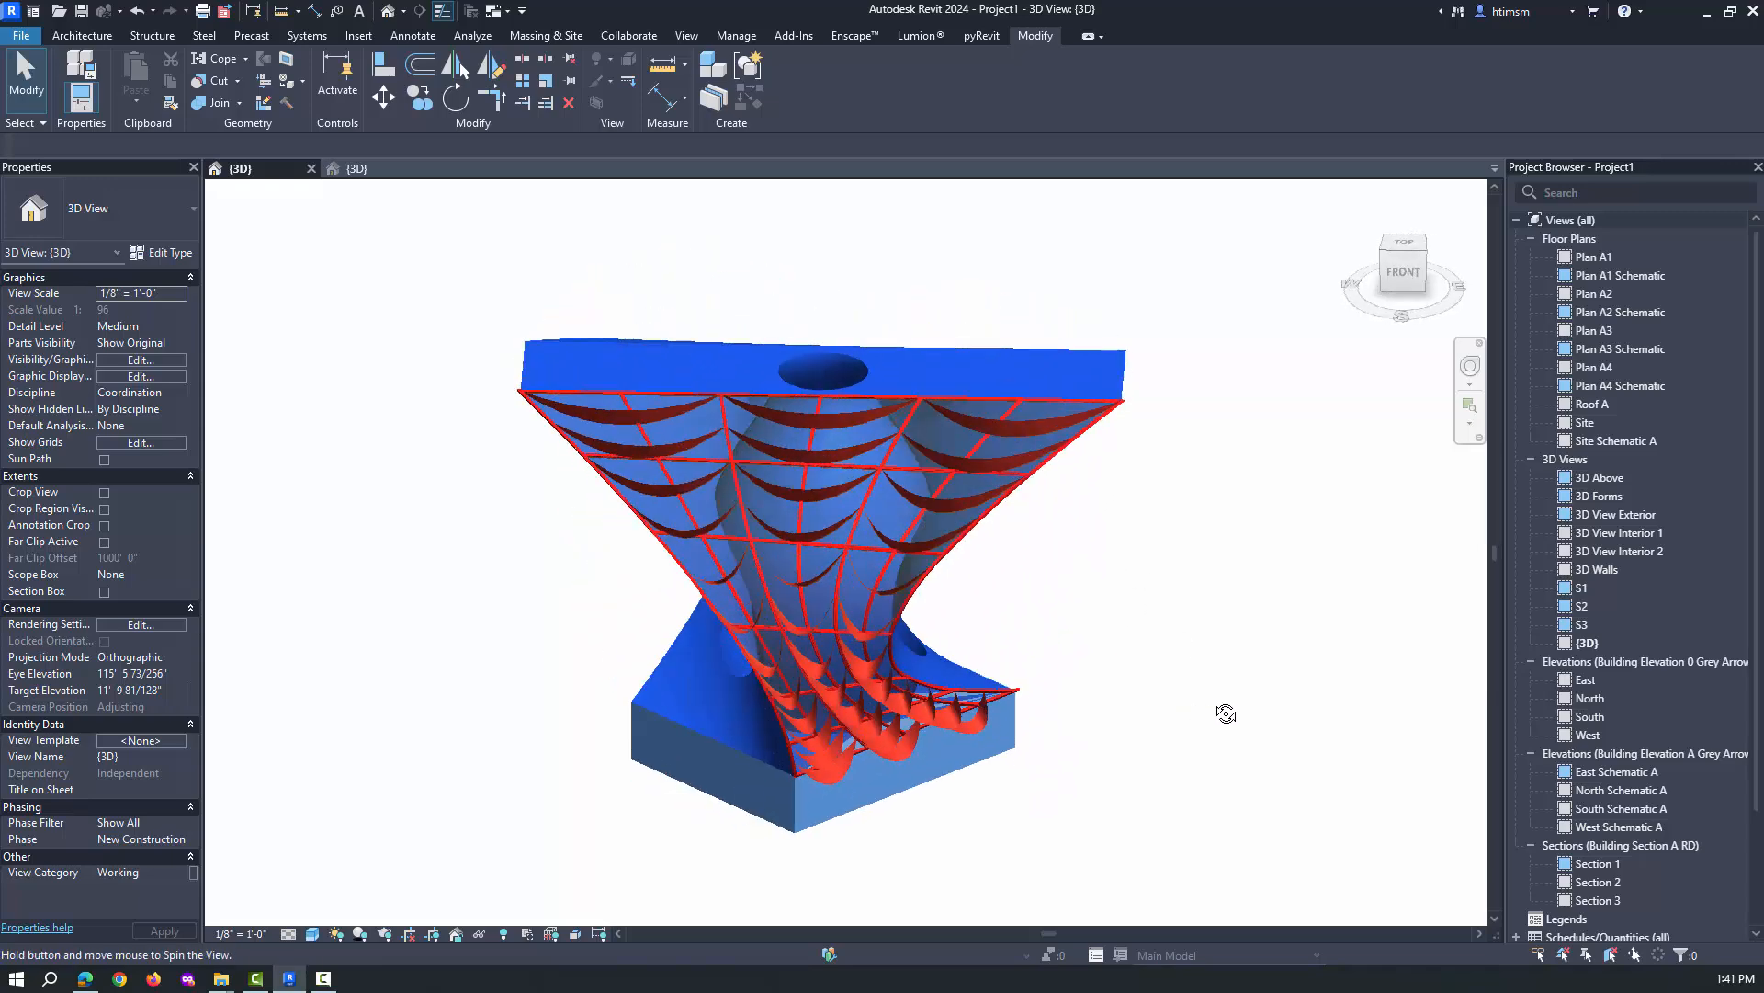